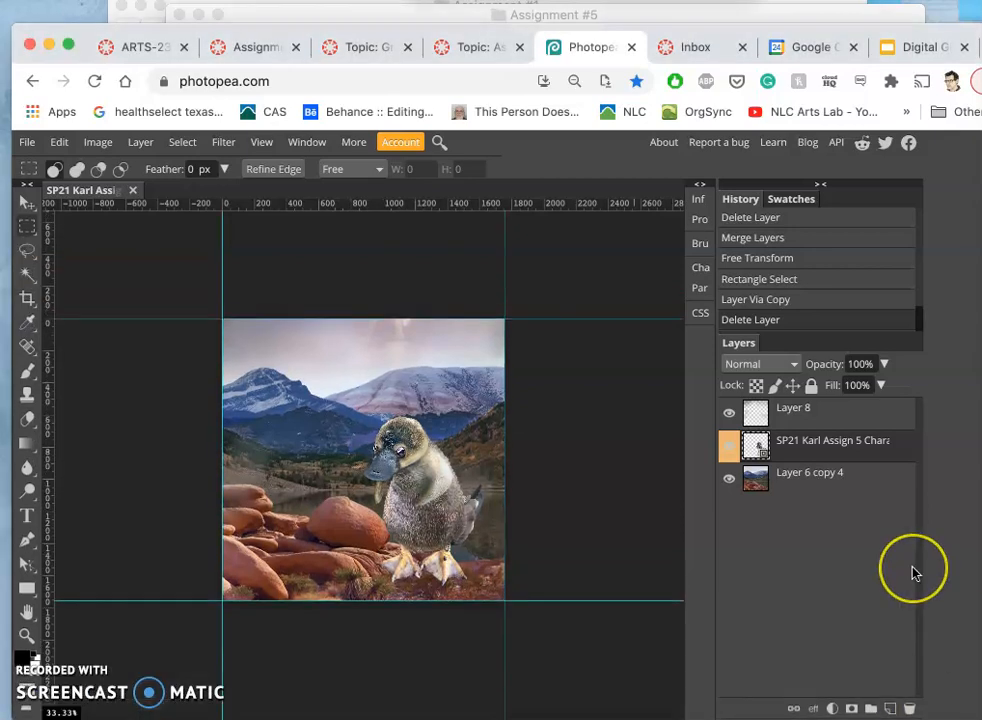
mouse_move(368, 332)
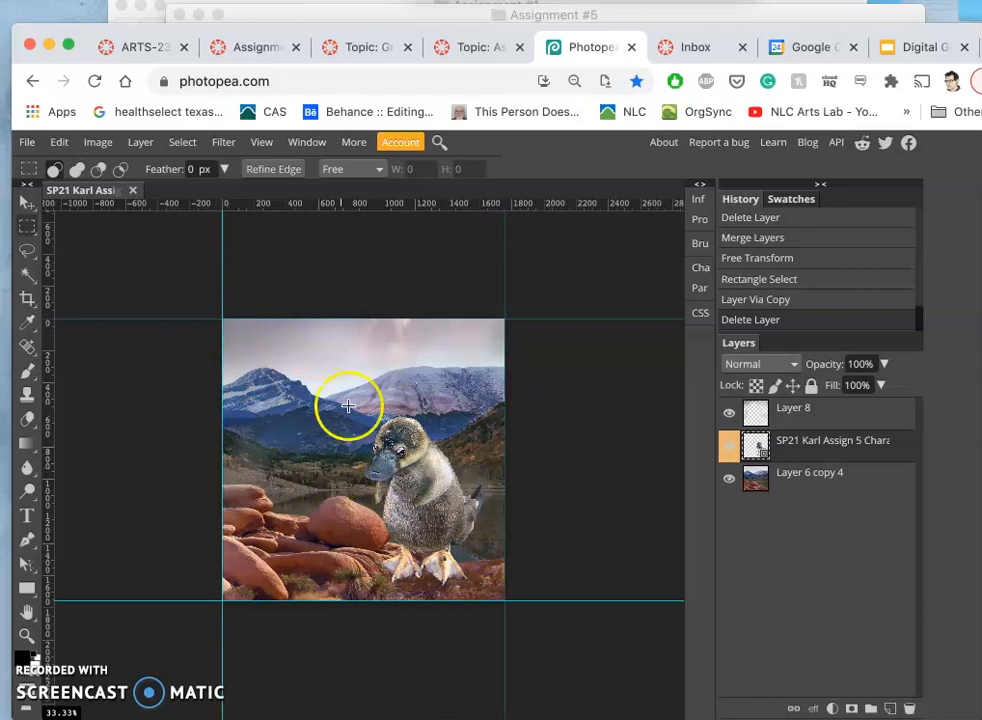
Toggle Layer 8 copy and platypus visibility to compare the shading against the lake scene
click(729, 413)
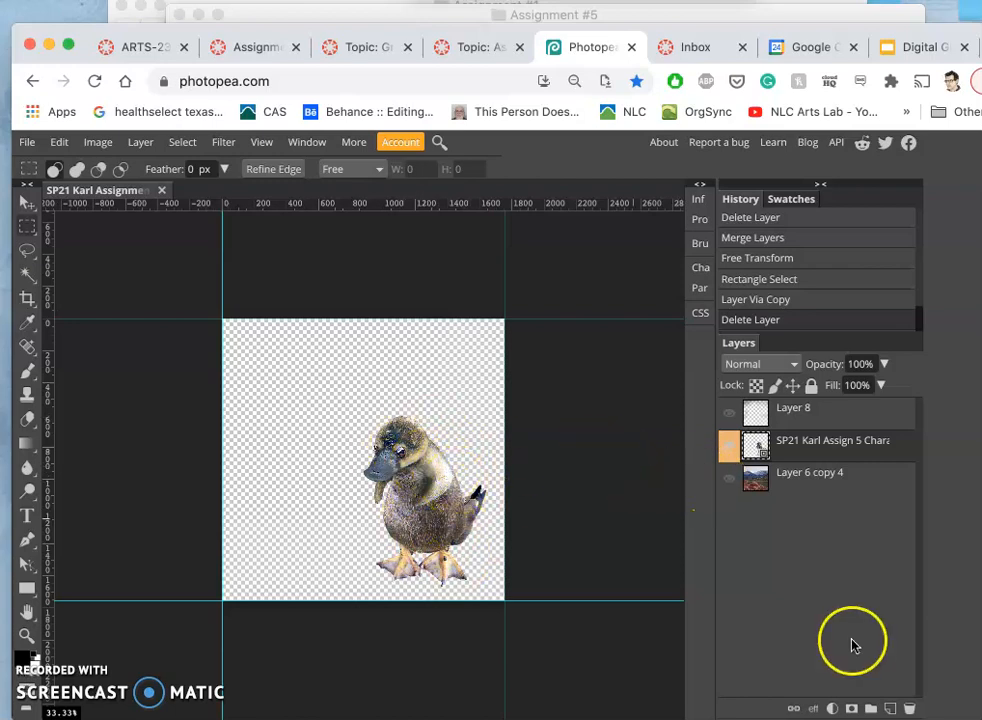
click(729, 478)
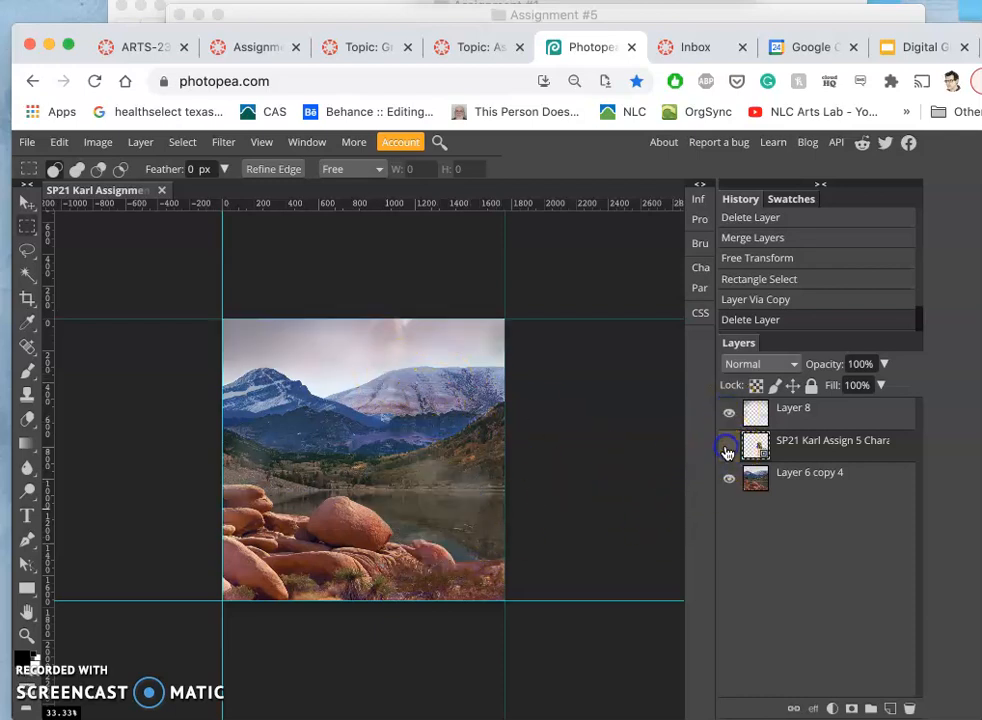
click(729, 445)
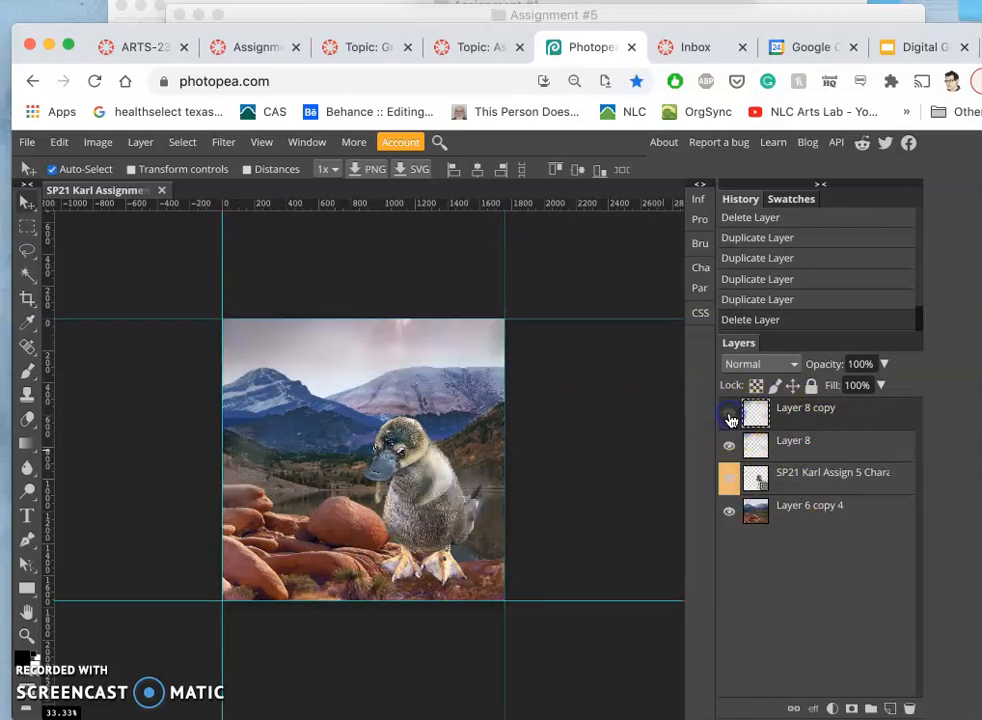
click(729, 413)
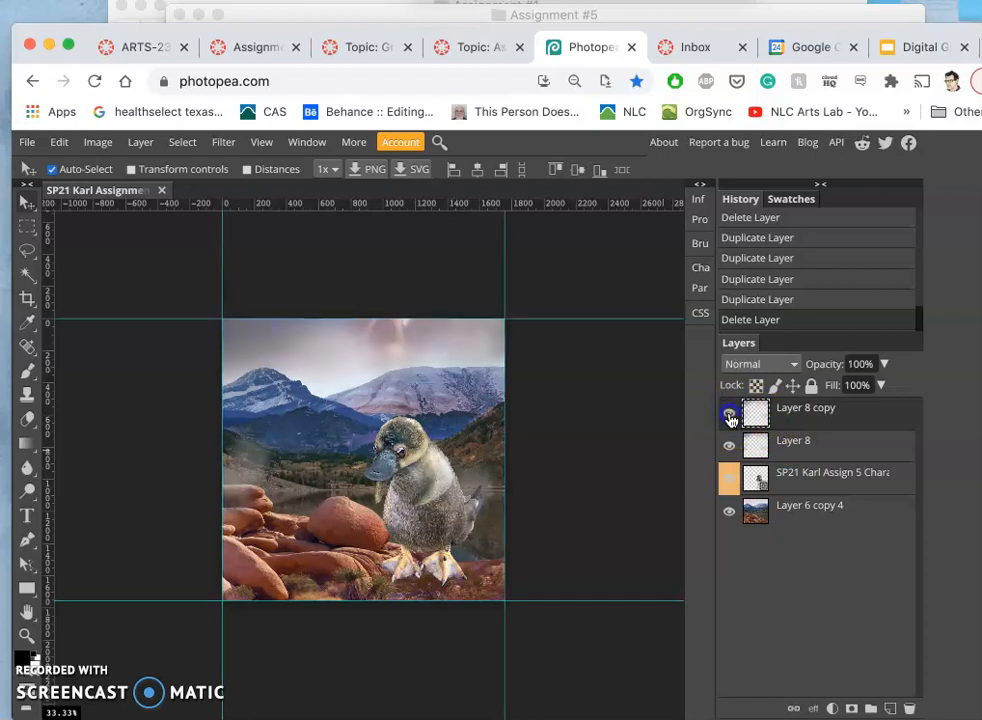
click(729, 414)
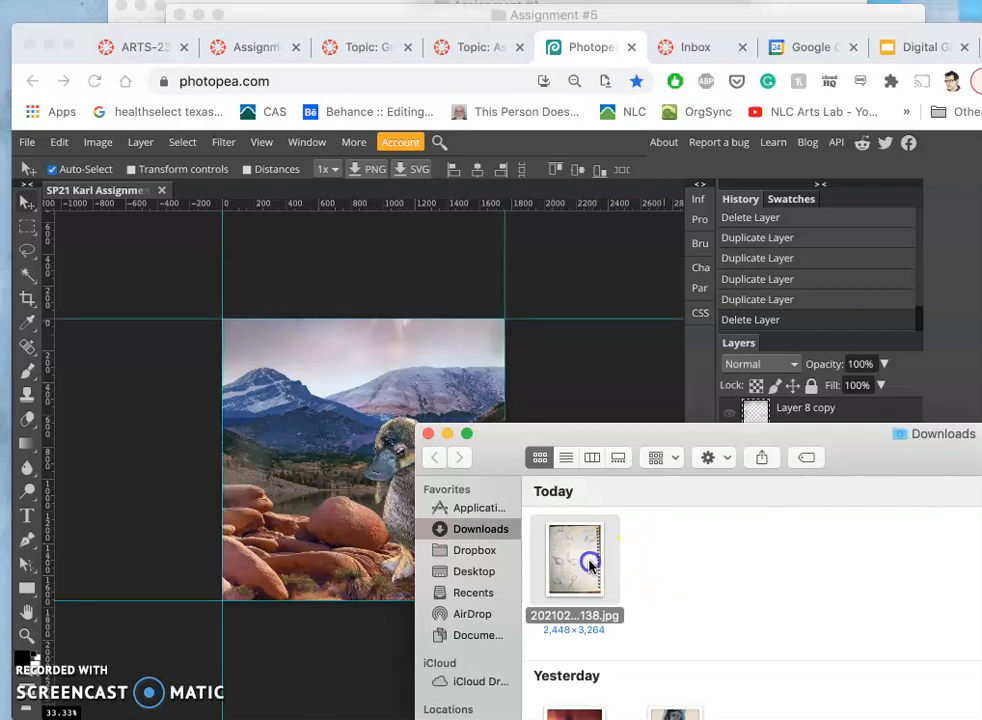
Merge Layer 8 down into the platypus and recheck Layer 8 copy's shading
double_click(574, 558)
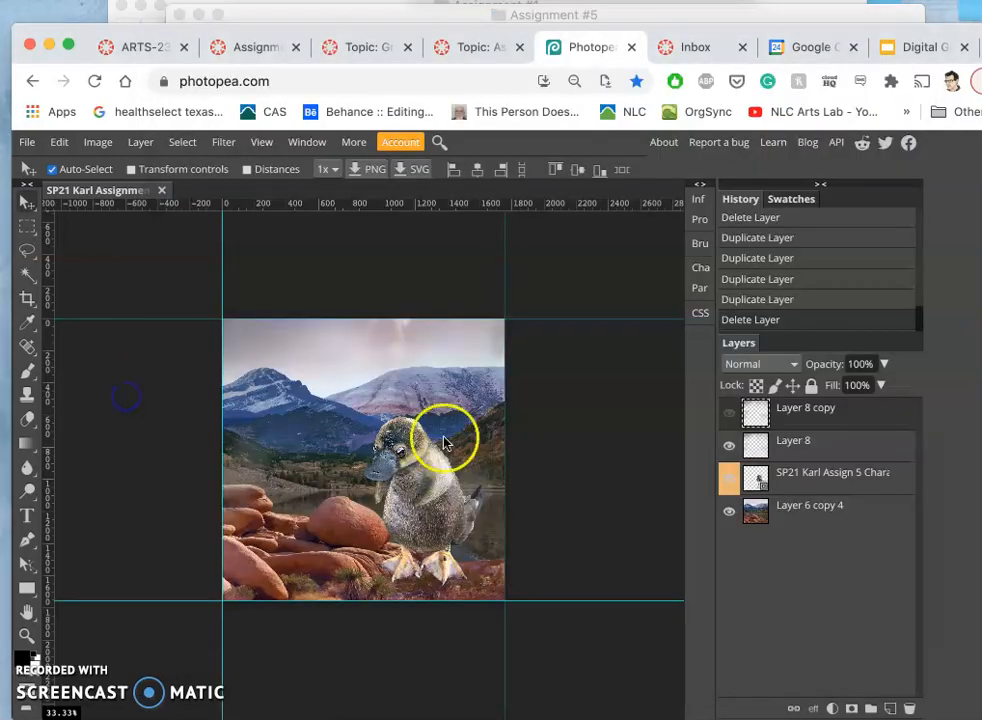
click(729, 414)
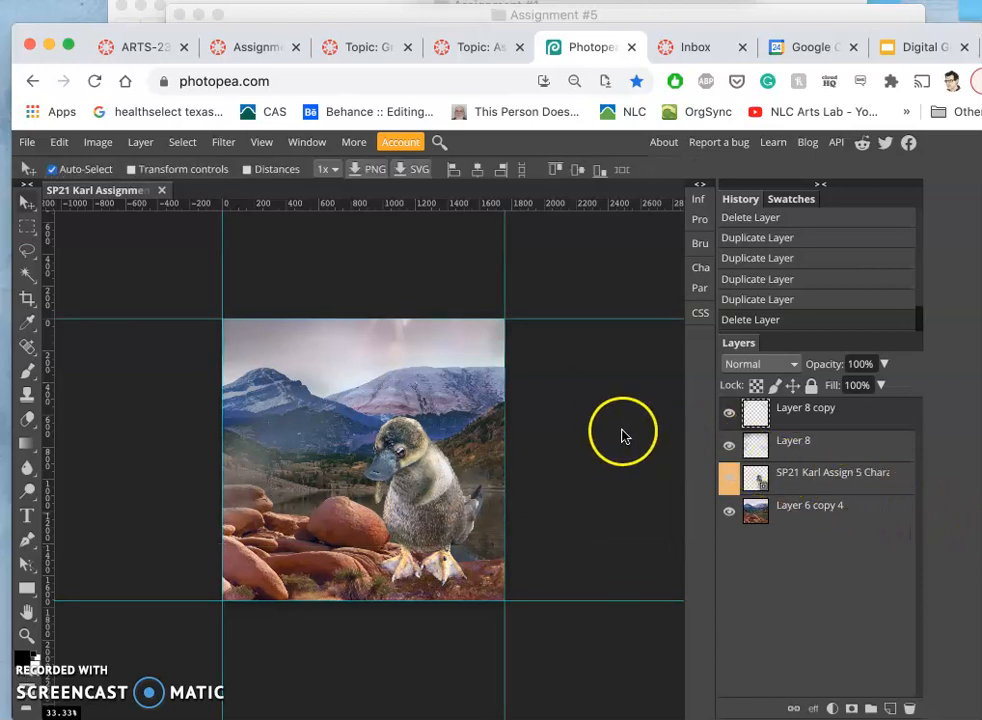
click(793, 440)
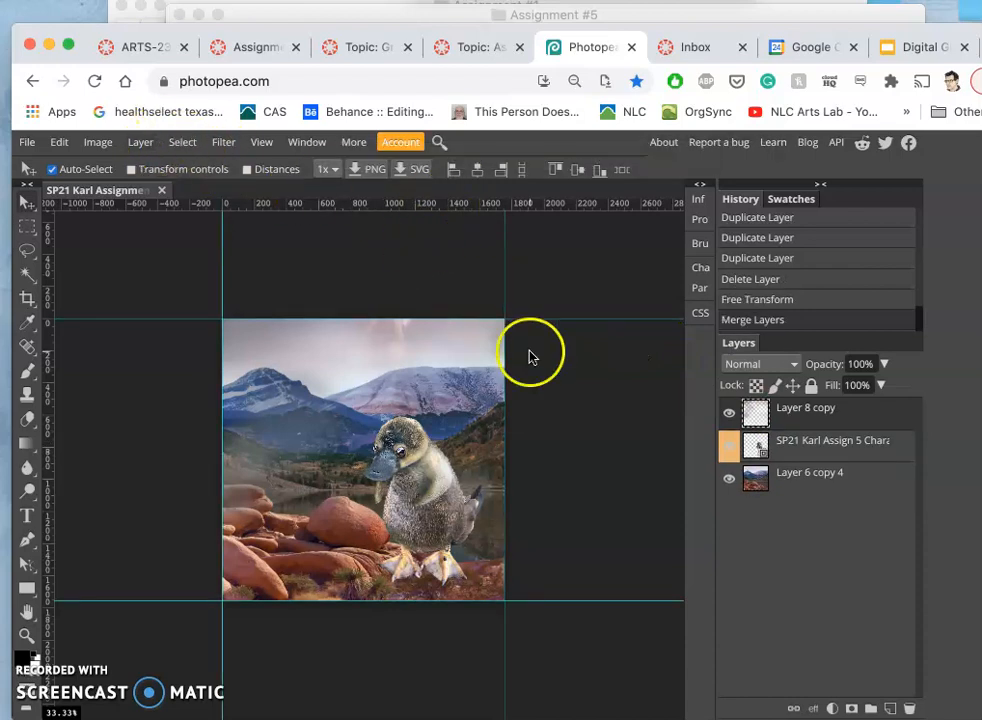
click(729, 414)
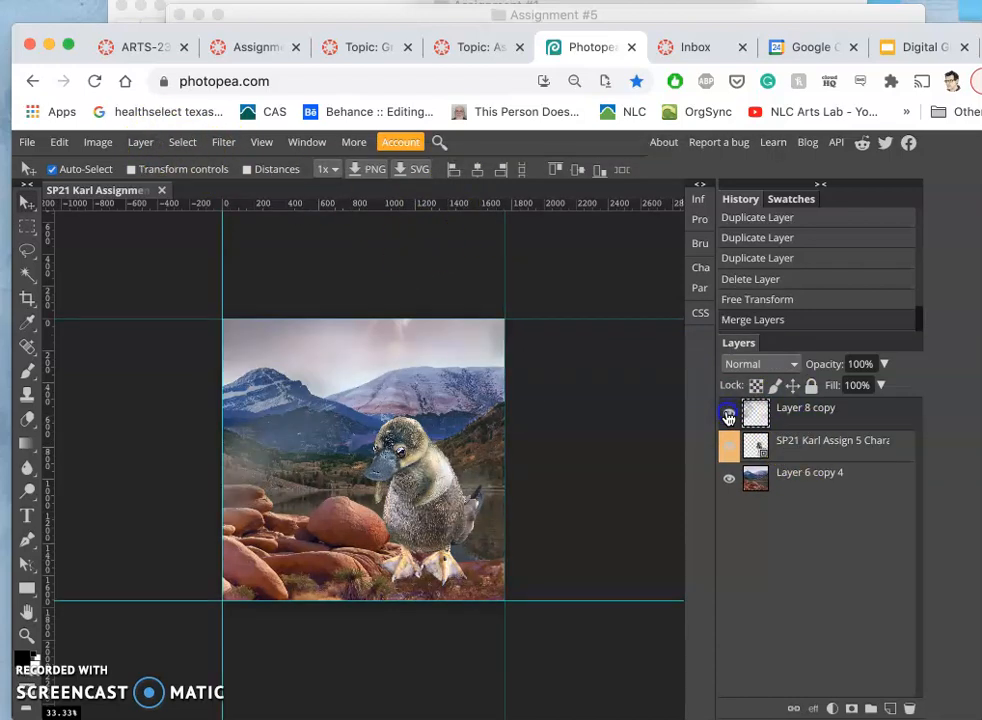
click(729, 412)
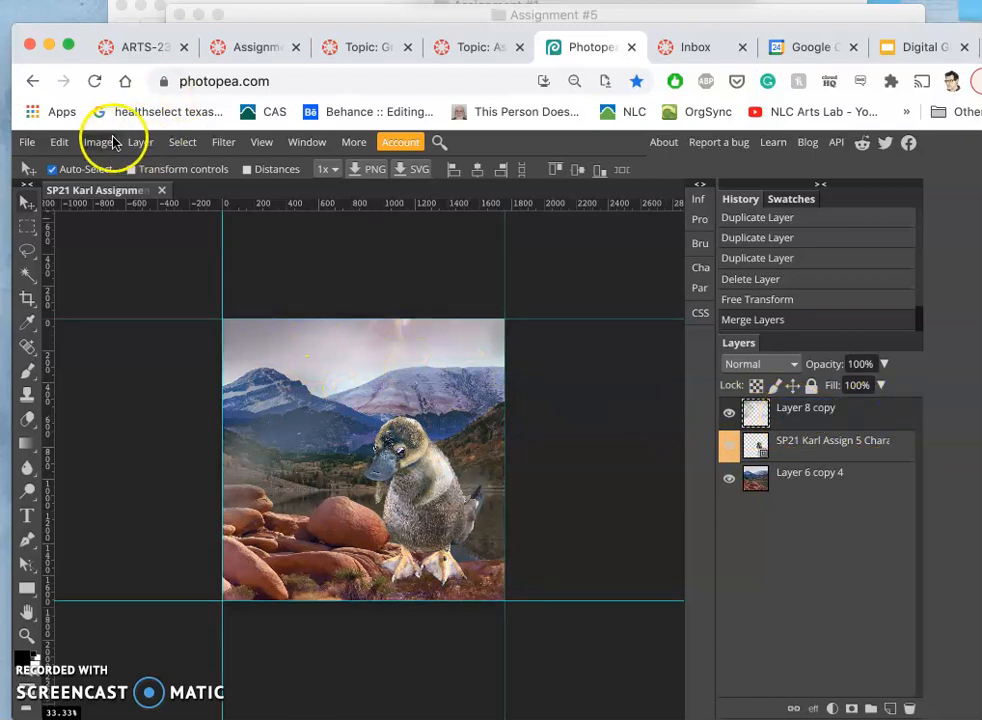
Apply Color Balance: shadows red 15, blue -39; highlights red 5, green -4, blue -24
click(97, 141)
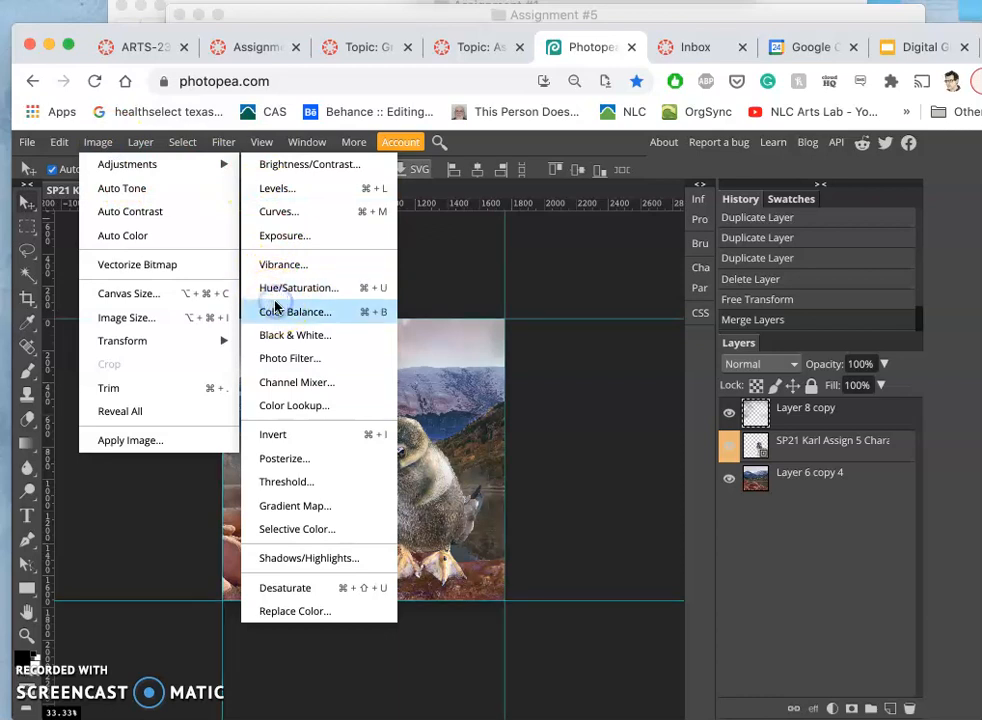
click(295, 311)
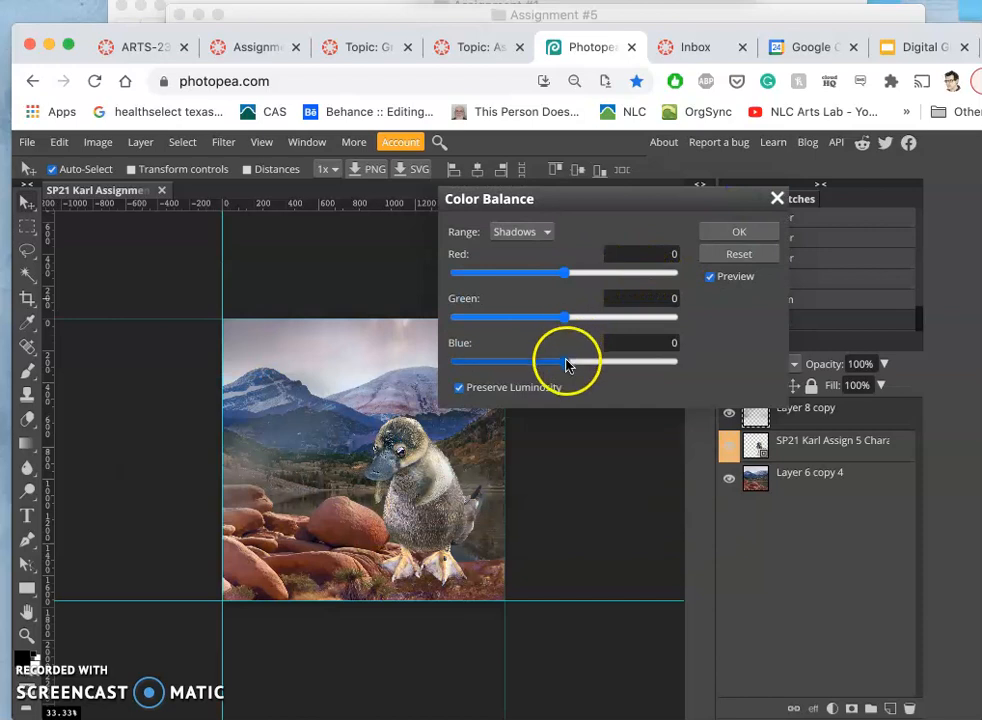
drag(568, 361, 520, 361)
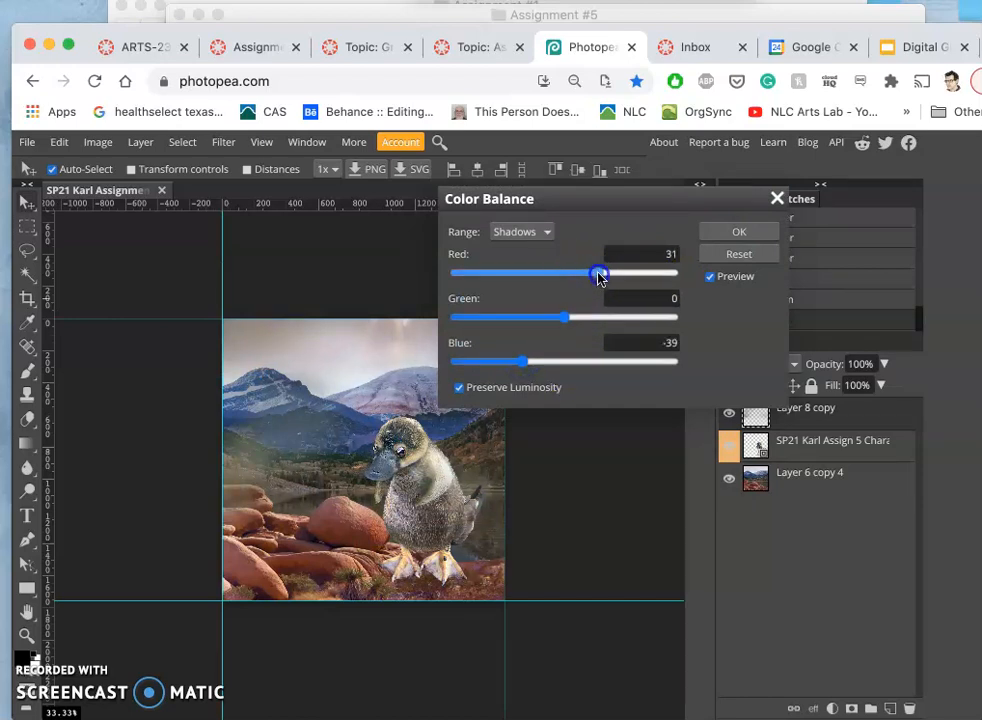
drag(598, 273, 591, 273)
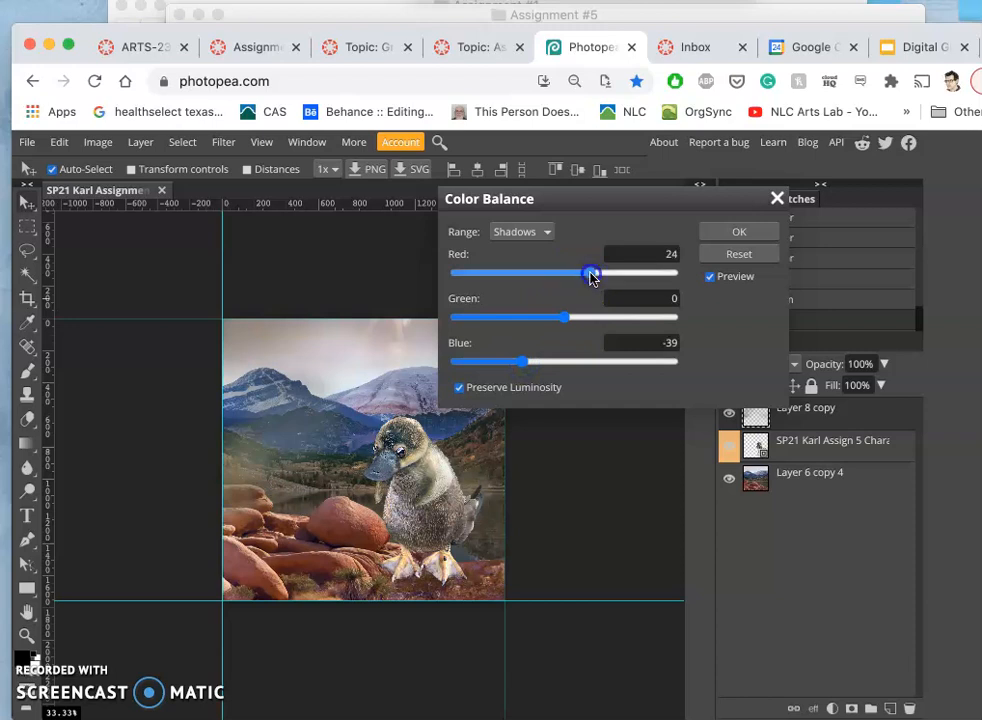
click(520, 231)
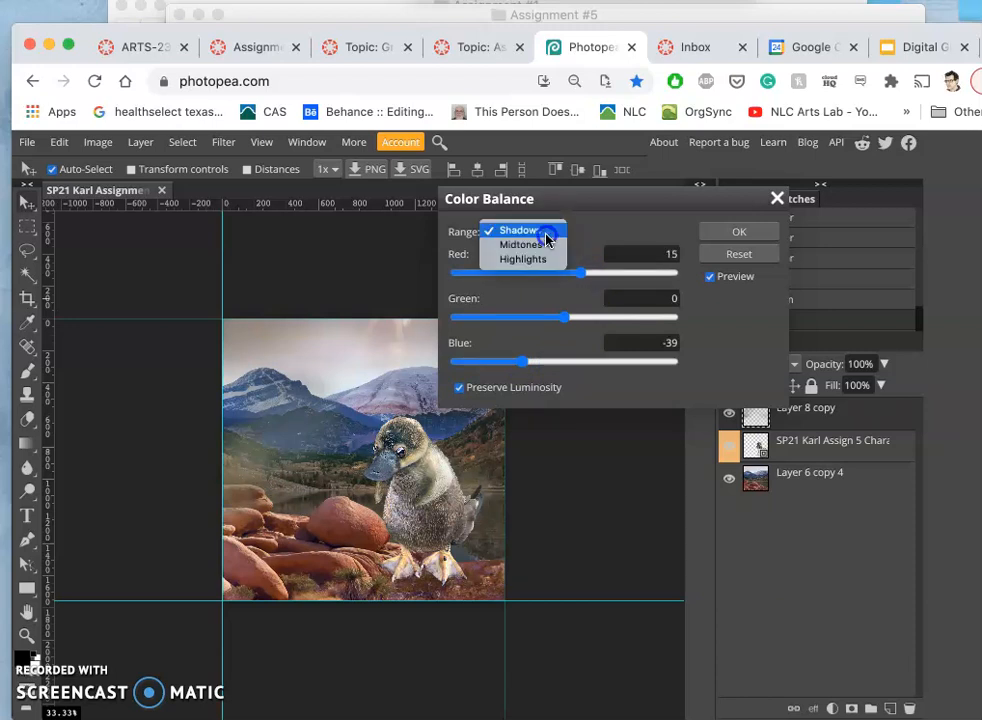
click(522, 258)
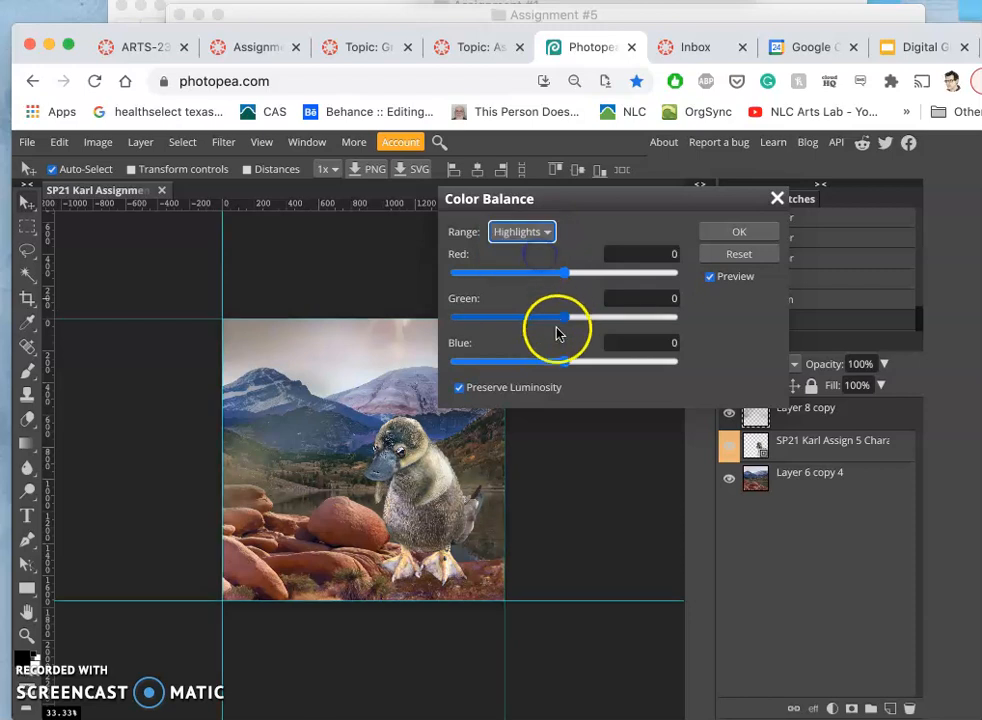
drag(553, 361, 530, 361)
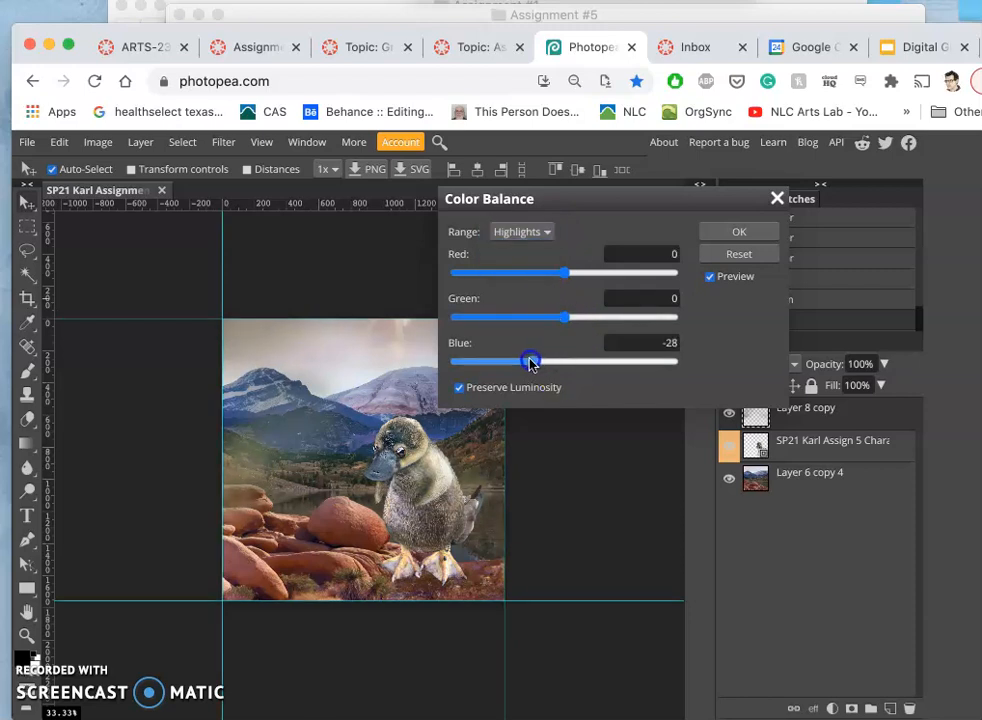
drag(530, 361, 540, 361)
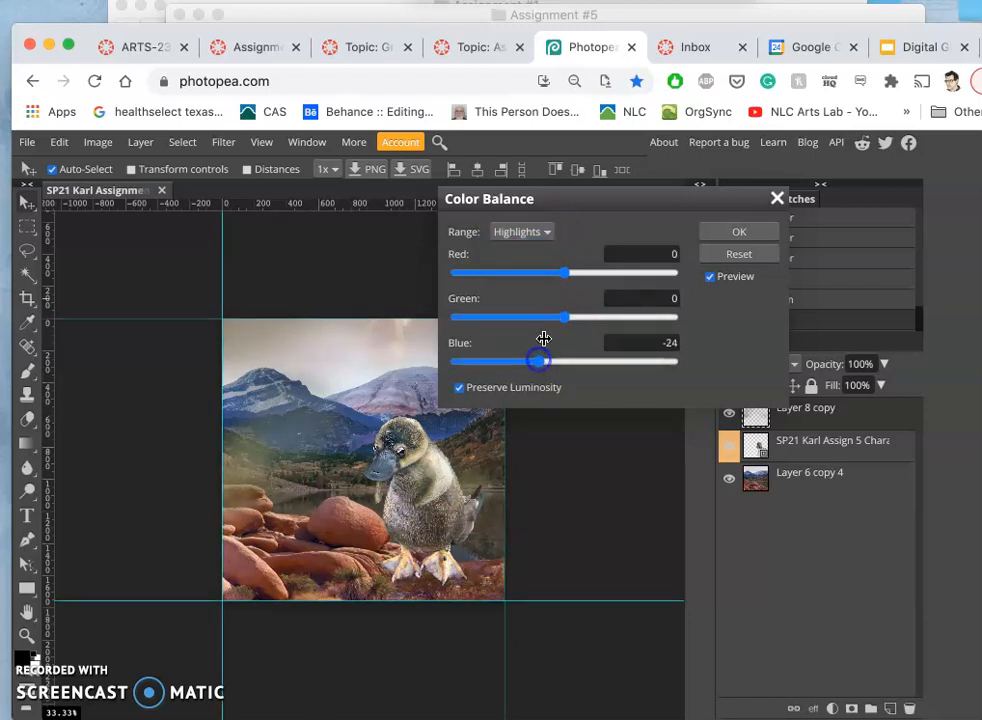
drag(536, 273, 598, 273)
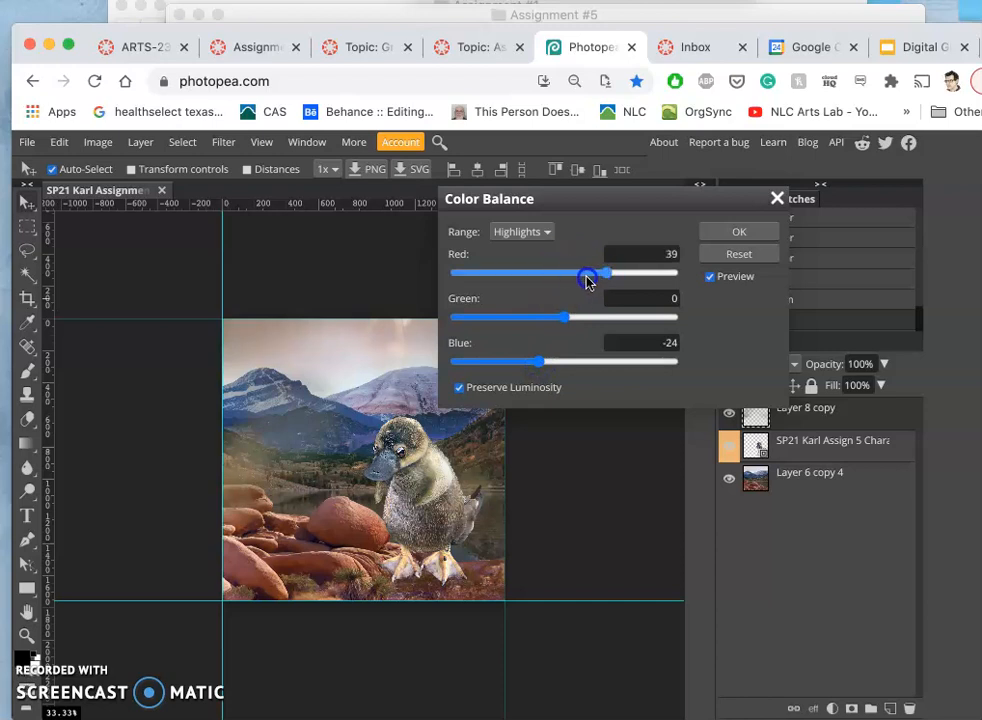
drag(607, 273, 570, 273)
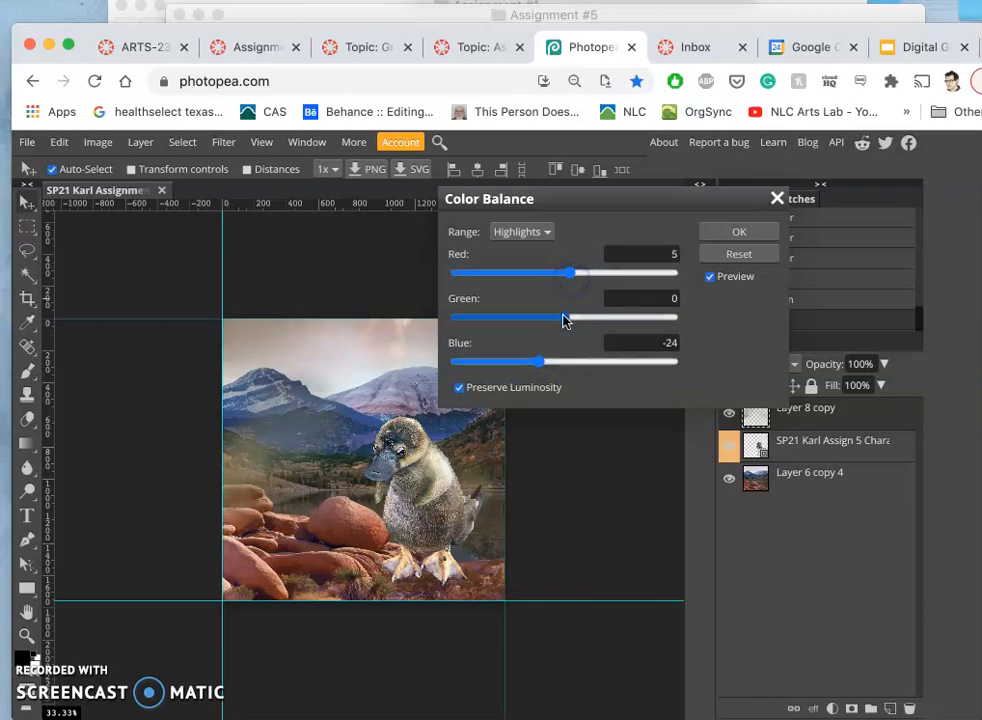
drag(565, 318, 560, 318)
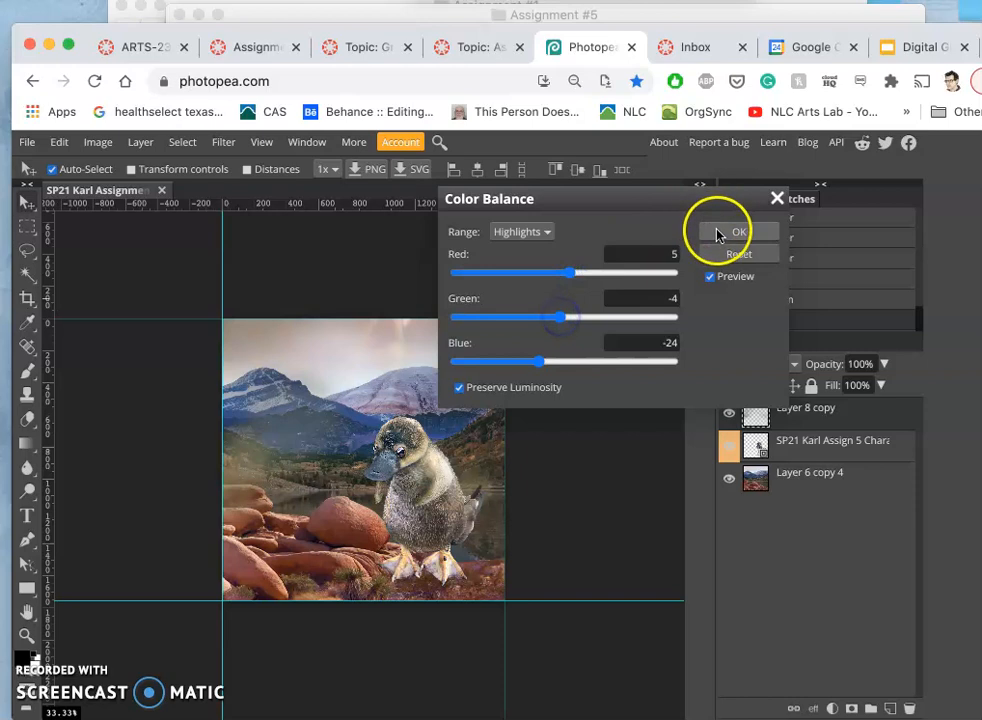
click(738, 231)
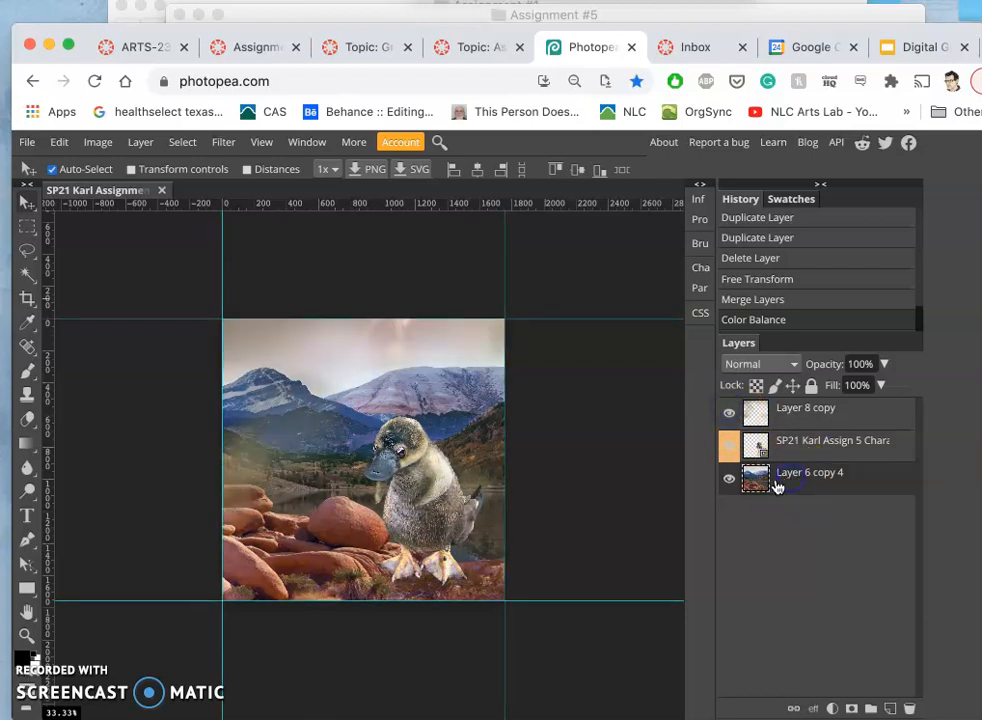
Run a second Color Balance, trimming highlight blue and setting shadow blue to about 14
click(97, 141)
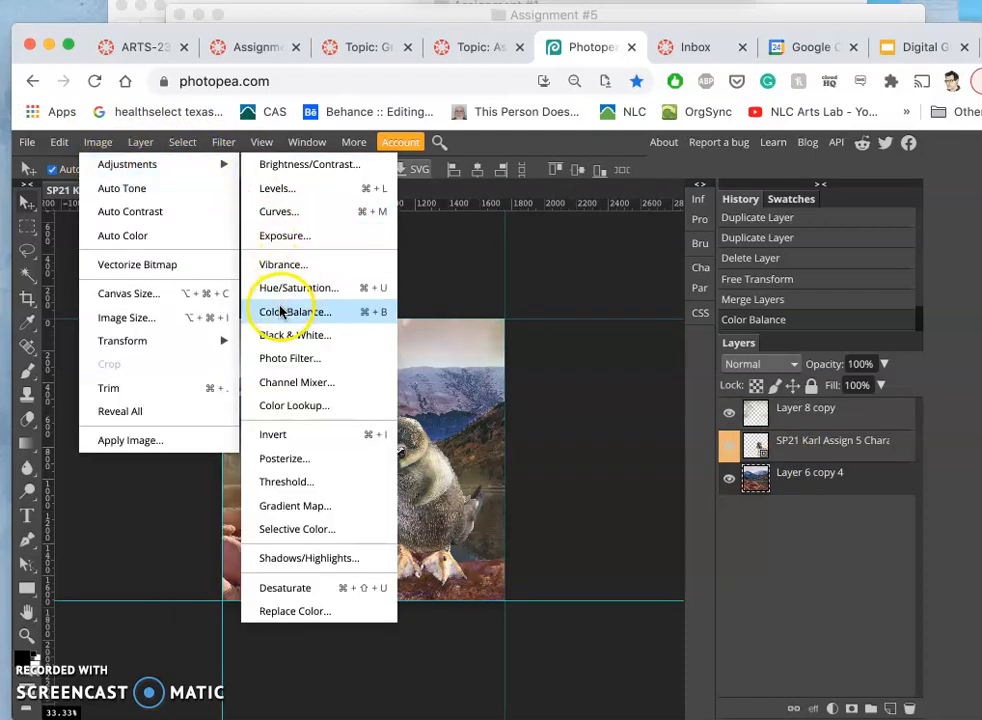
click(294, 311)
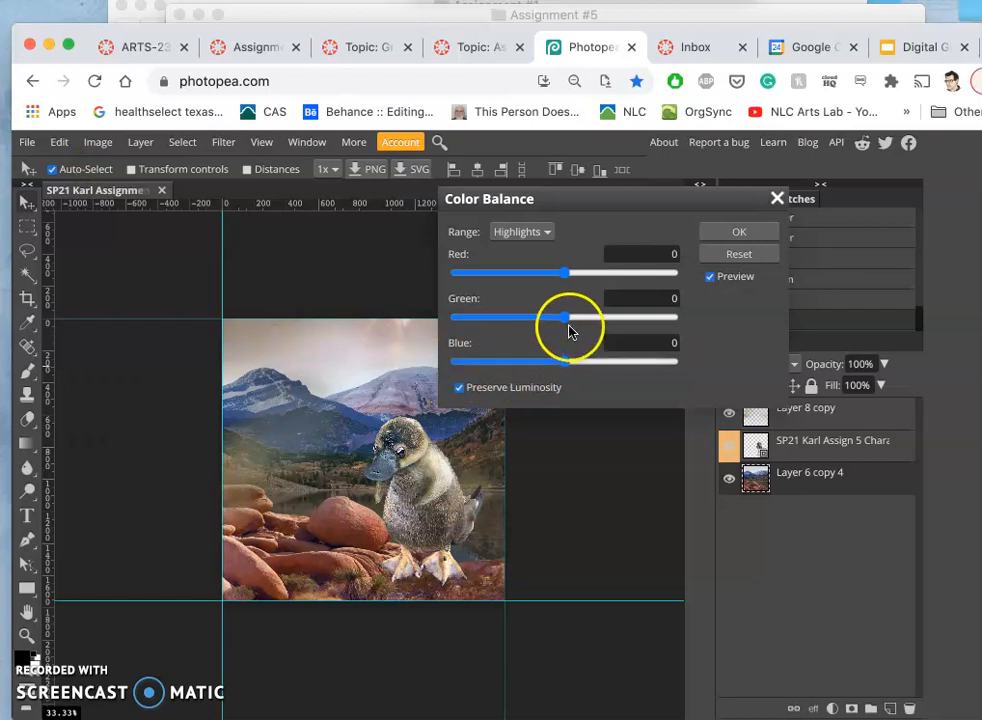
drag(565, 317, 543, 361)
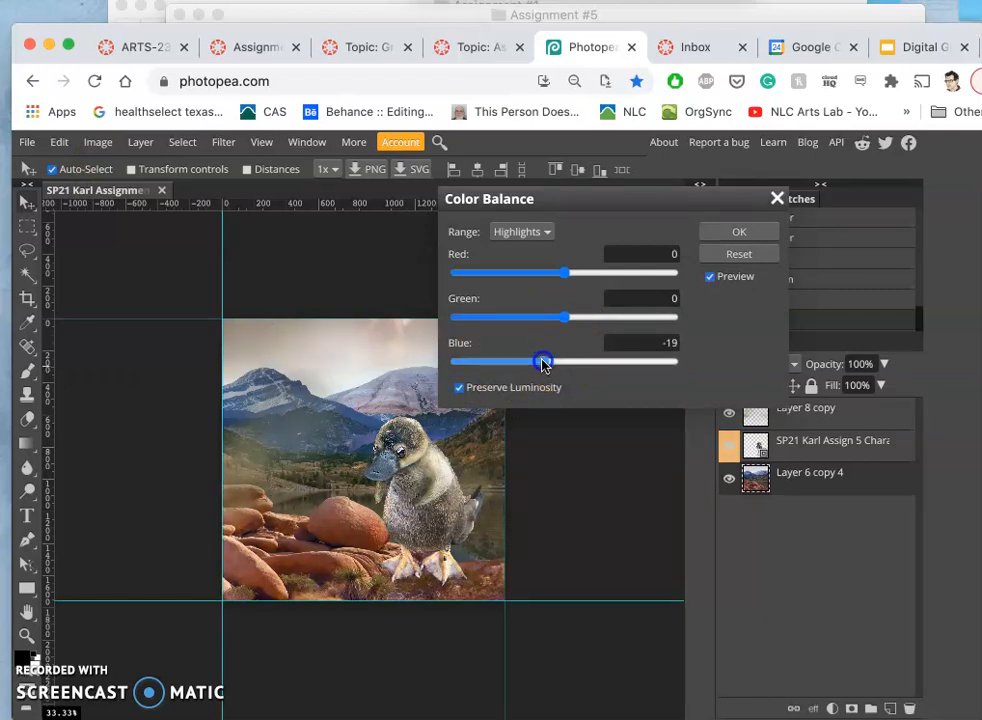
drag(543, 361, 540, 361)
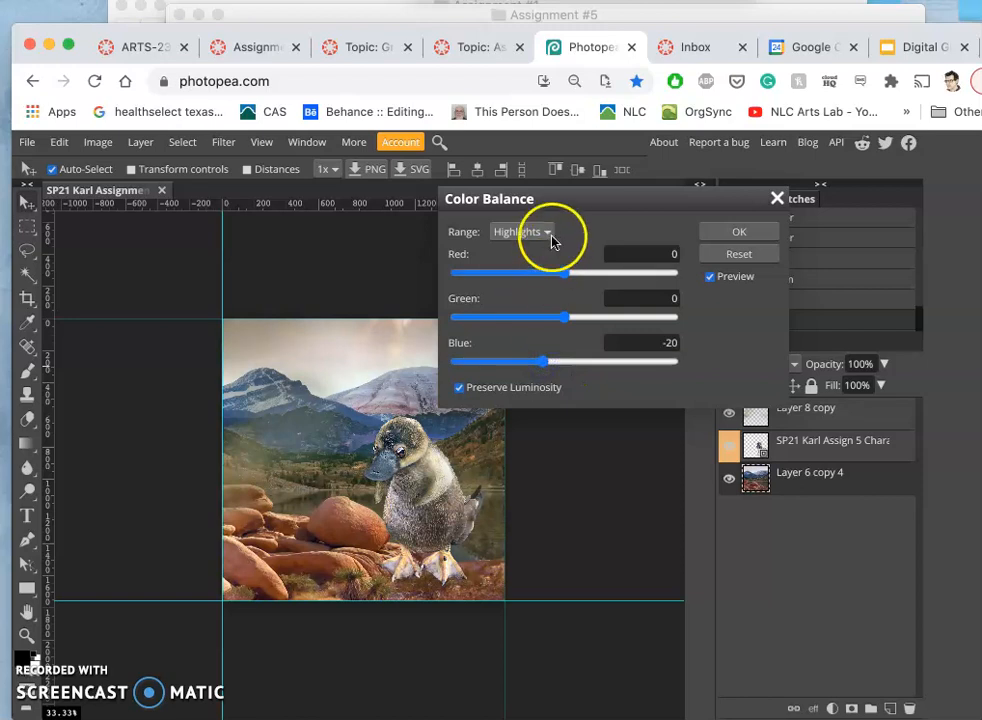
click(520, 231)
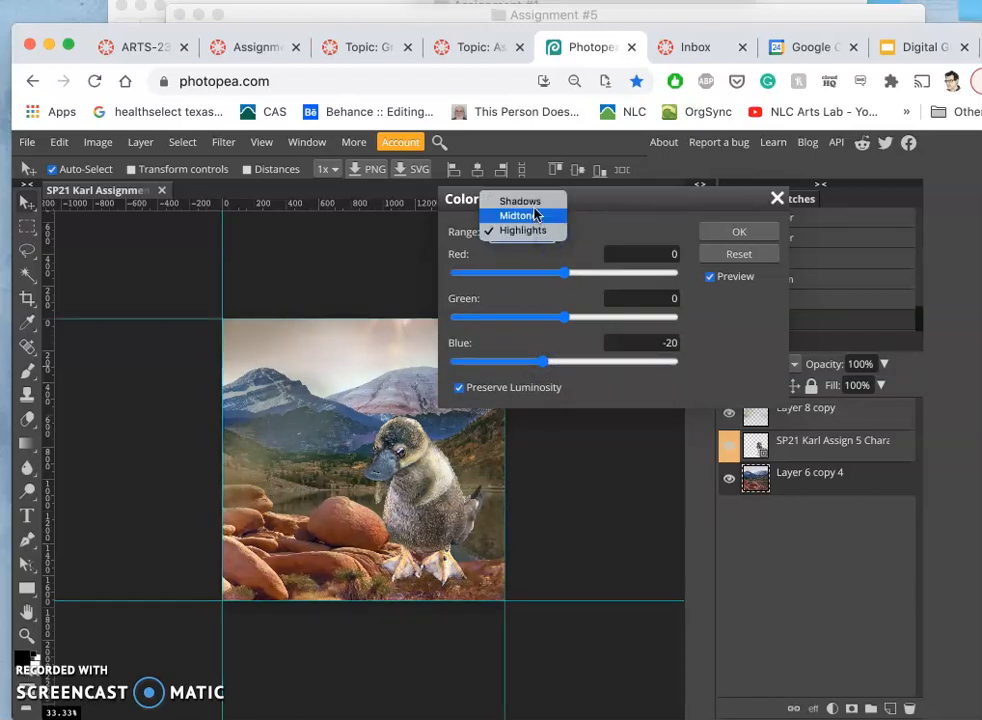
click(519, 201)
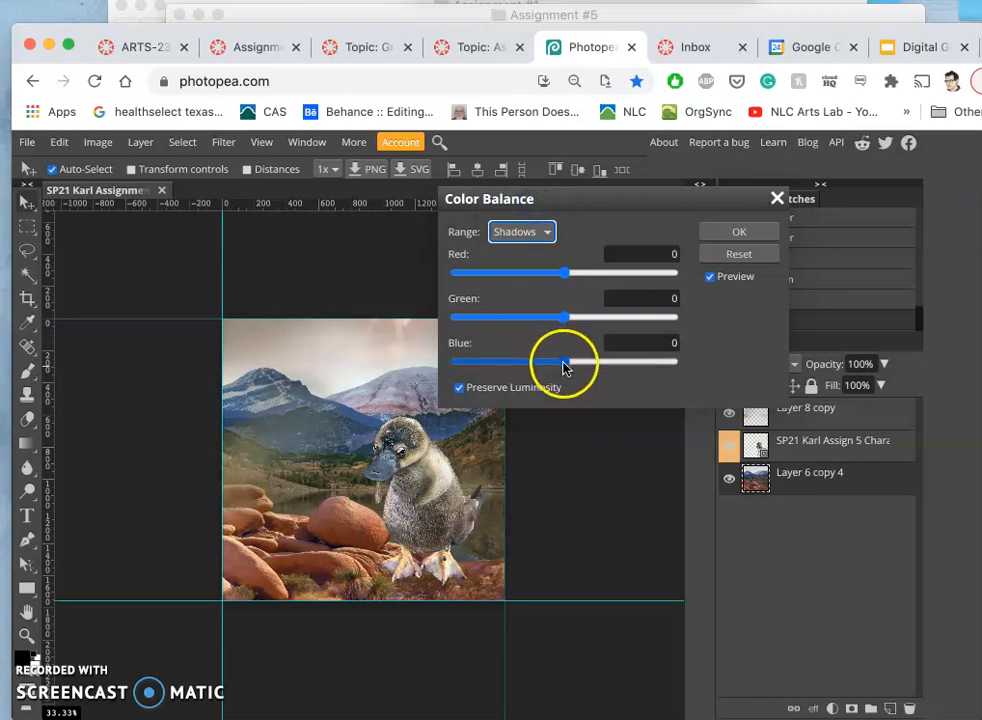
drag(535, 361, 574, 361)
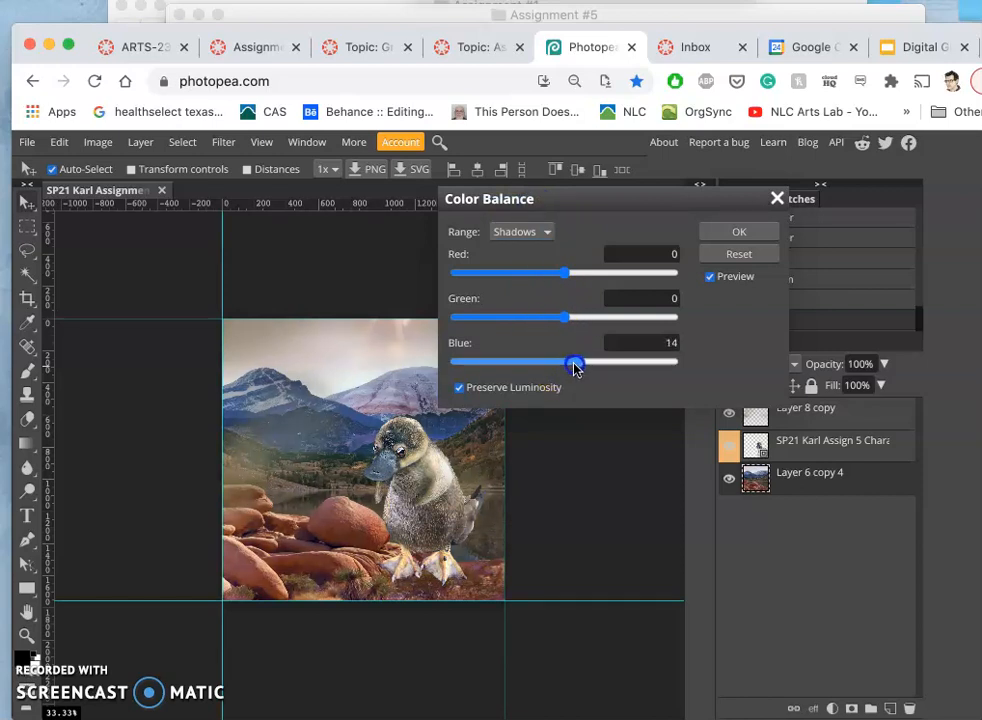
drag(573, 362, 558, 362)
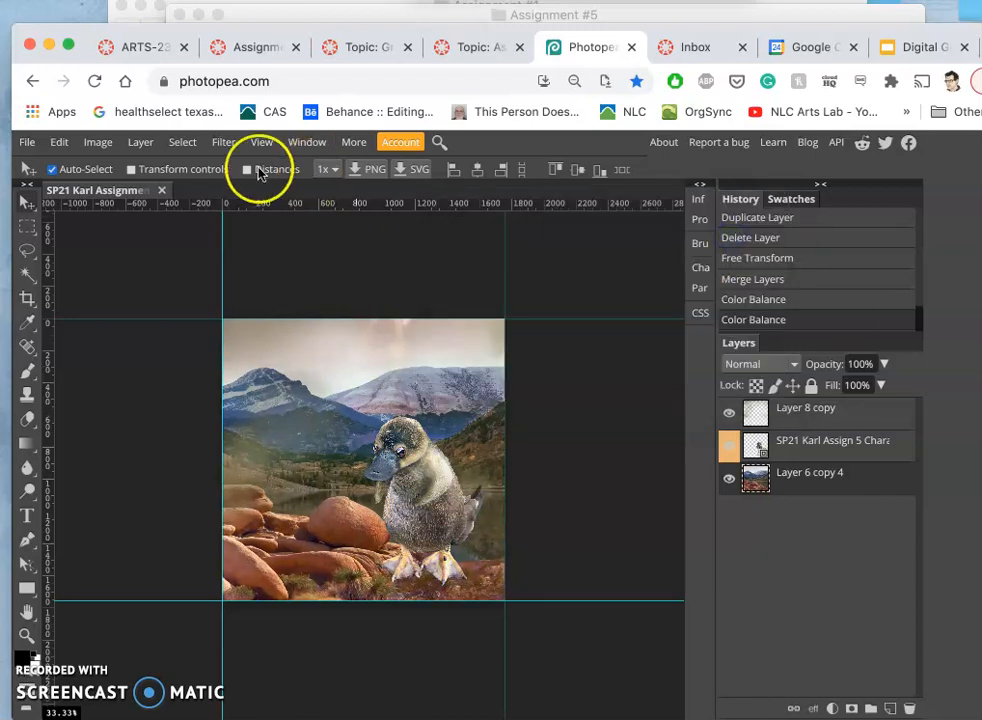
Raise the platypus's Levels midtone gamma to 1.13 and apply it
click(97, 141)
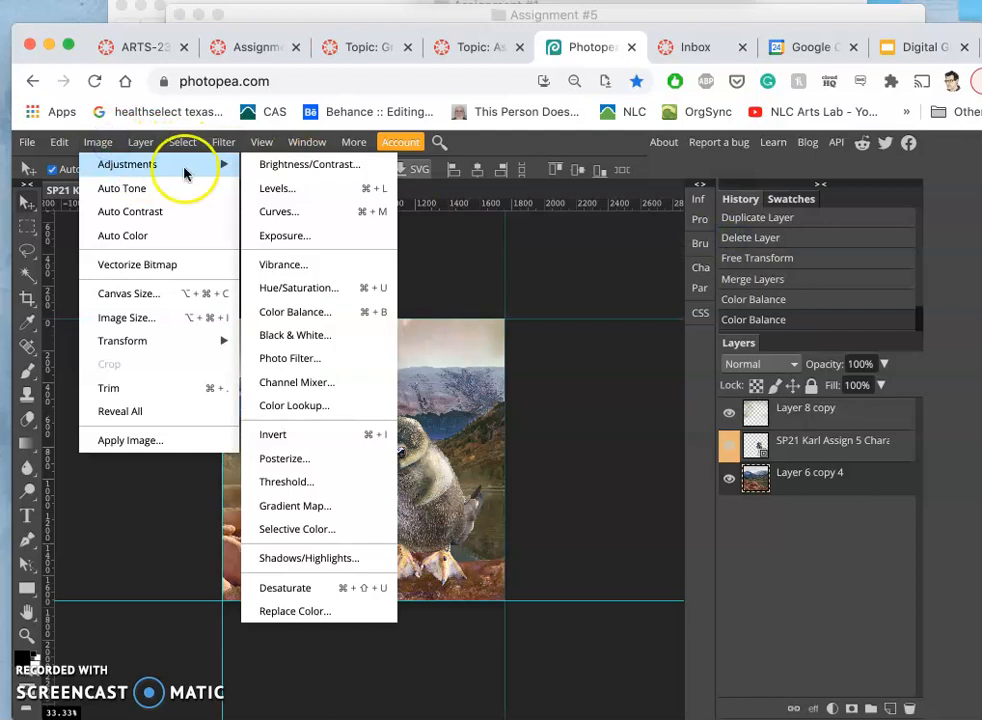
click(277, 188)
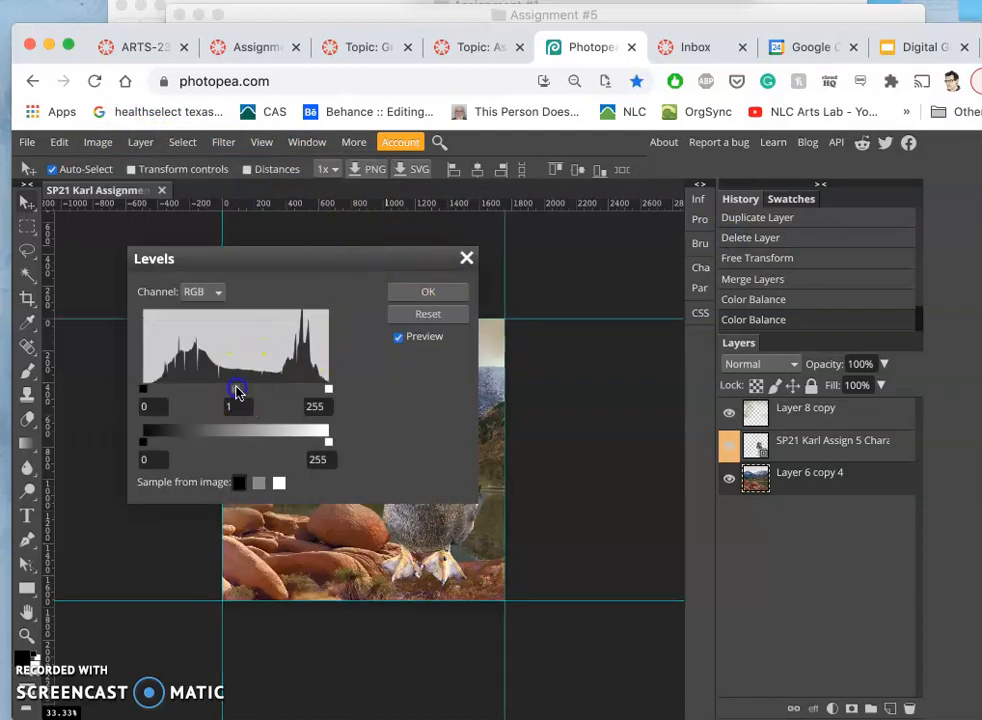
drag(237, 388, 231, 388)
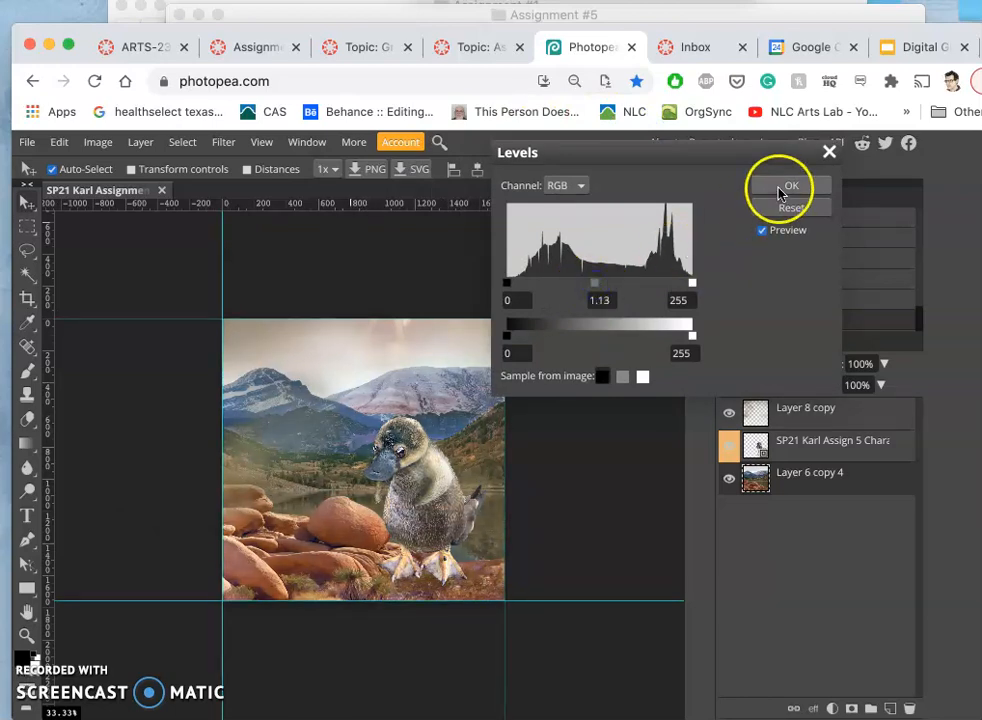
click(790, 186)
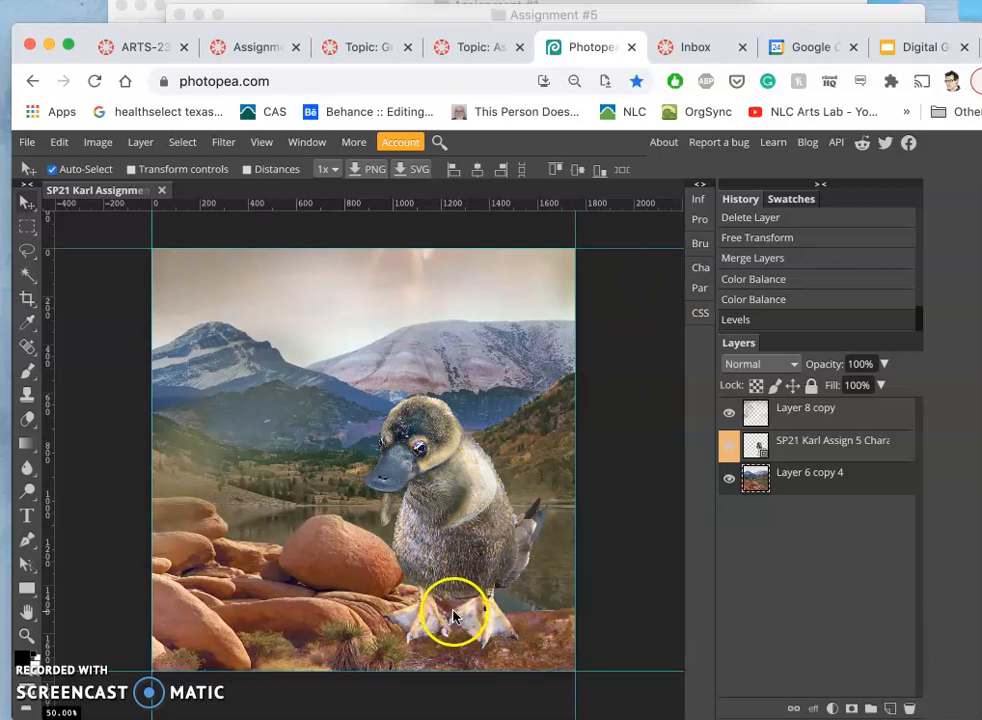
mouse_move(340, 595)
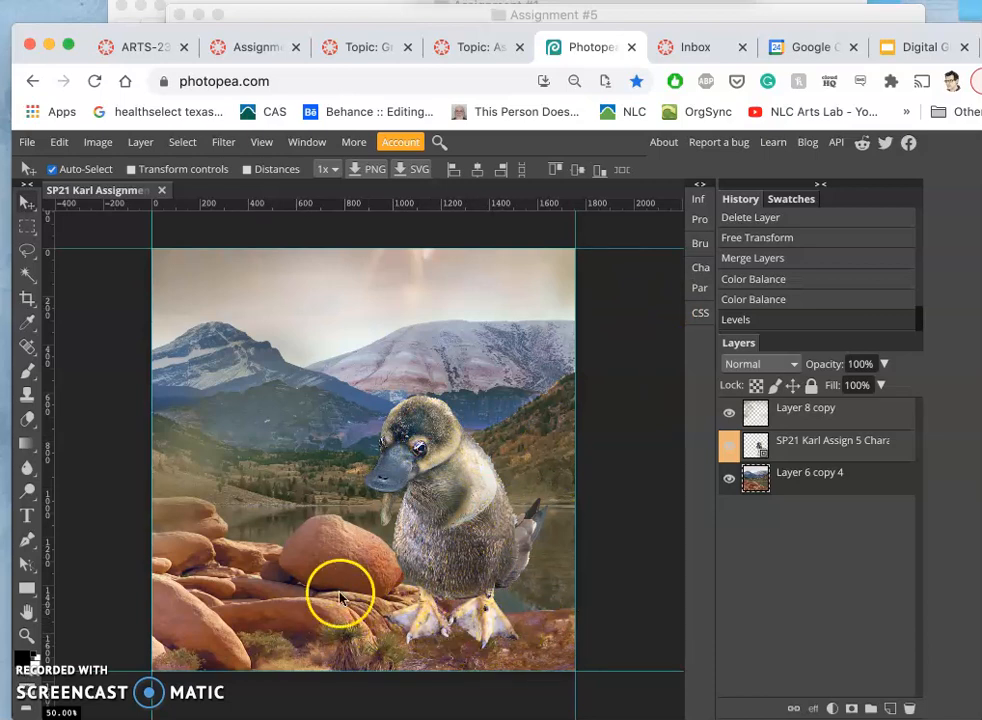
mouse_move(580, 485)
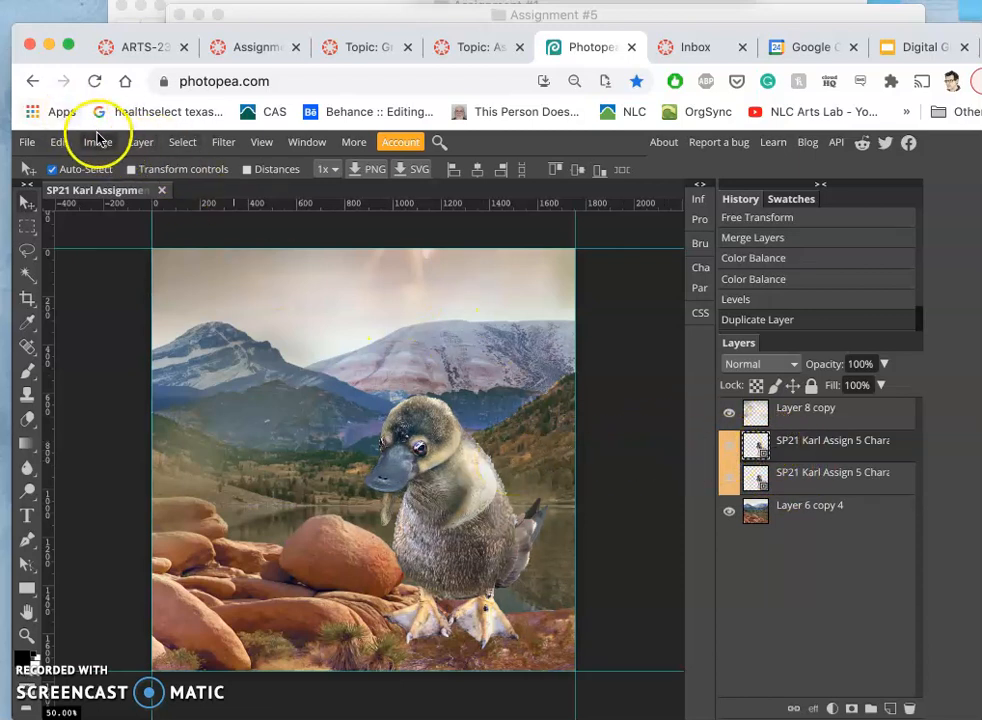
Color-balance the platypus copy's shadows and highlights, reducing blue and warming with red
click(97, 141)
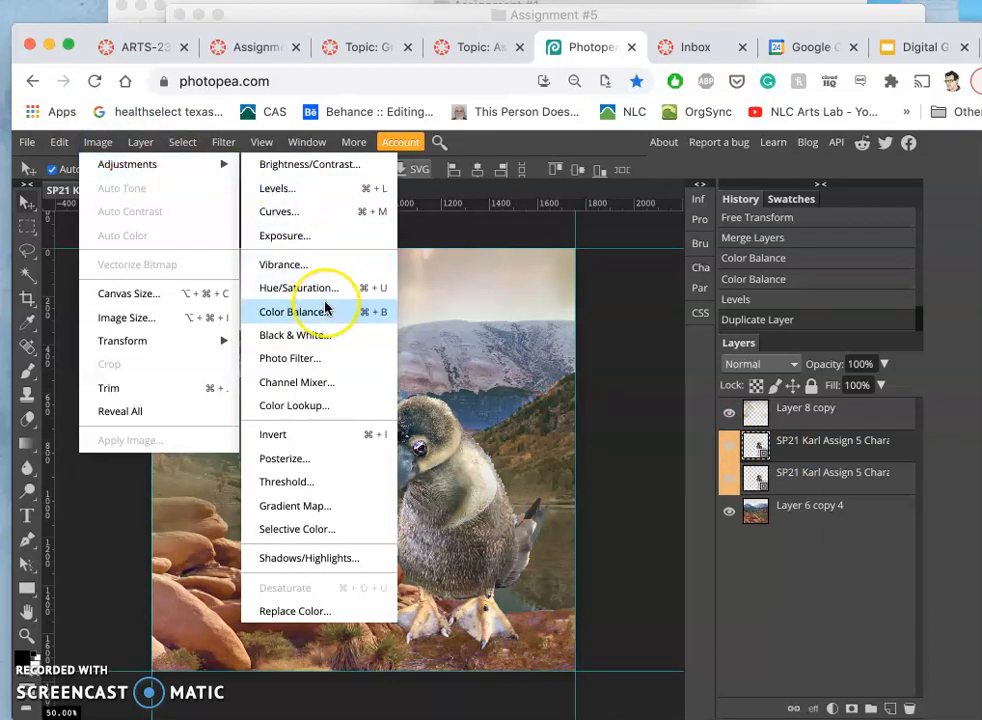
mouse_move(320, 311)
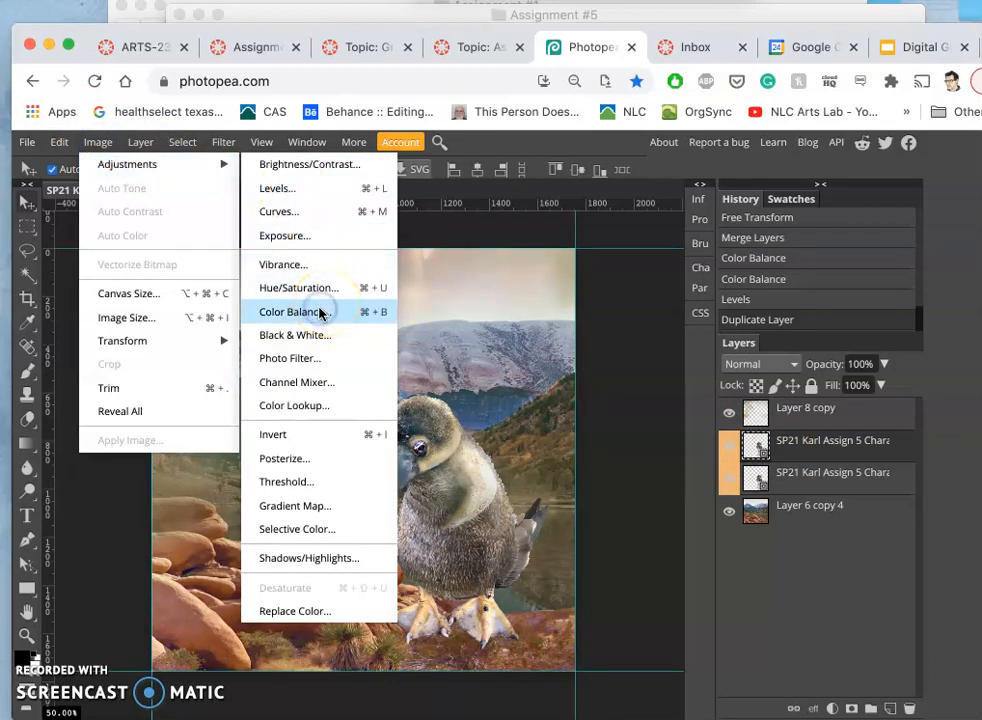
click(289, 311)
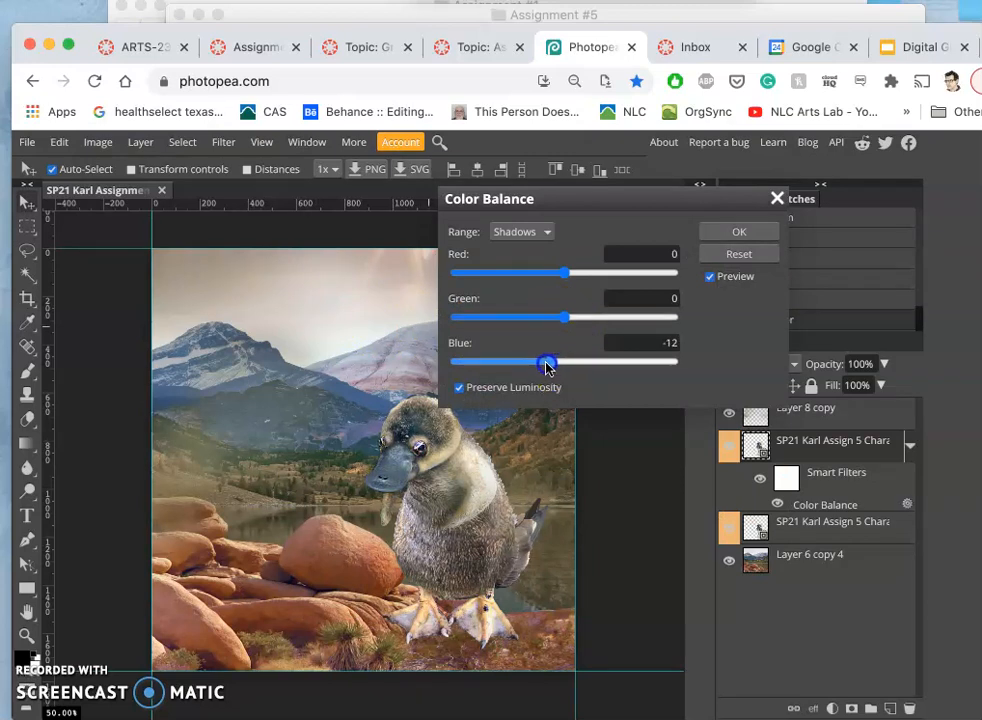
drag(547, 361, 540, 361)
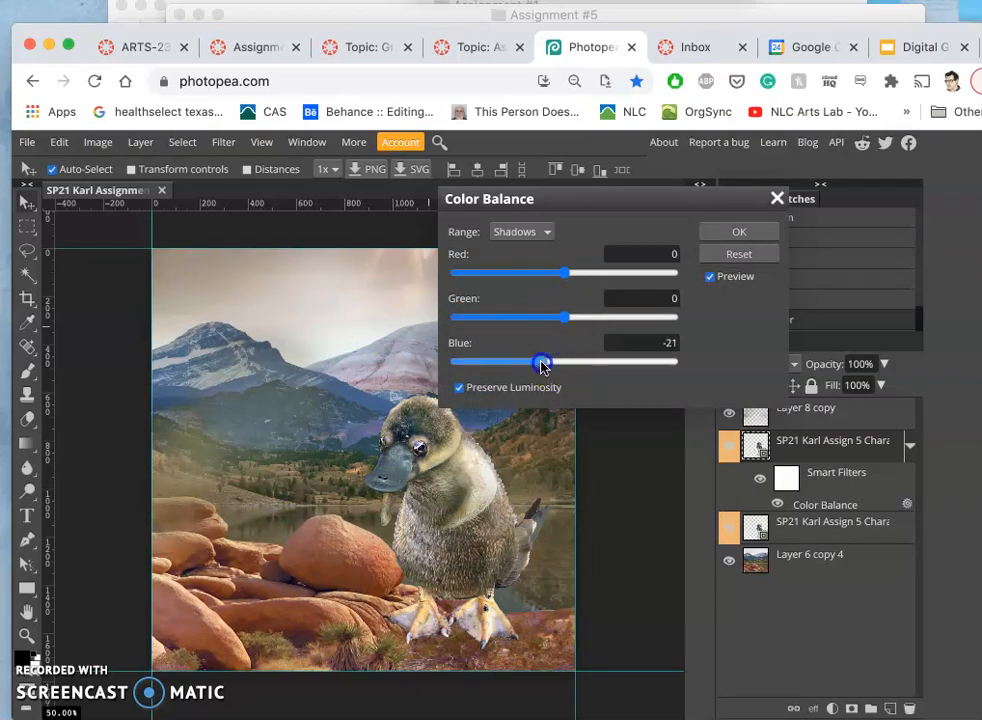
click(520, 231)
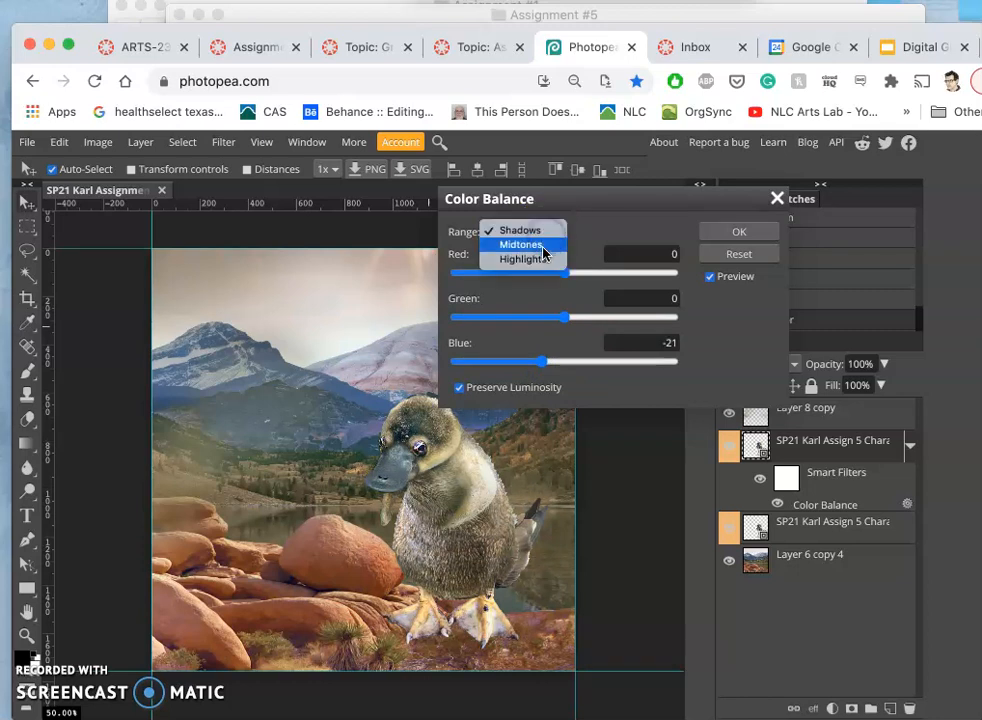
click(520, 259)
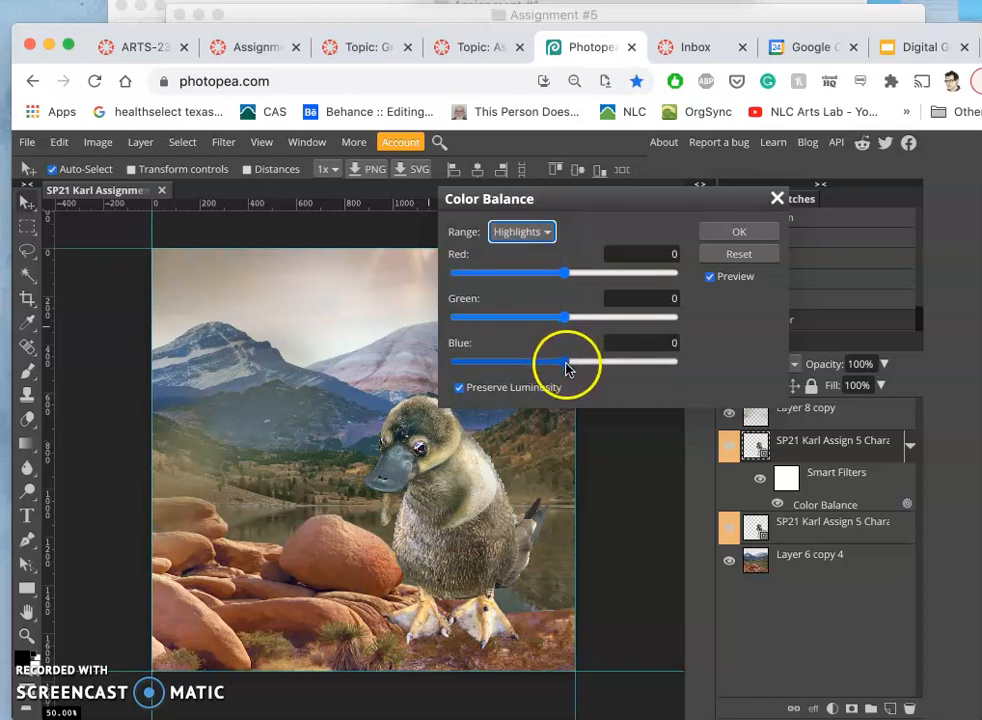
drag(570, 363, 548, 363)
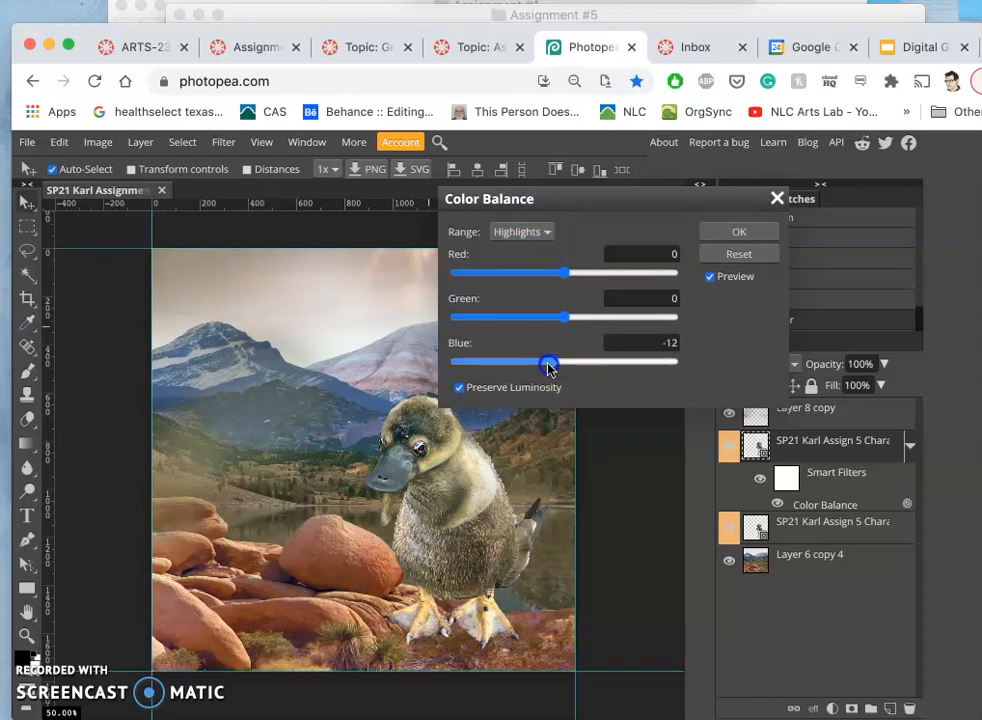
drag(549, 362, 555, 362)
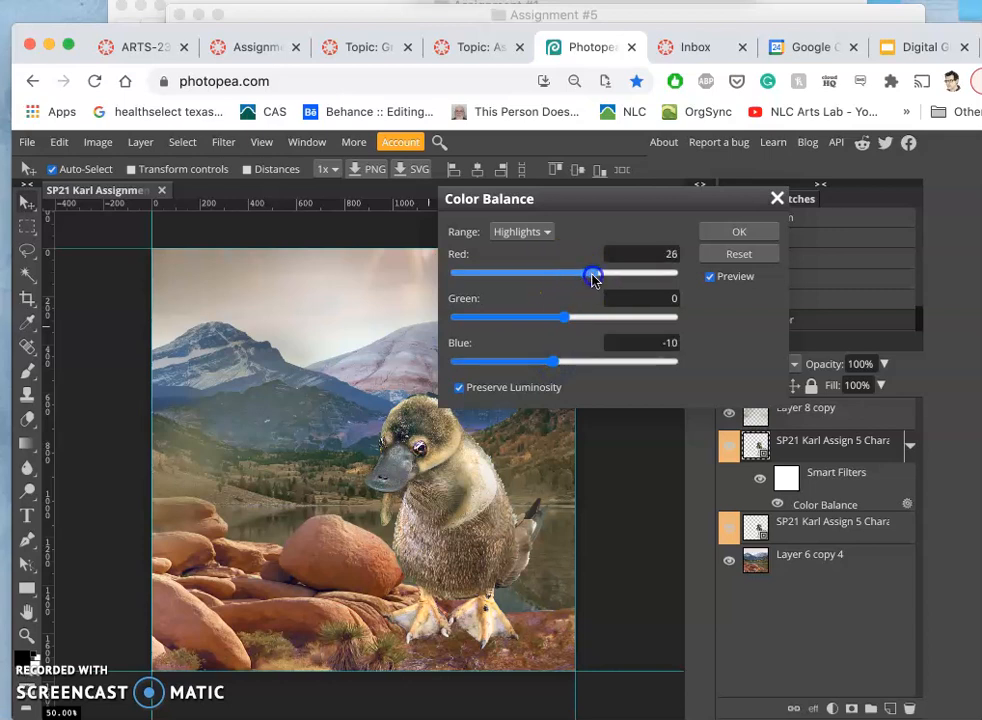
drag(595, 274, 580, 274)
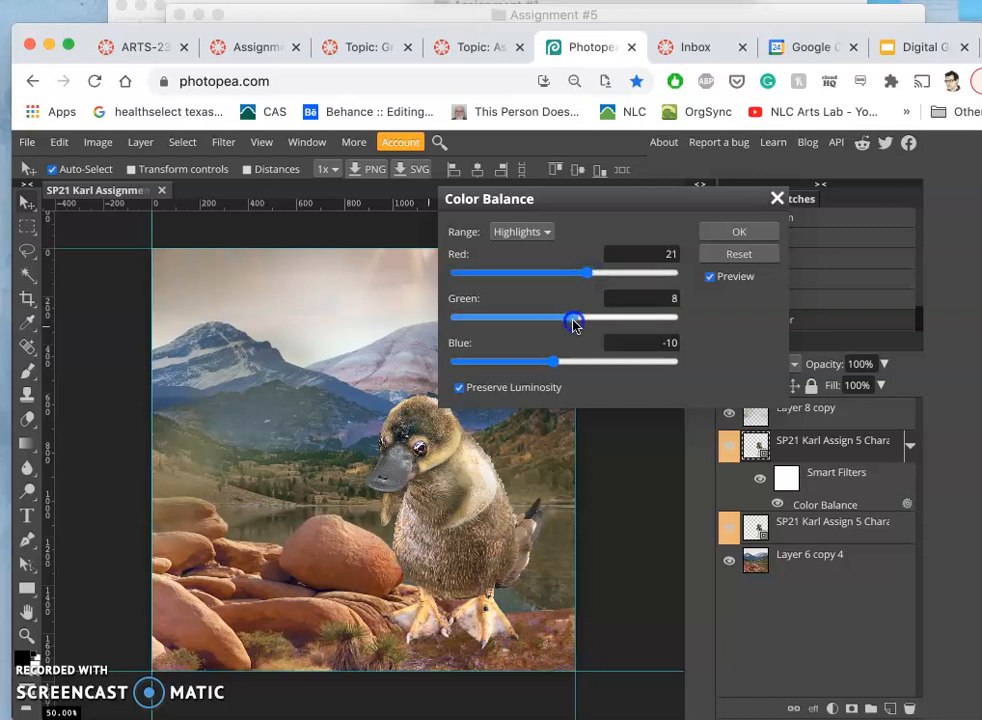
drag(600, 317, 565, 317)
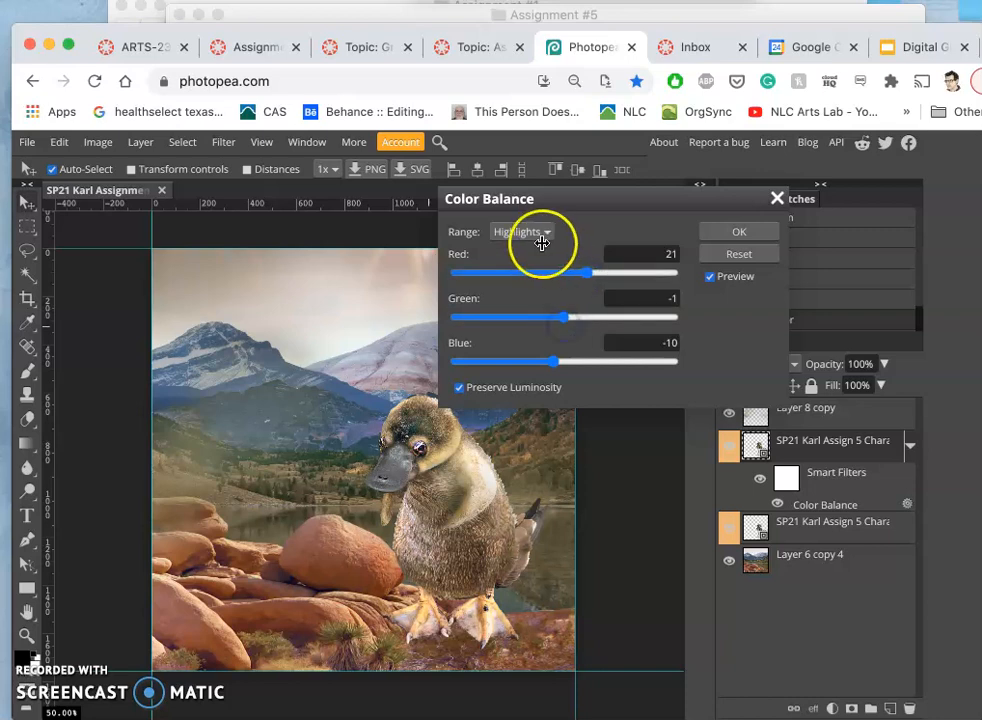
Add a little red and reduce green in the copy's midtones, then apply
click(520, 231)
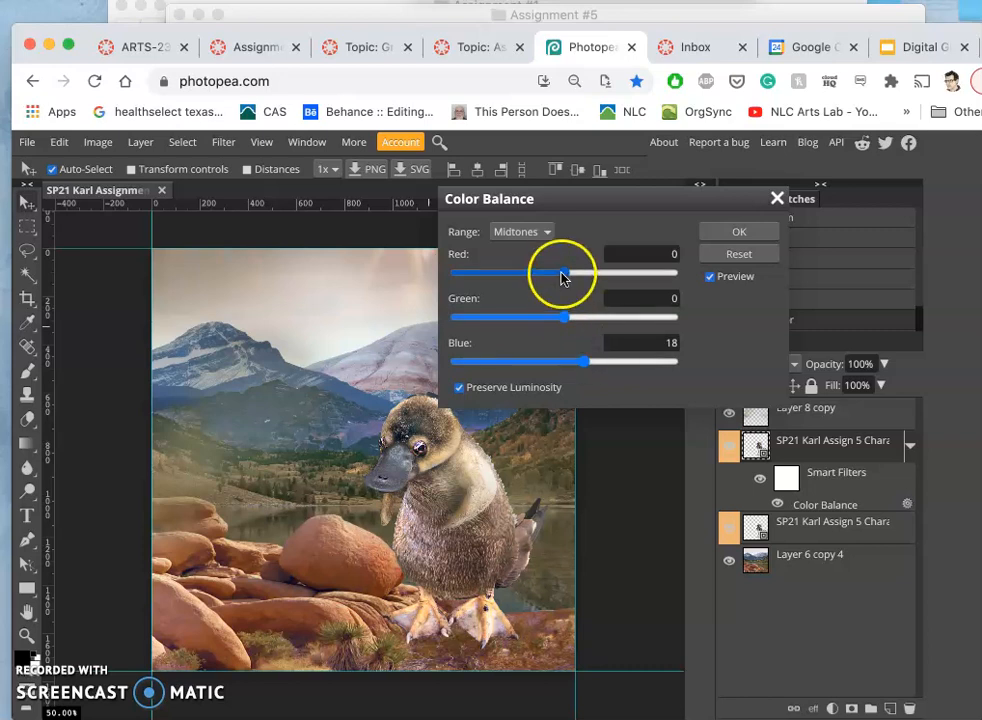
drag(560, 273, 573, 273)
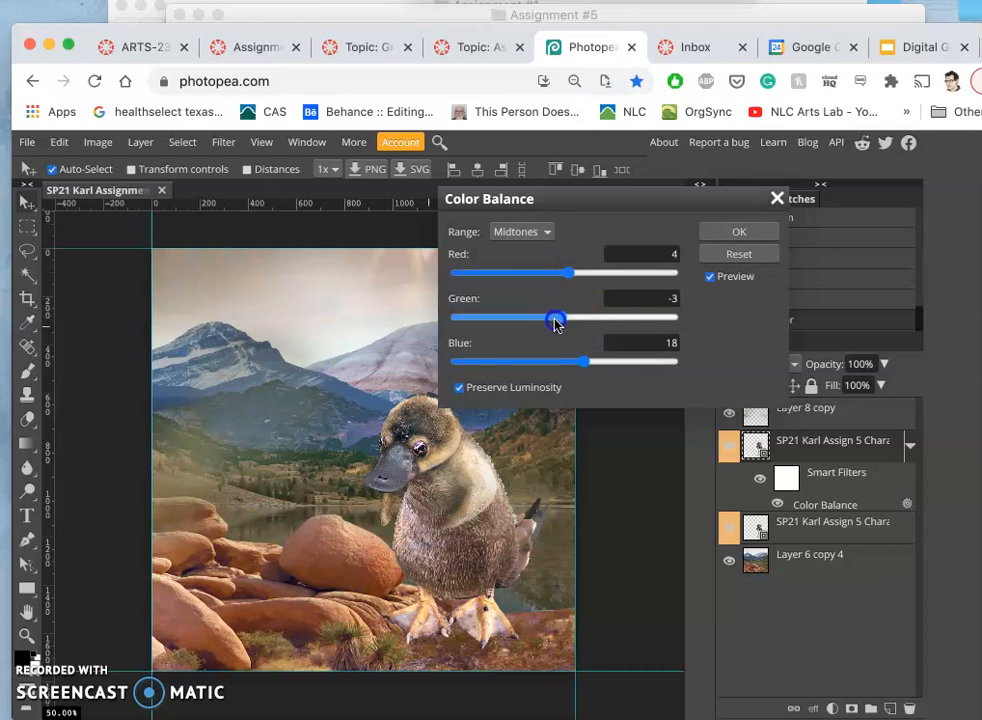
drag(557, 318, 533, 318)
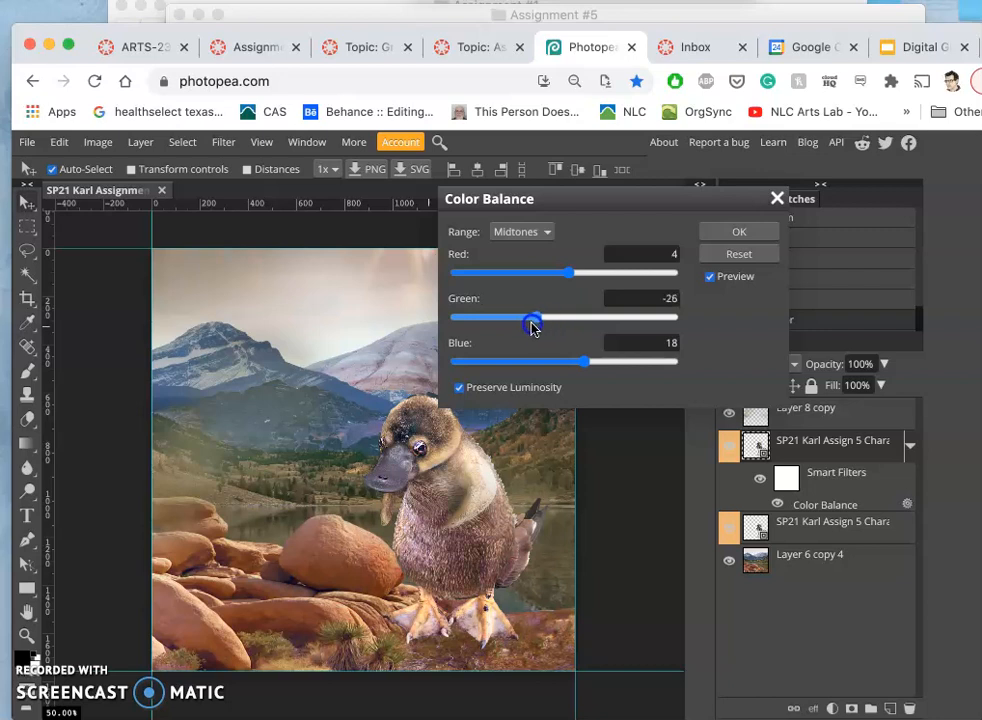
drag(531, 317, 545, 317)
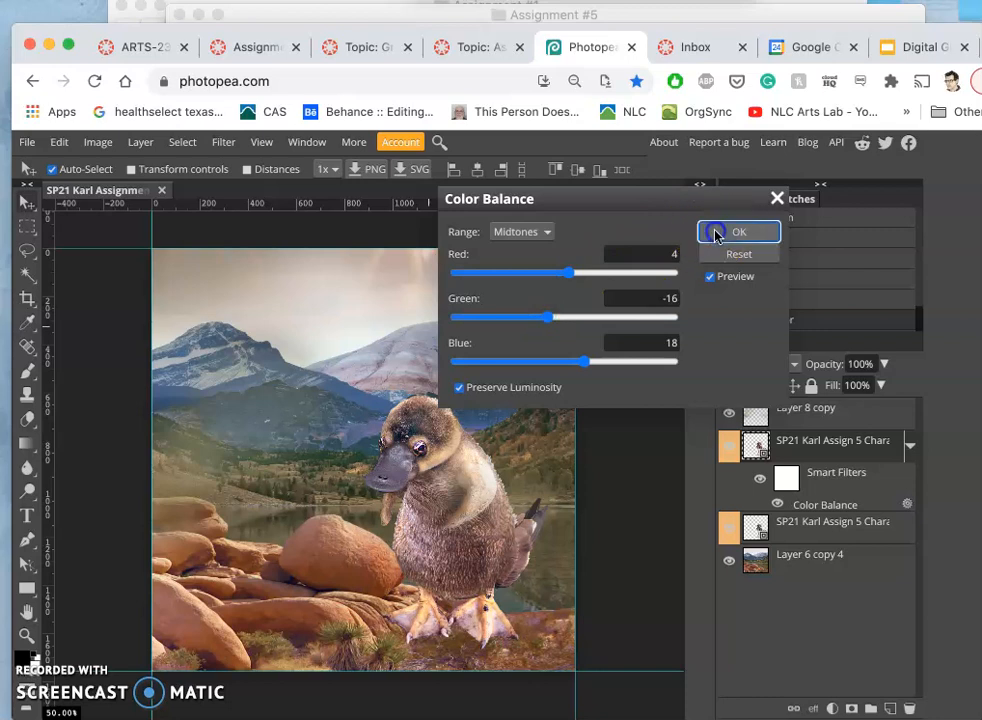
click(739, 231)
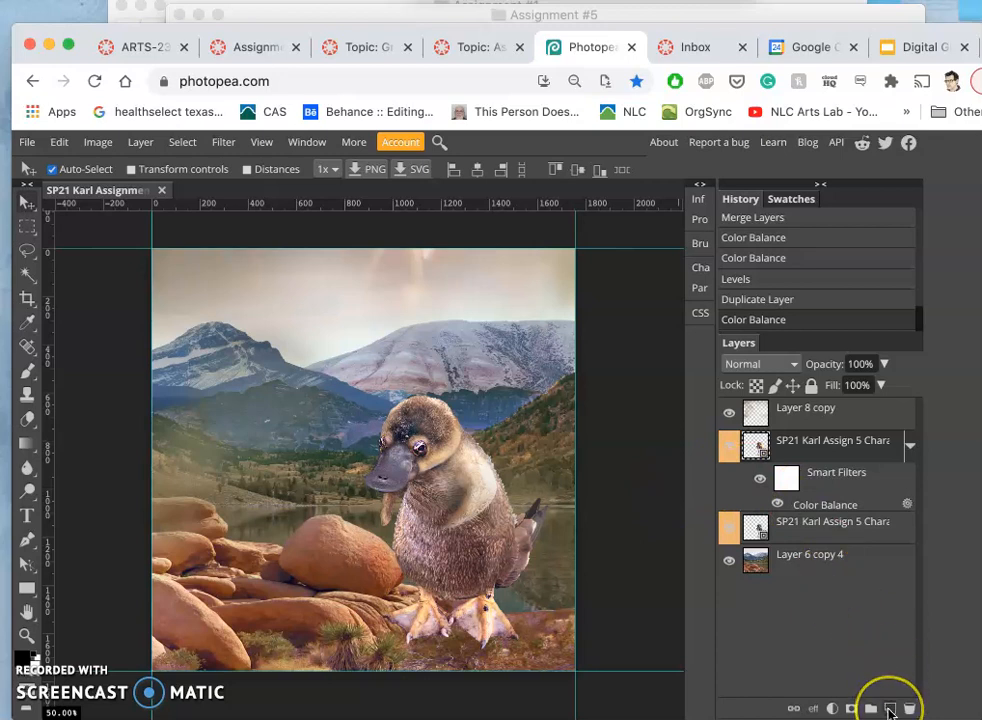
Add a new layer above the platypus named 'Overlay'
click(889, 708)
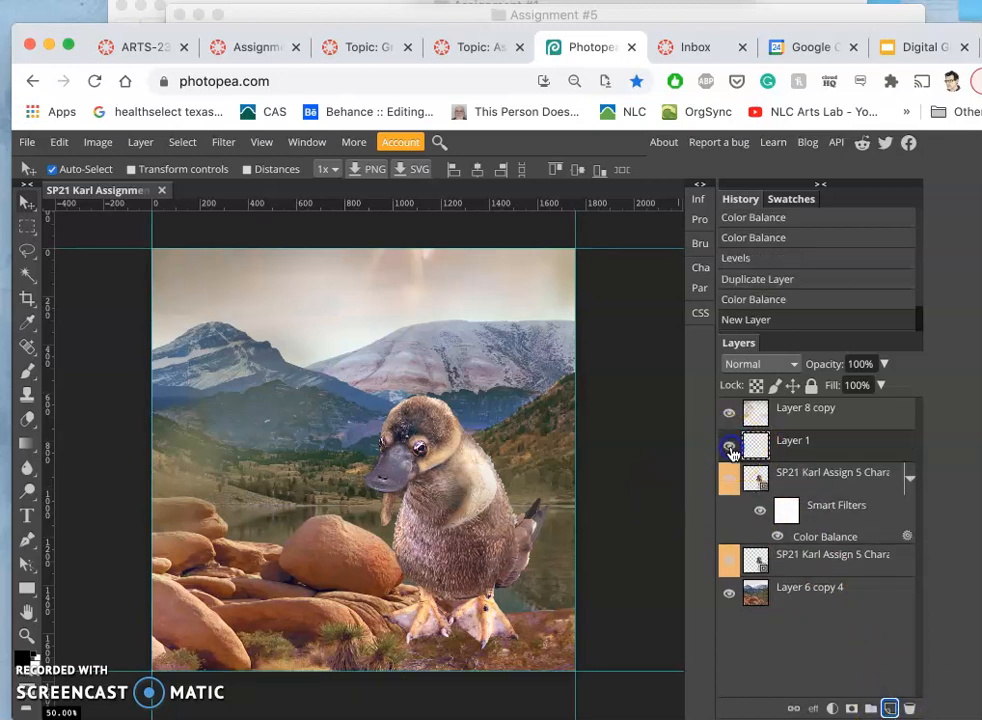
double_click(792, 440)
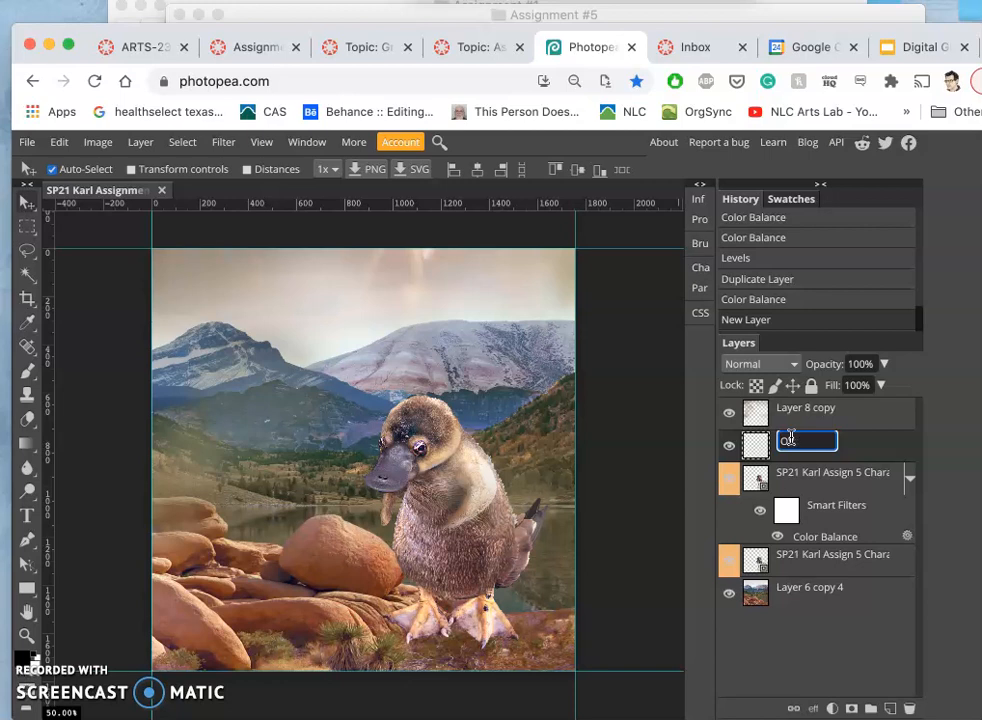
text(Overlay)
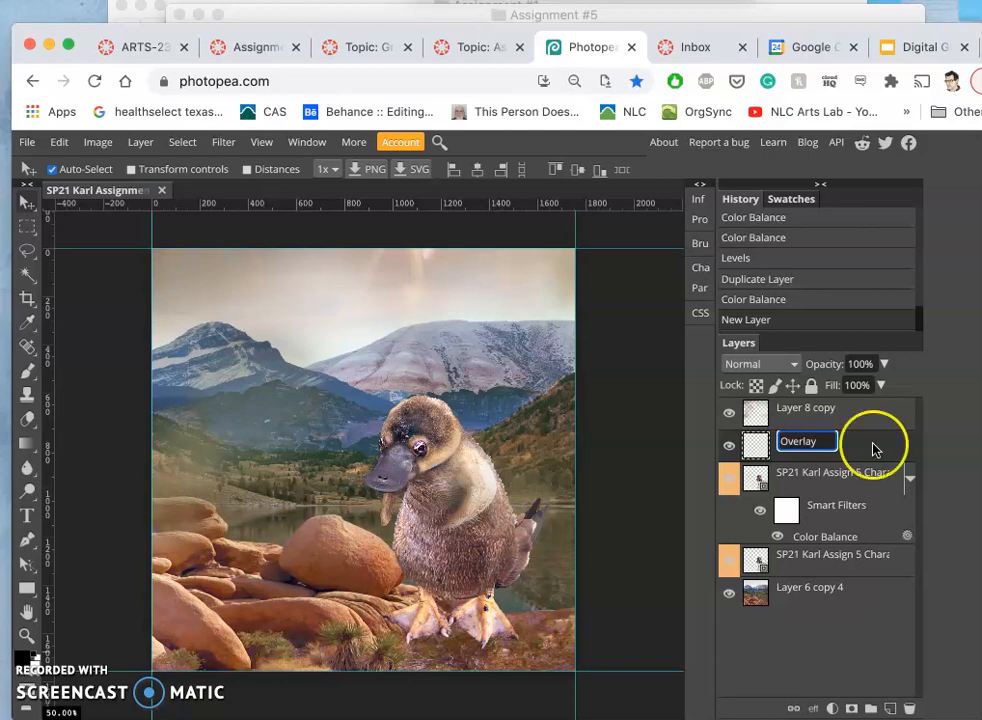
key(Enter)
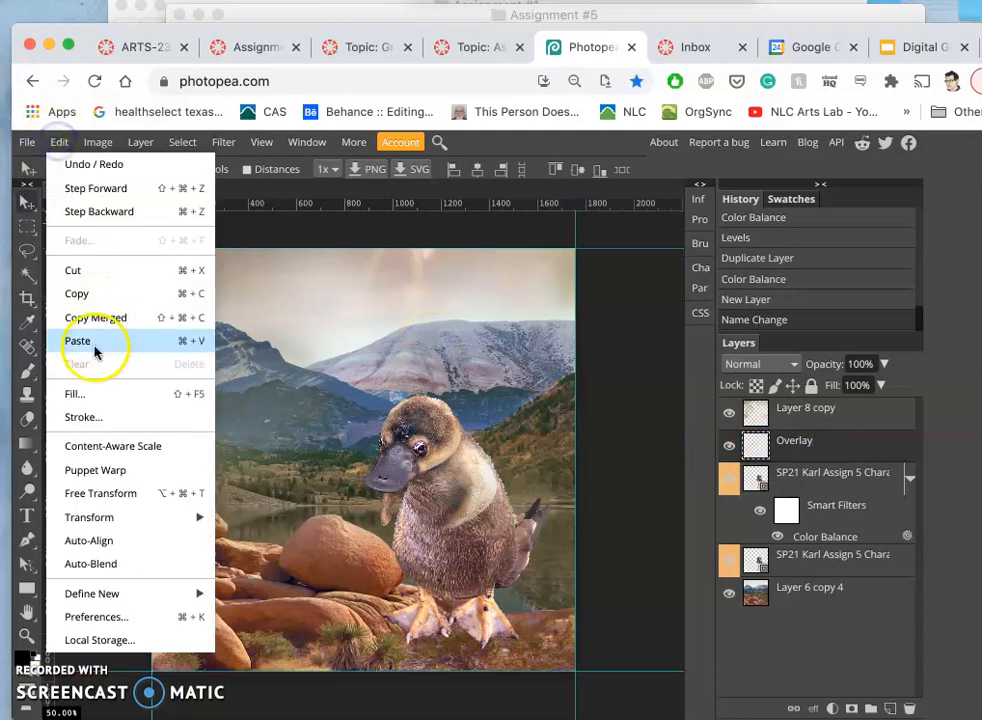
Fill the Overlay layer with gray, hide Layer 8 copy, and set overlay blending
click(74, 393)
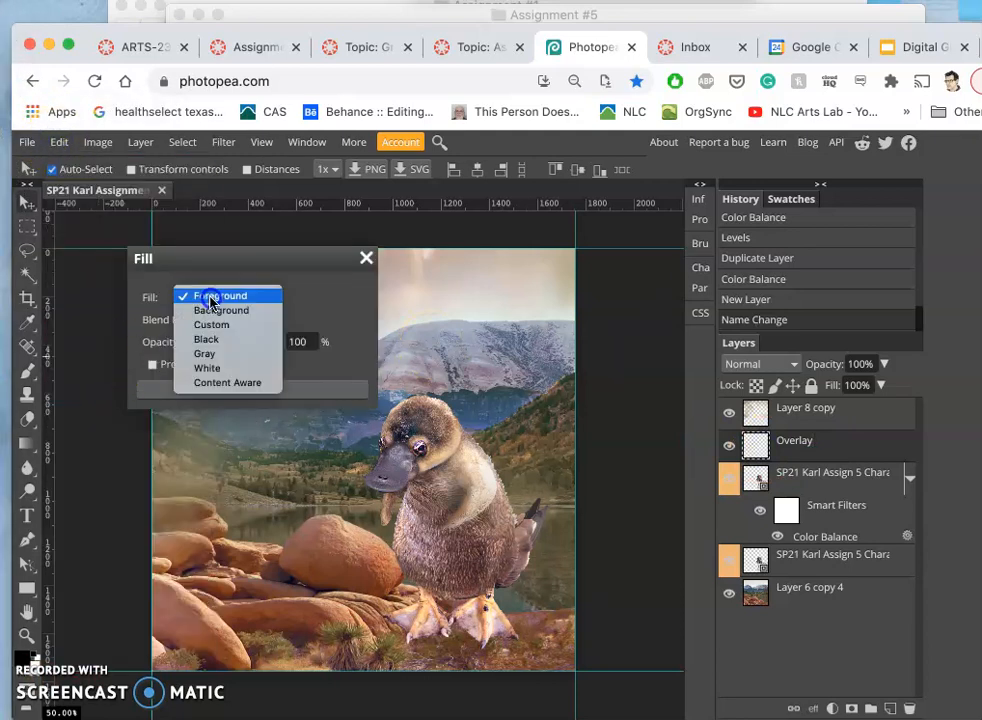
click(204, 353)
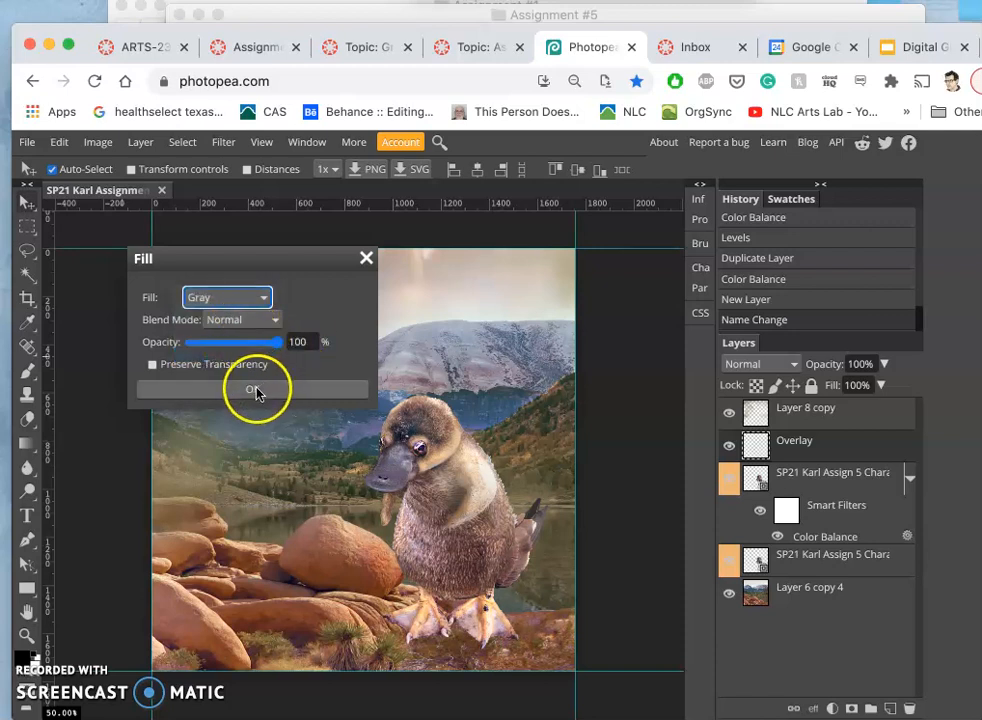
click(252, 389)
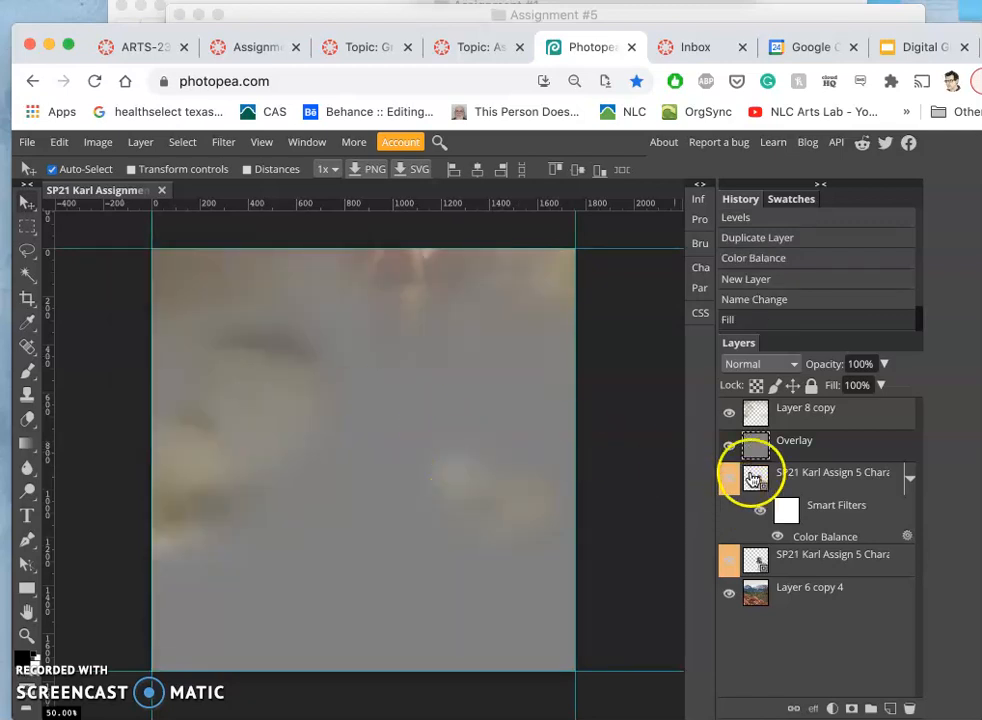
click(729, 415)
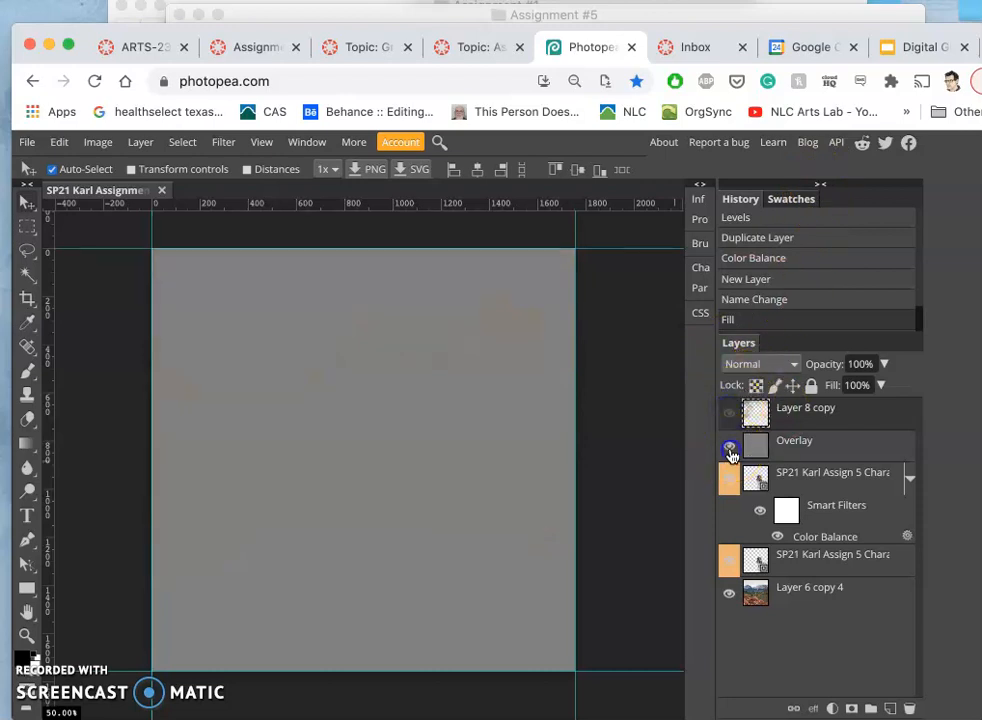
click(730, 449)
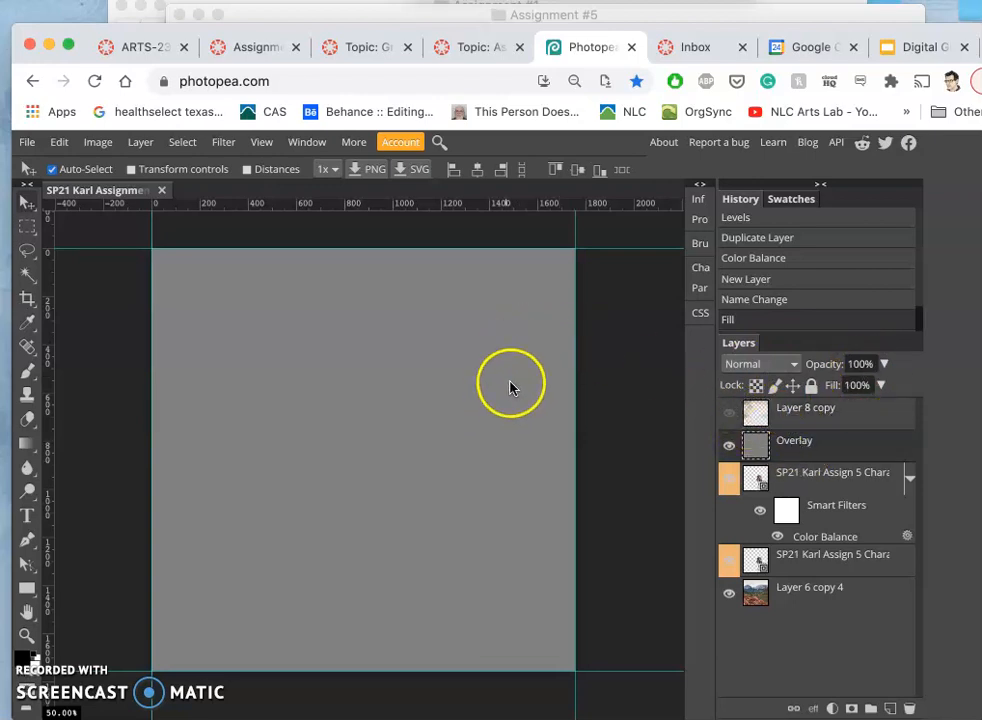
click(760, 363)
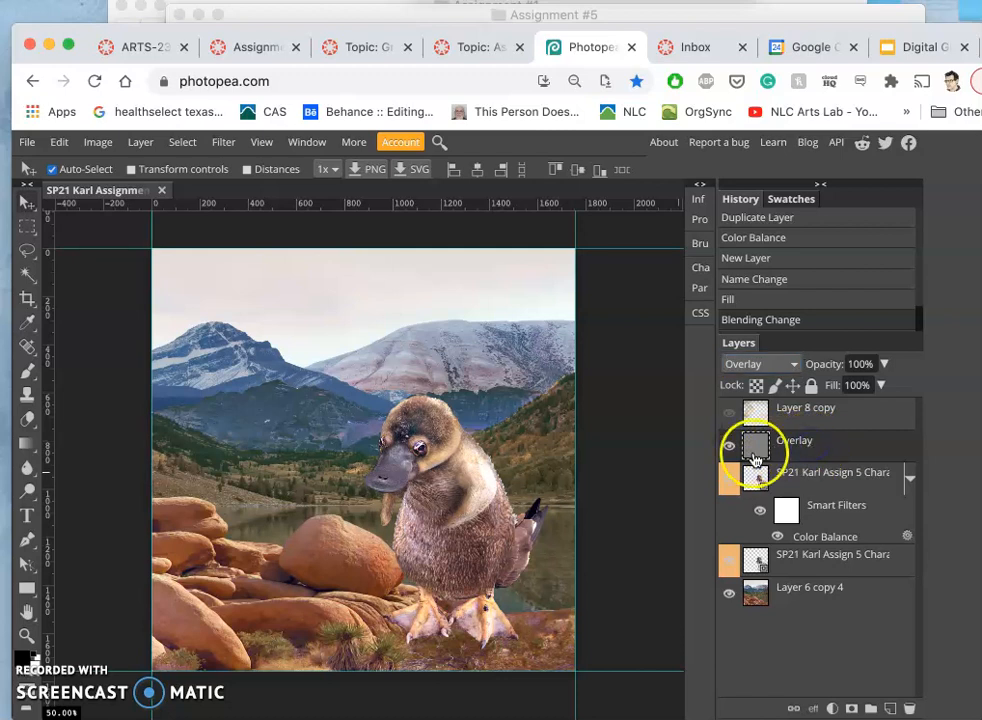
Give the Overlay layer a red colour label and select the Burn tool
right_click(755, 453)
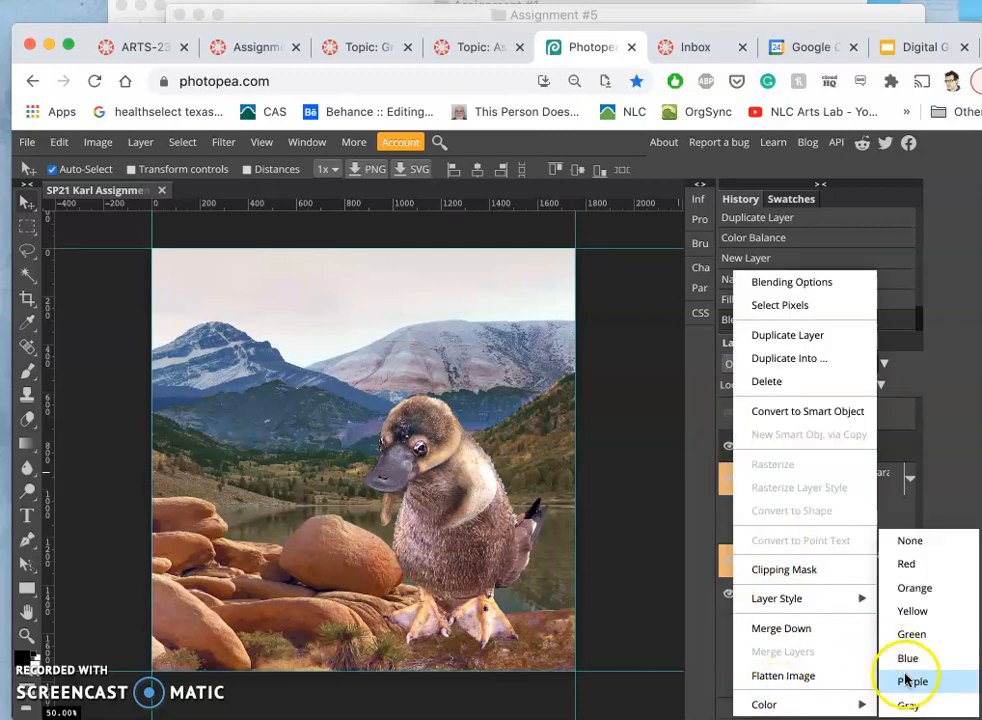
mouse_move(906, 564)
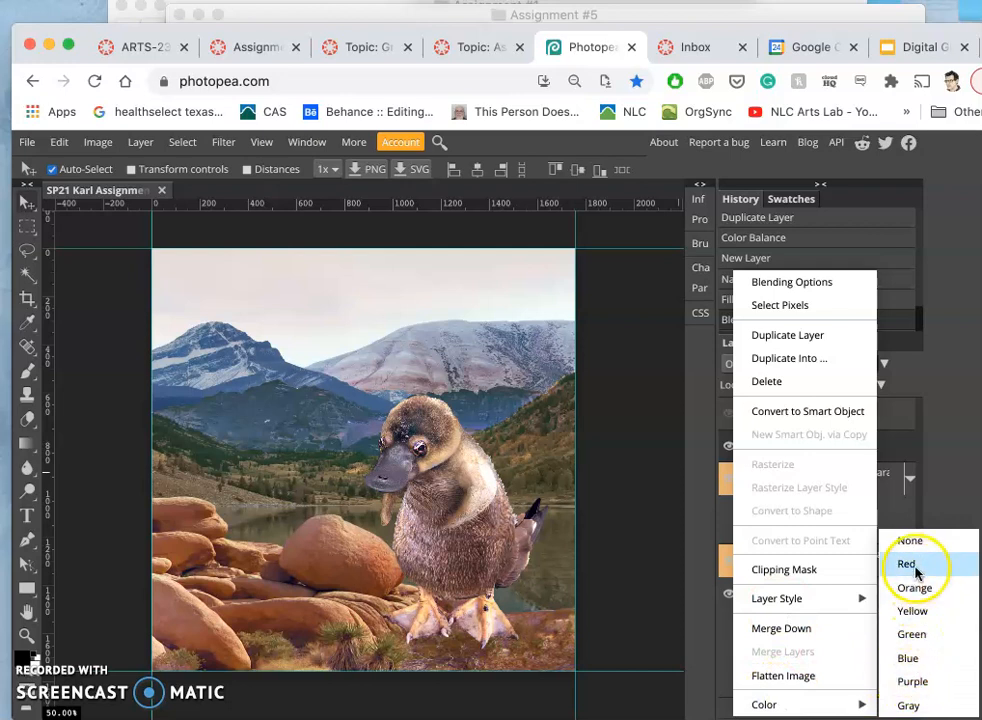
click(905, 564)
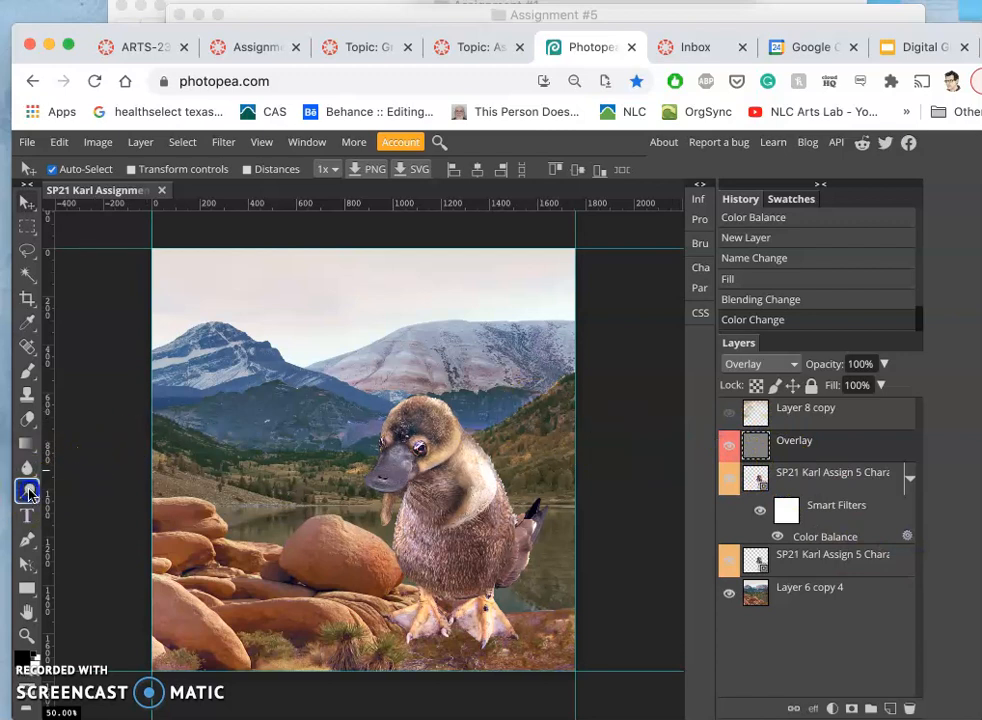
click(27, 490)
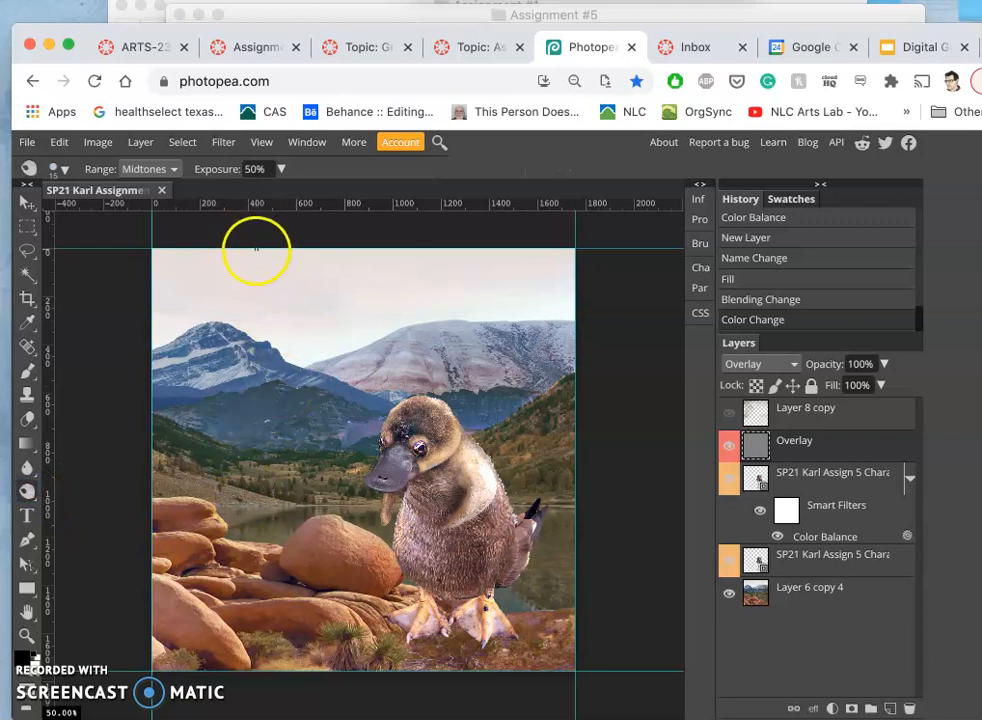
Set the Burn brush to about 117 px, adjust hardness, and lower exposure to 26%
click(59, 168)
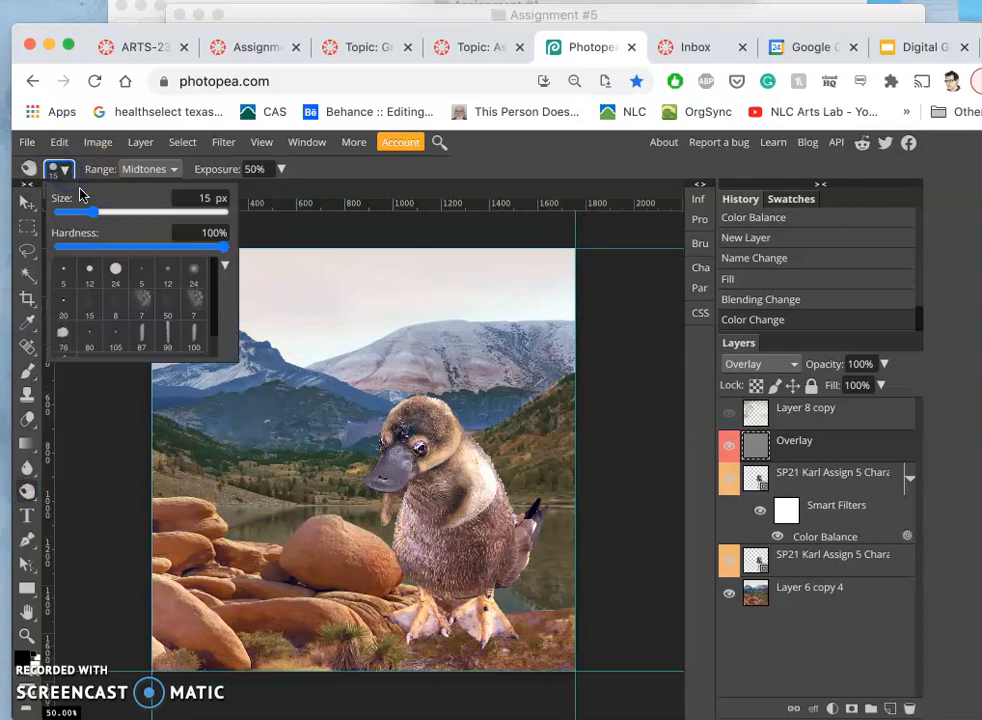
drag(90, 212, 133, 212)
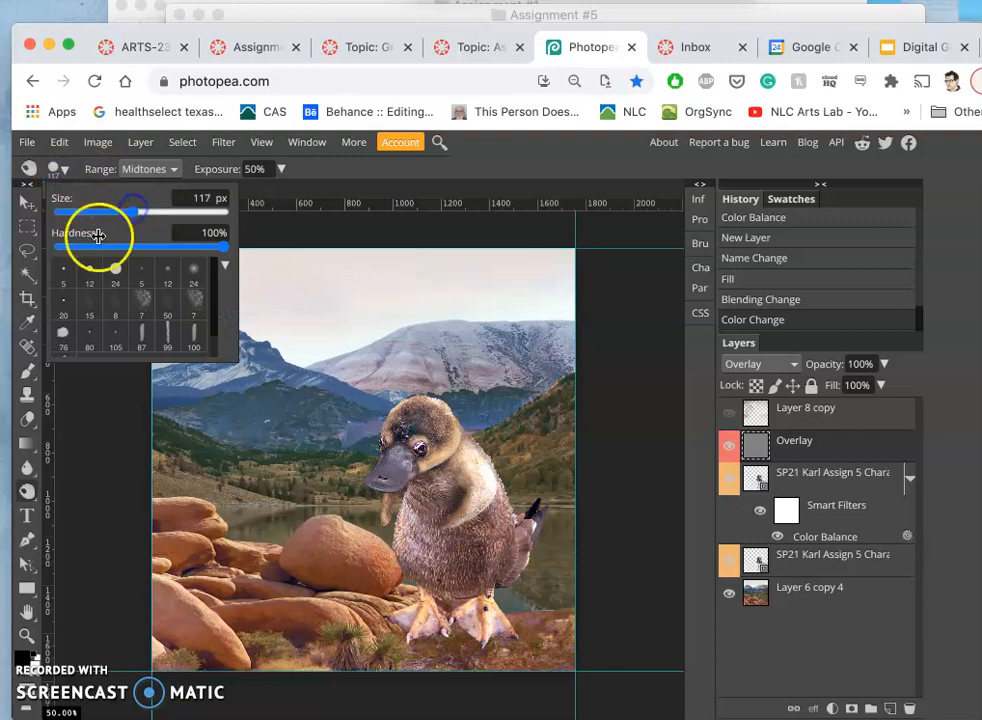
drag(215, 247, 62, 247)
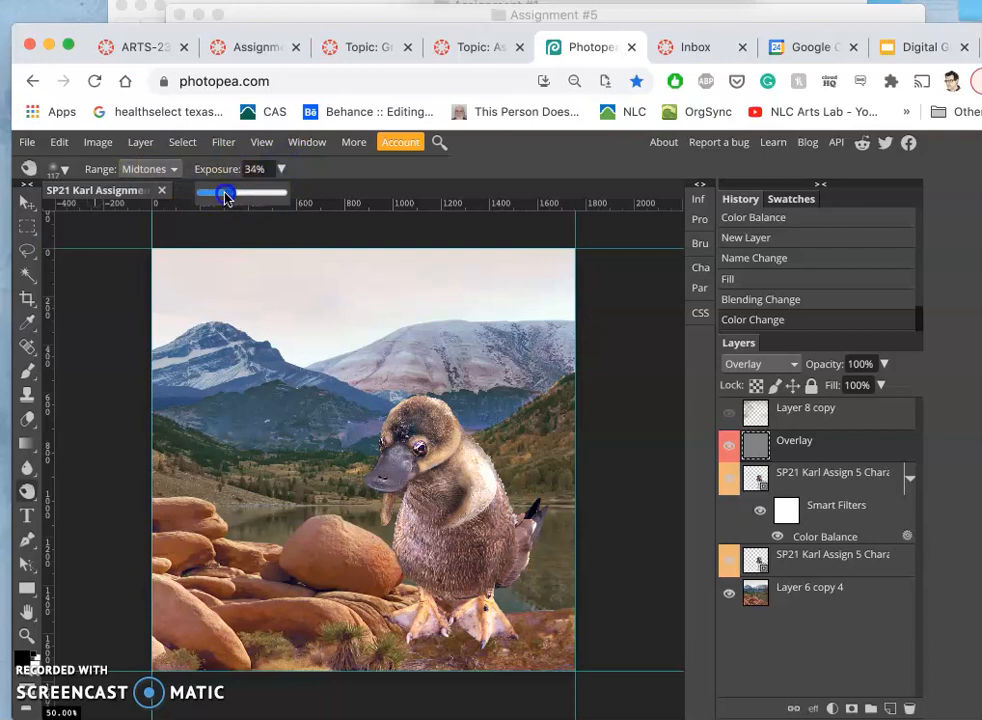
drag(228, 193, 213, 193)
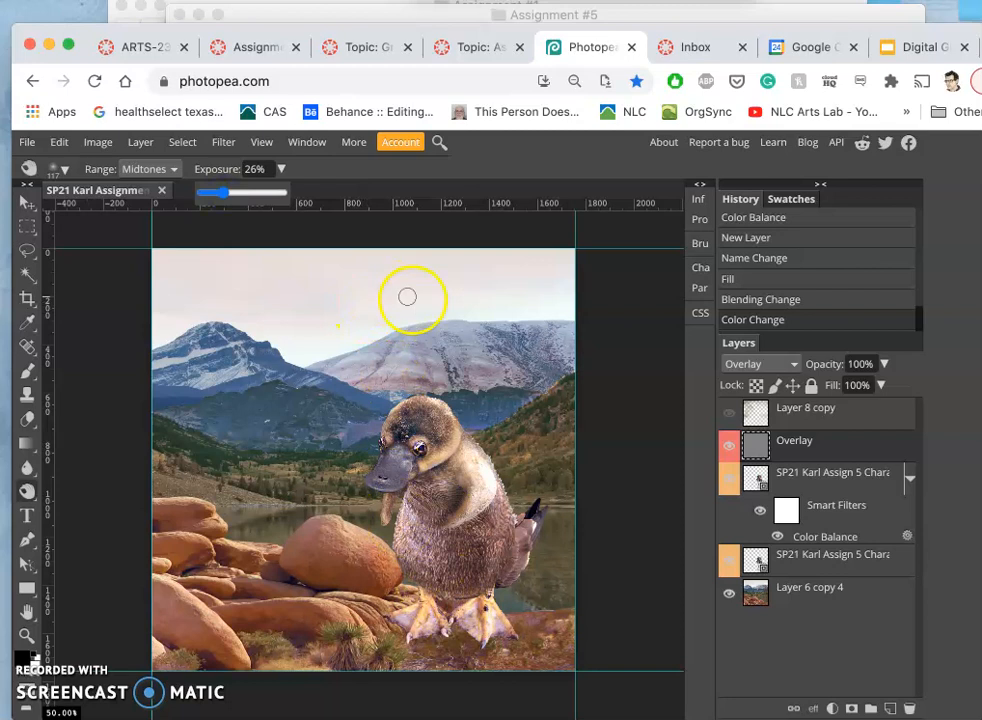
drag(407, 298, 388, 340)
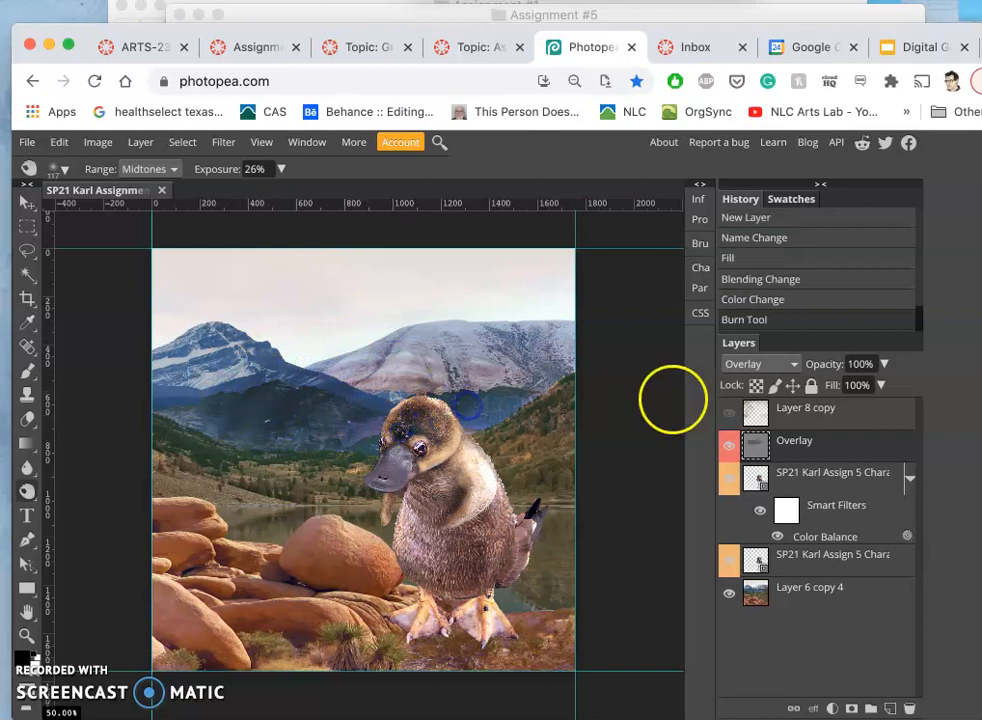
Burn shading behind the platypus's head, checking in Normal blending before restoring Overlay
click(760, 363)
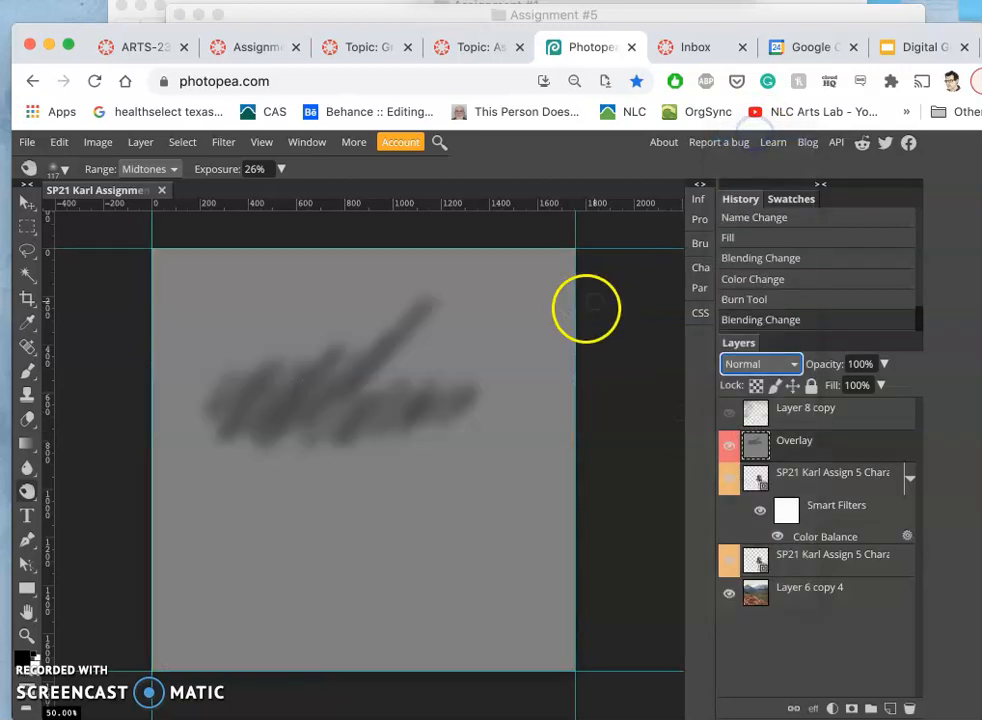
mouse_move(308, 388)
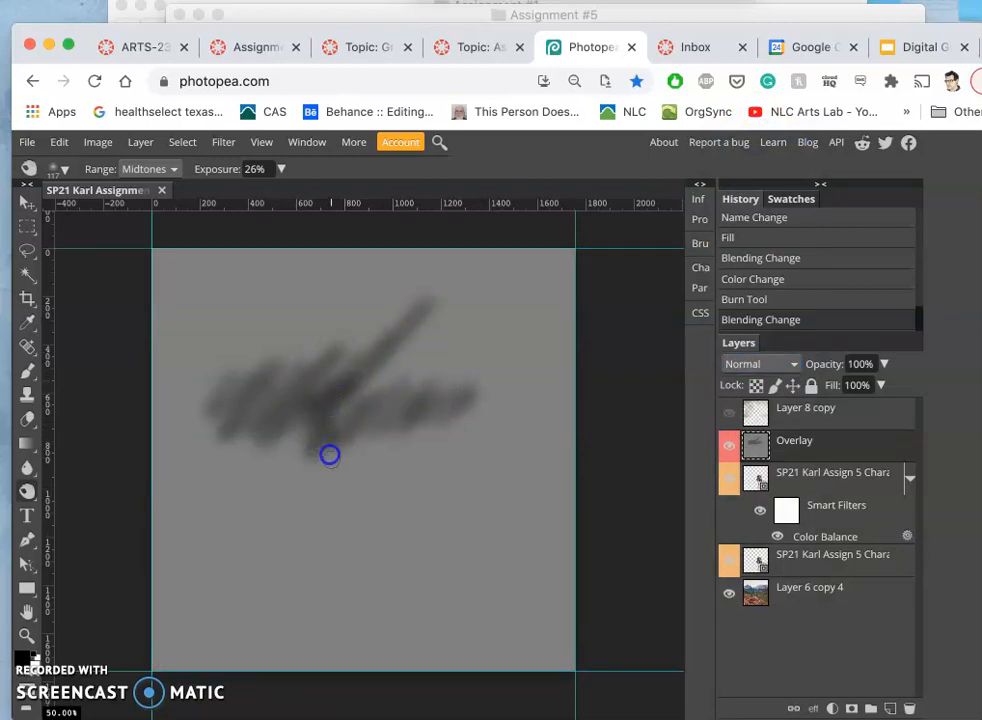
drag(330, 455, 380, 401)
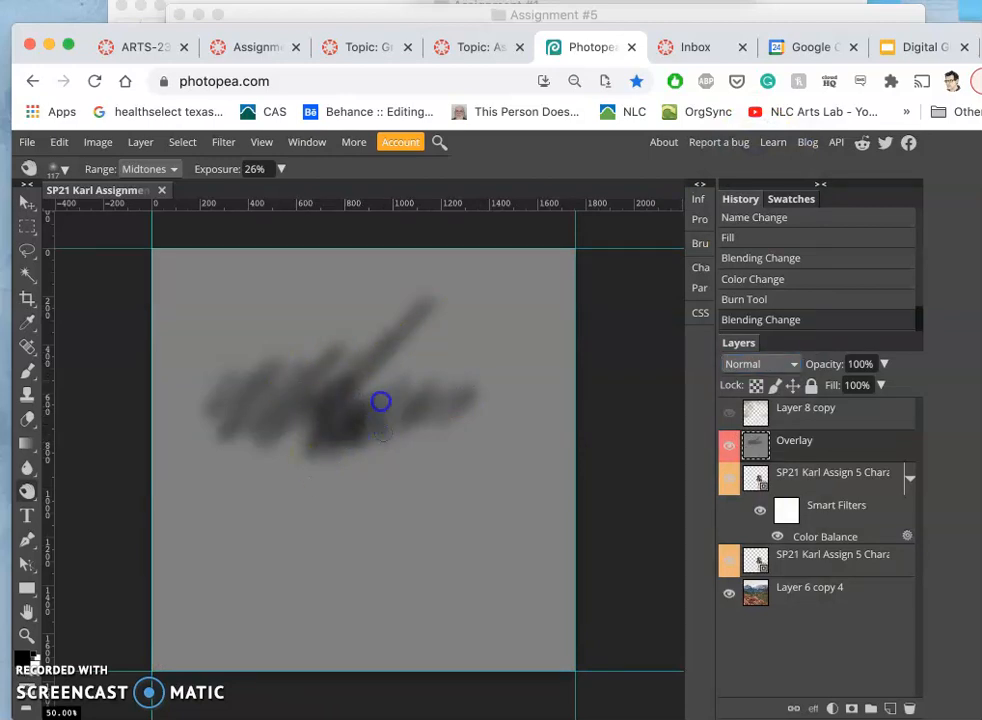
click(760, 363)
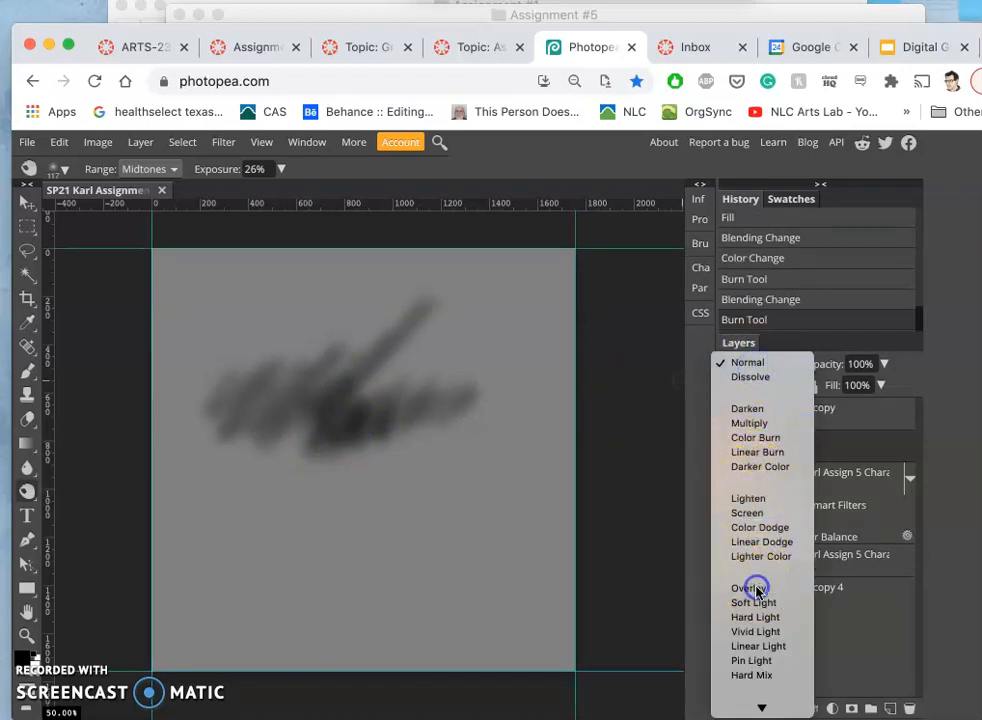
click(748, 587)
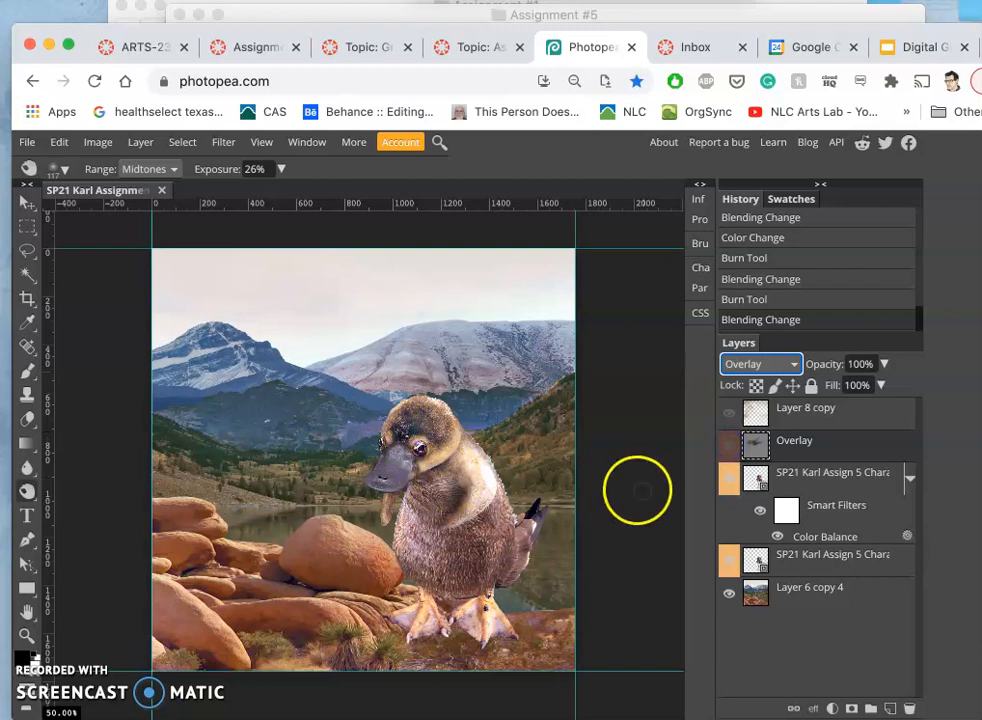
Refill the Overlay layer with flat gray and set the burn range to Highlights
click(728, 441)
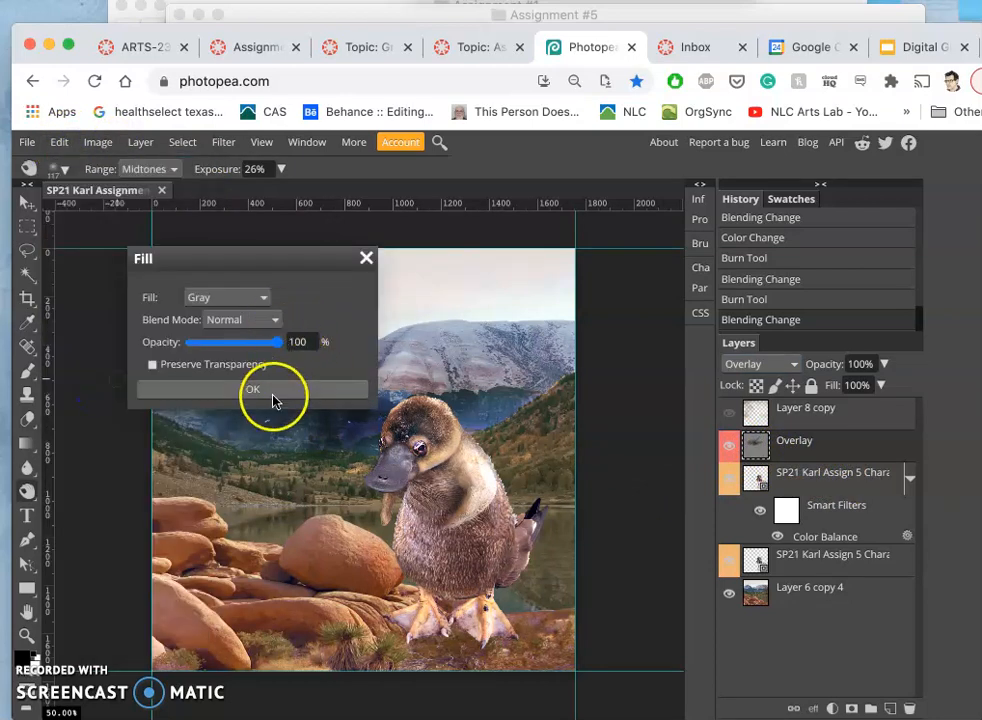
click(253, 389)
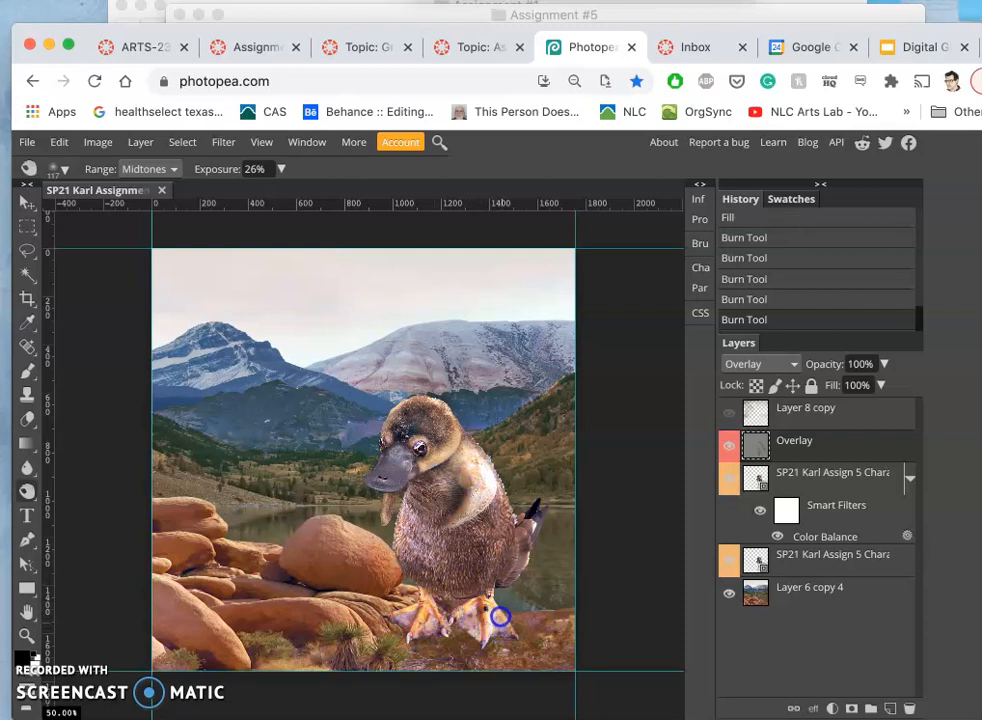
click(147, 168)
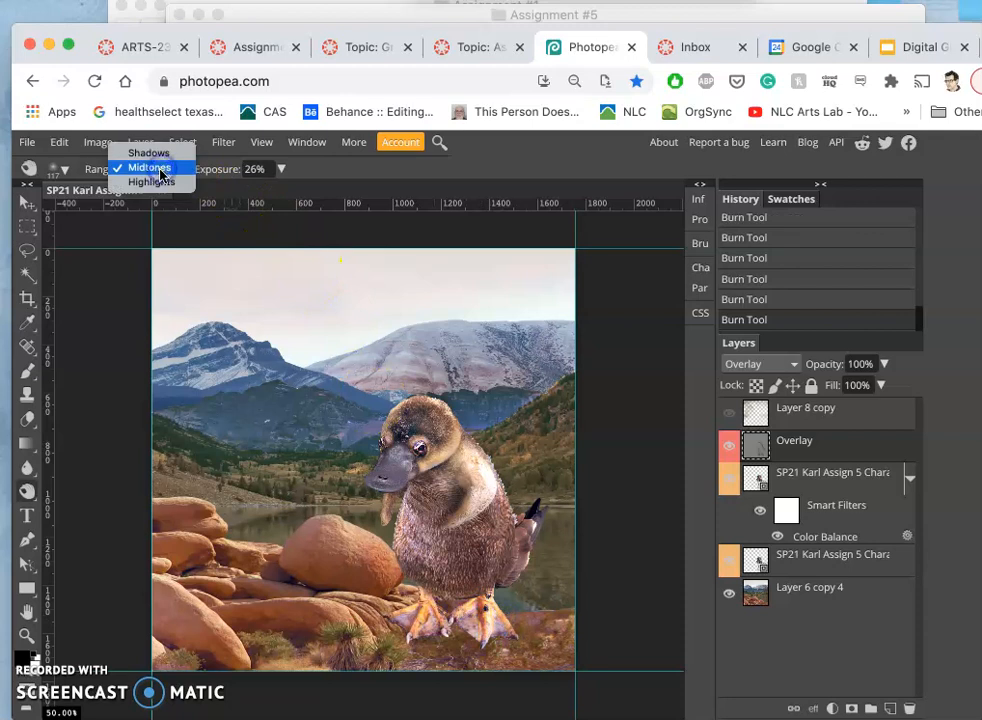
click(151, 182)
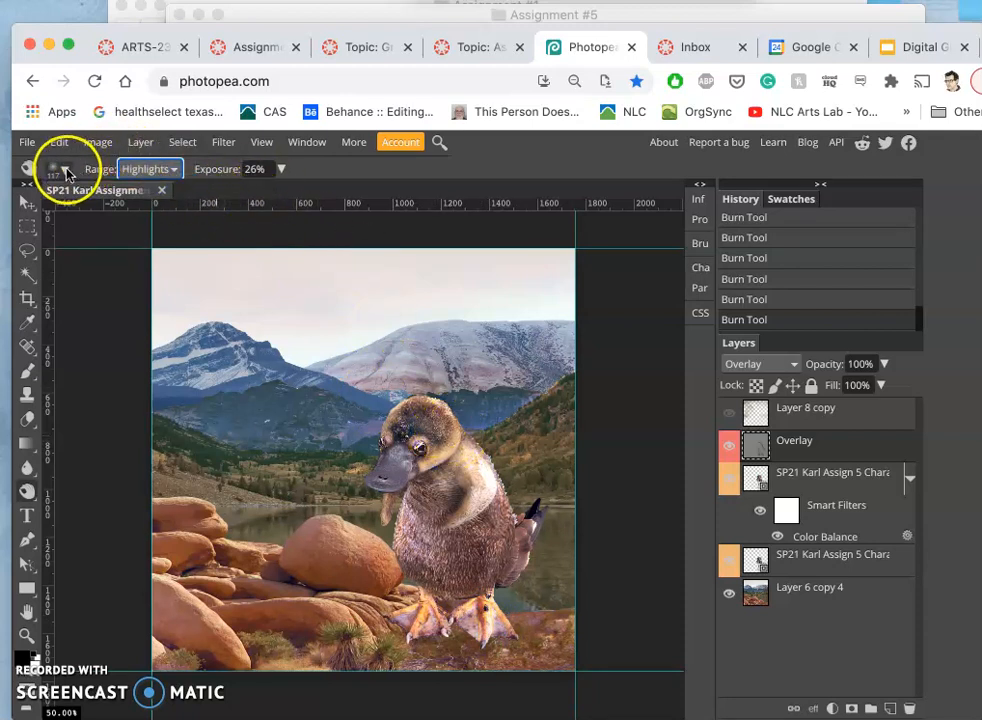
Adjust the burn brush size and keep the Overlay layer in overlay blending
click(60, 168)
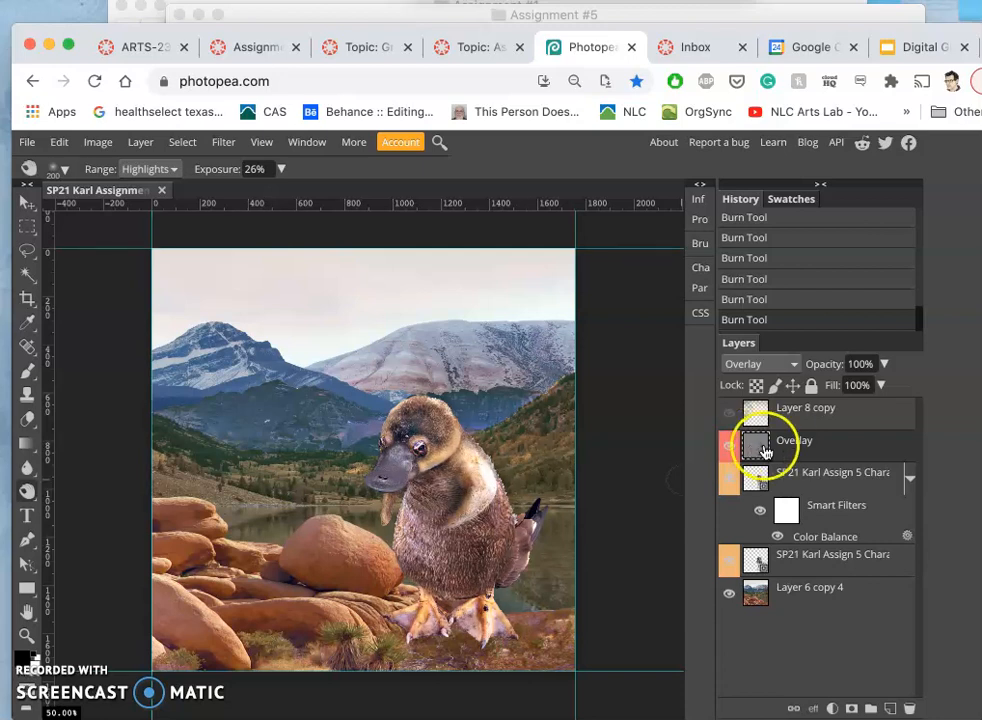
click(760, 363)
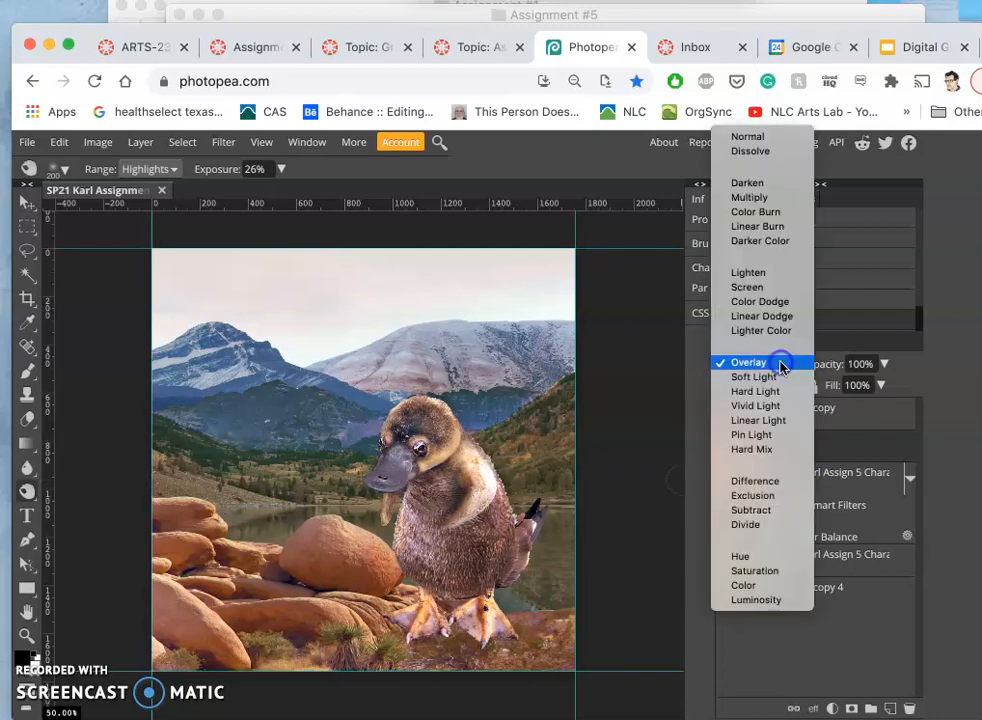
click(748, 362)
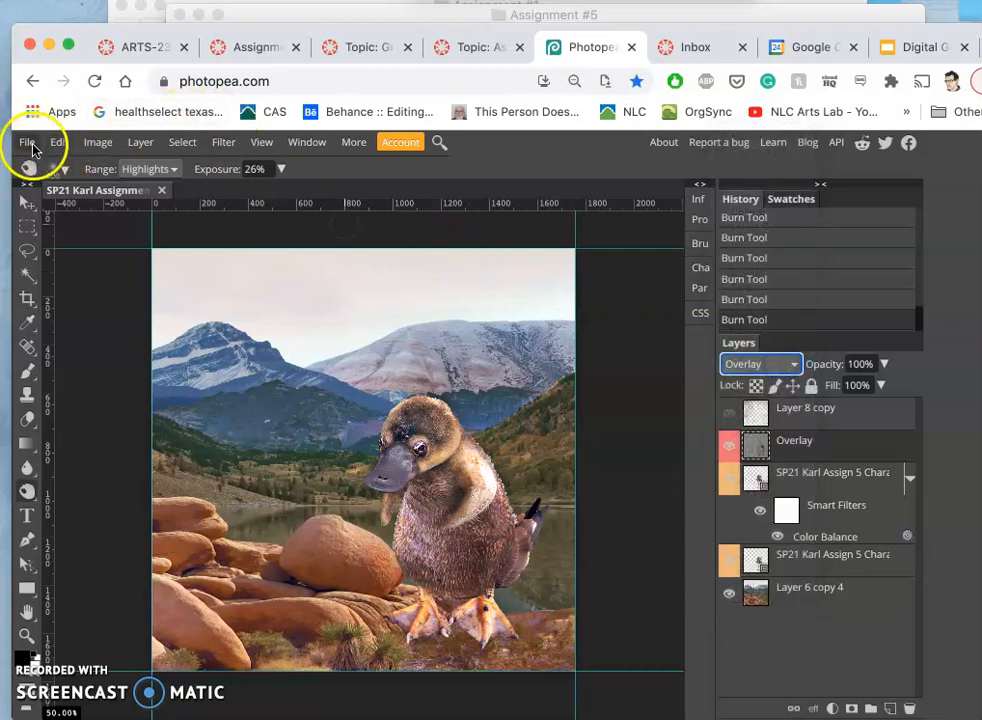
click(27, 142)
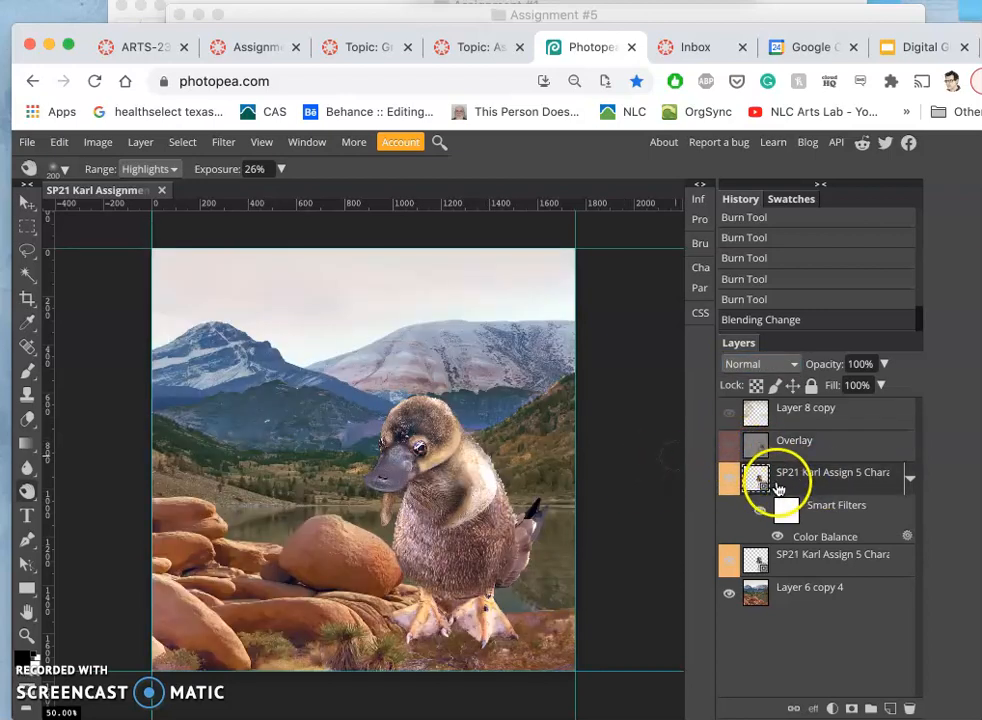
Rasterize the platypus layer and burn darker tones into its head
right_click(780, 472)
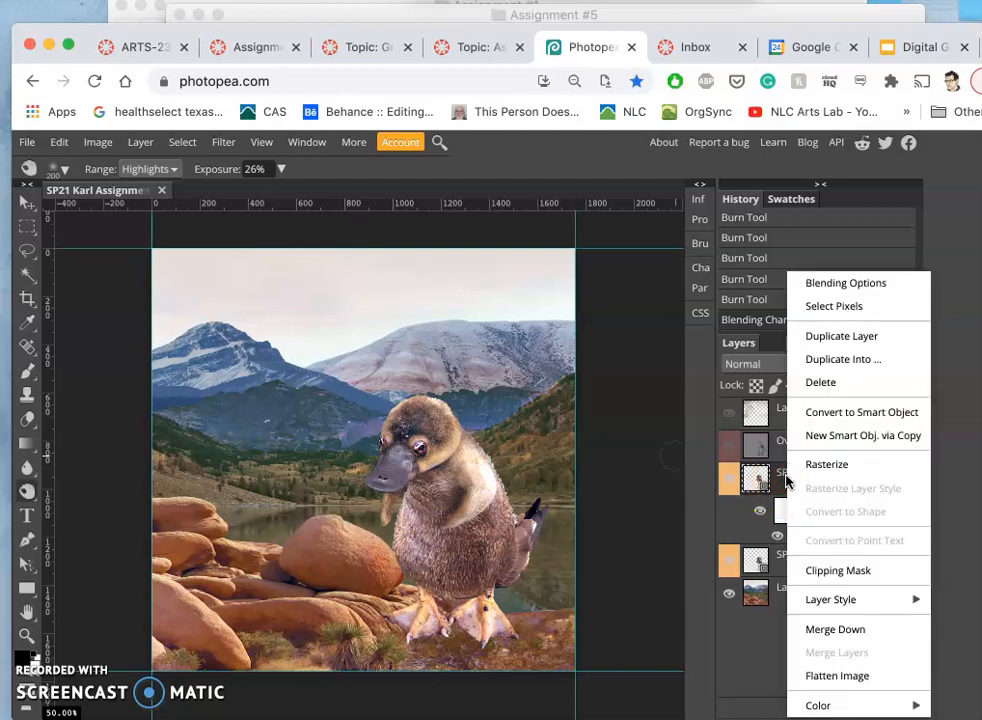
click(827, 464)
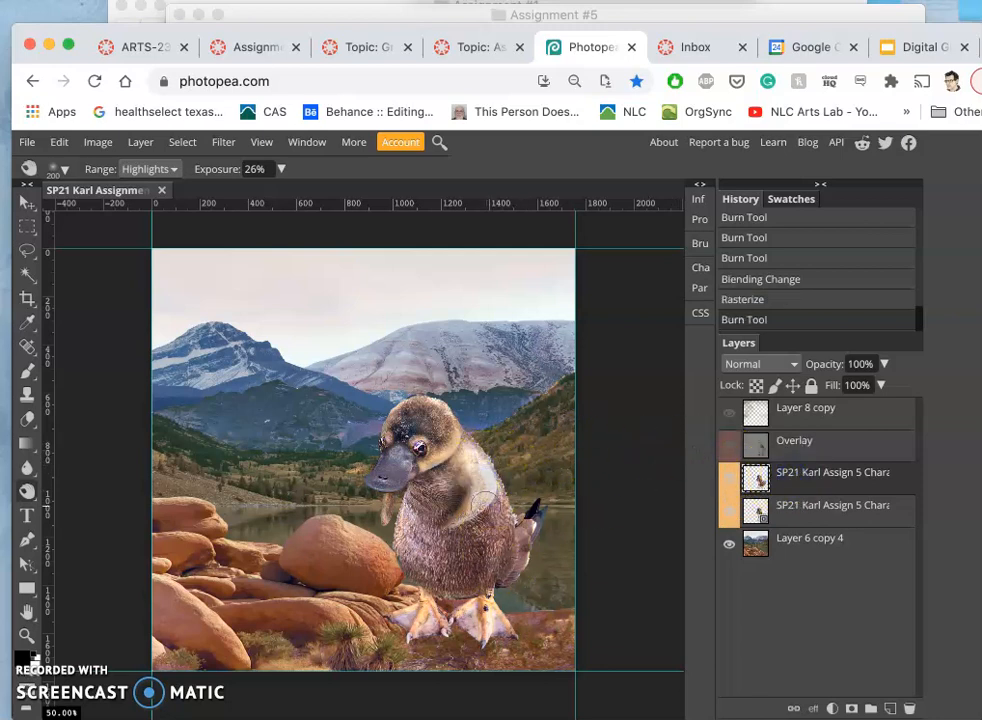
drag(450, 440, 480, 510)
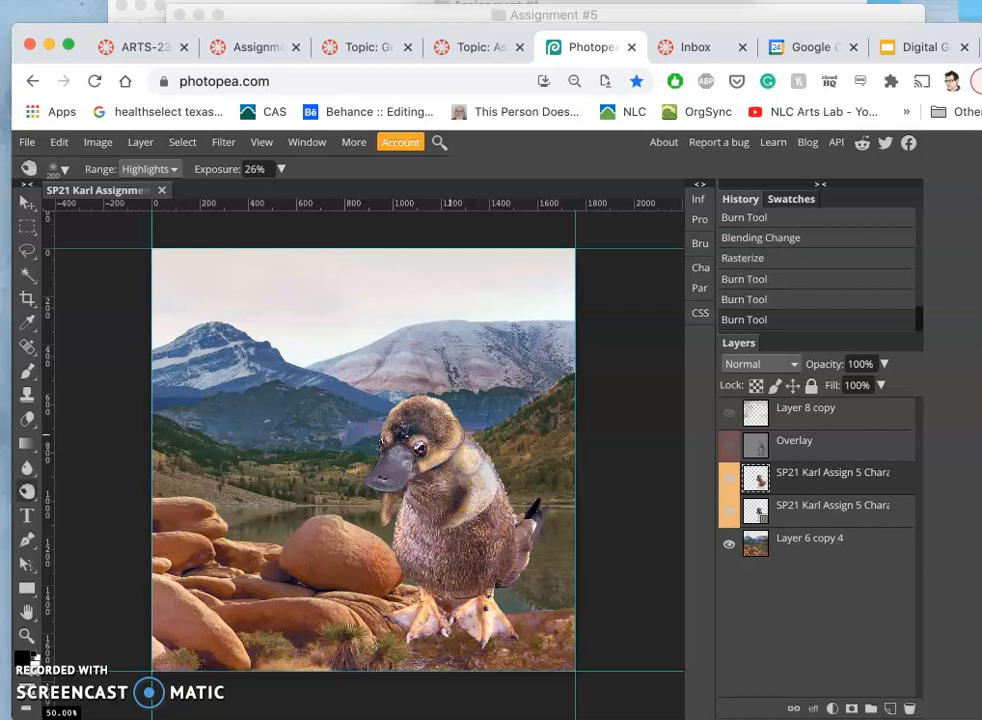
drag(465, 460, 398, 410)
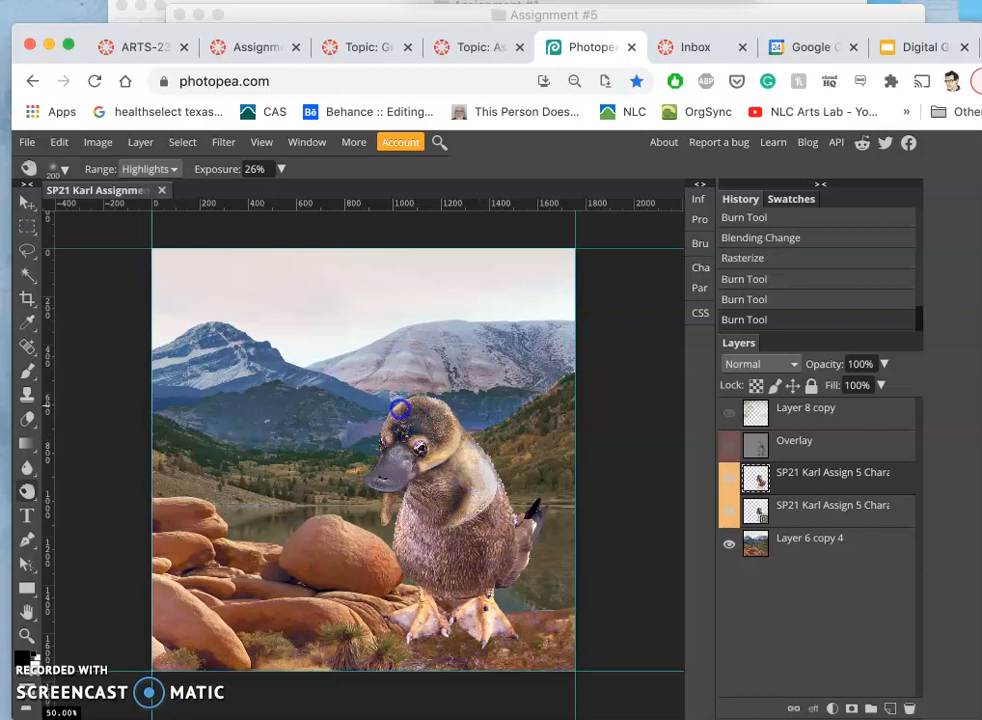
click(398, 408)
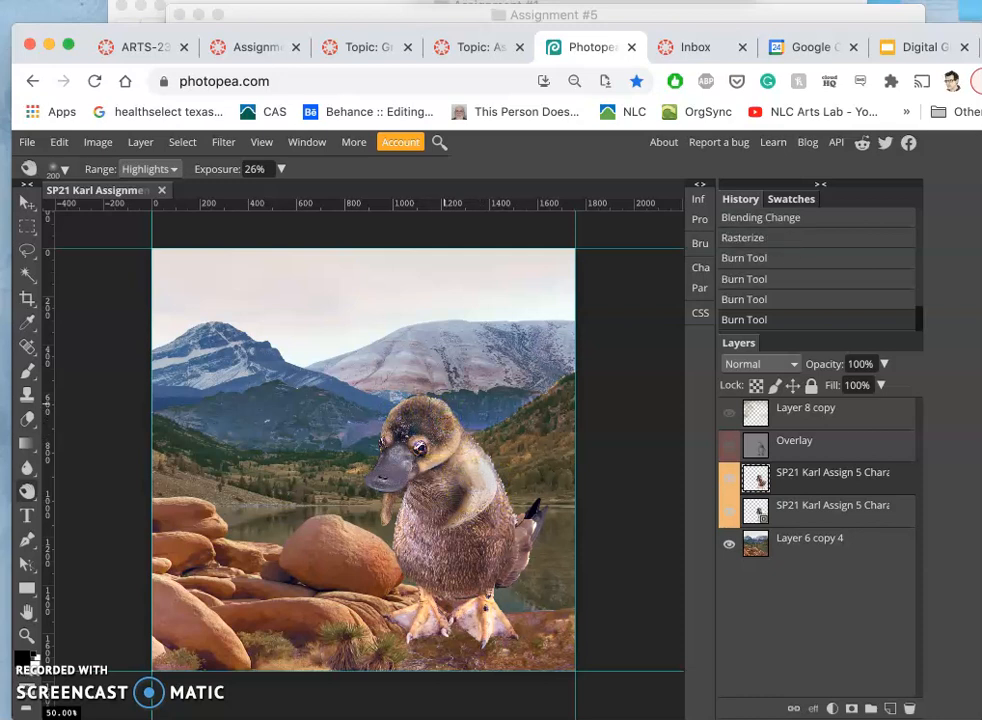
Burn darker shading around the platypus's tail and feet
click(513, 531)
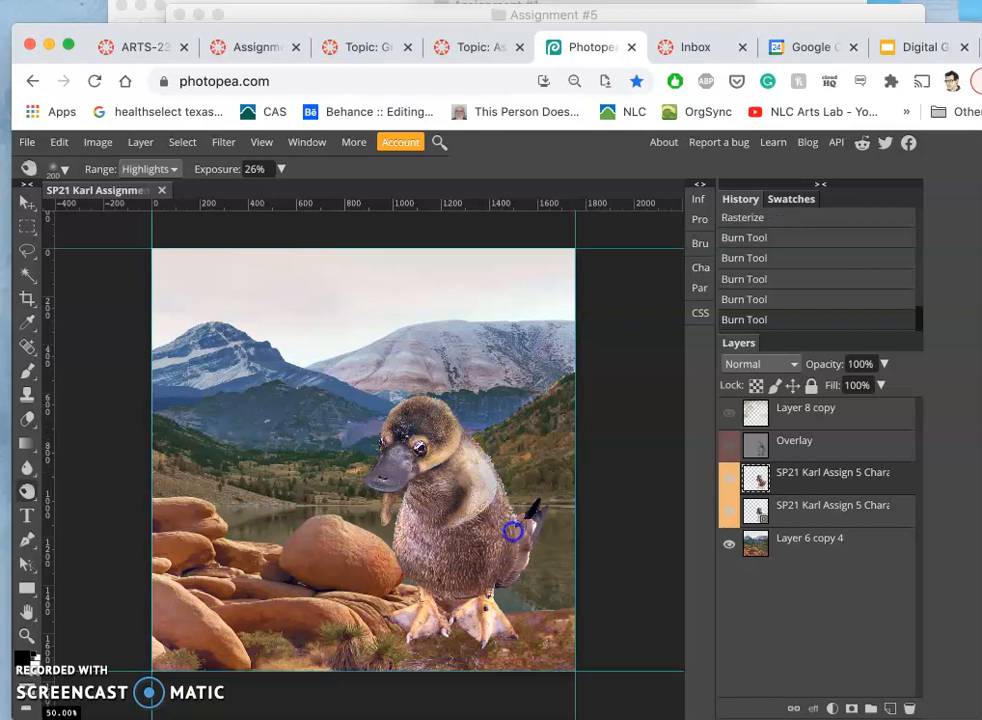
drag(513, 531, 529, 566)
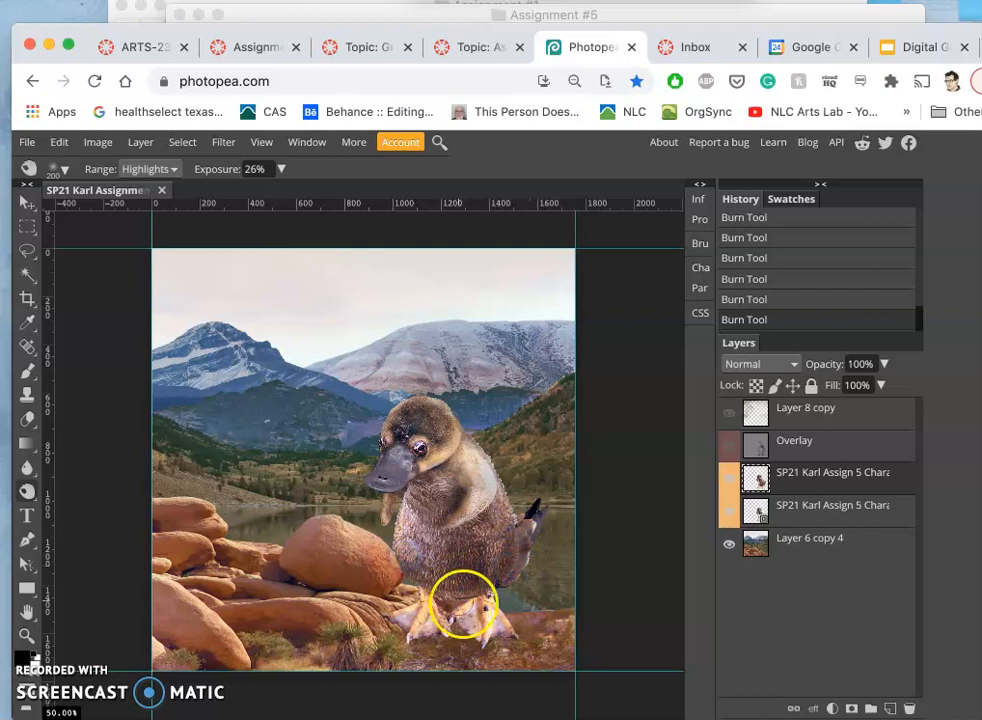
click(490, 623)
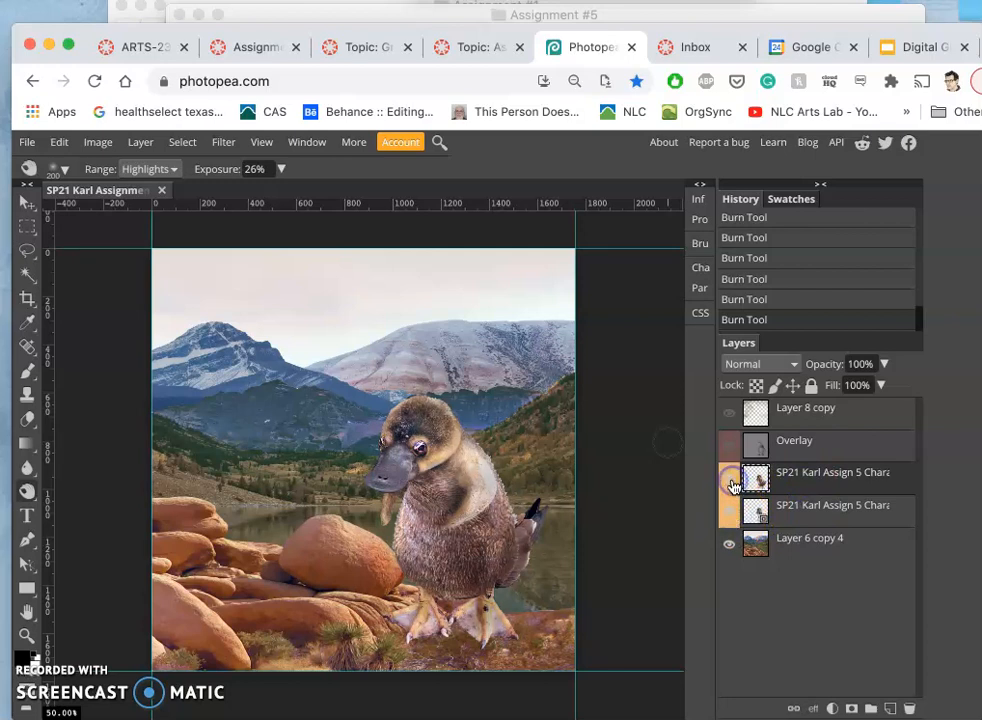
click(729, 480)
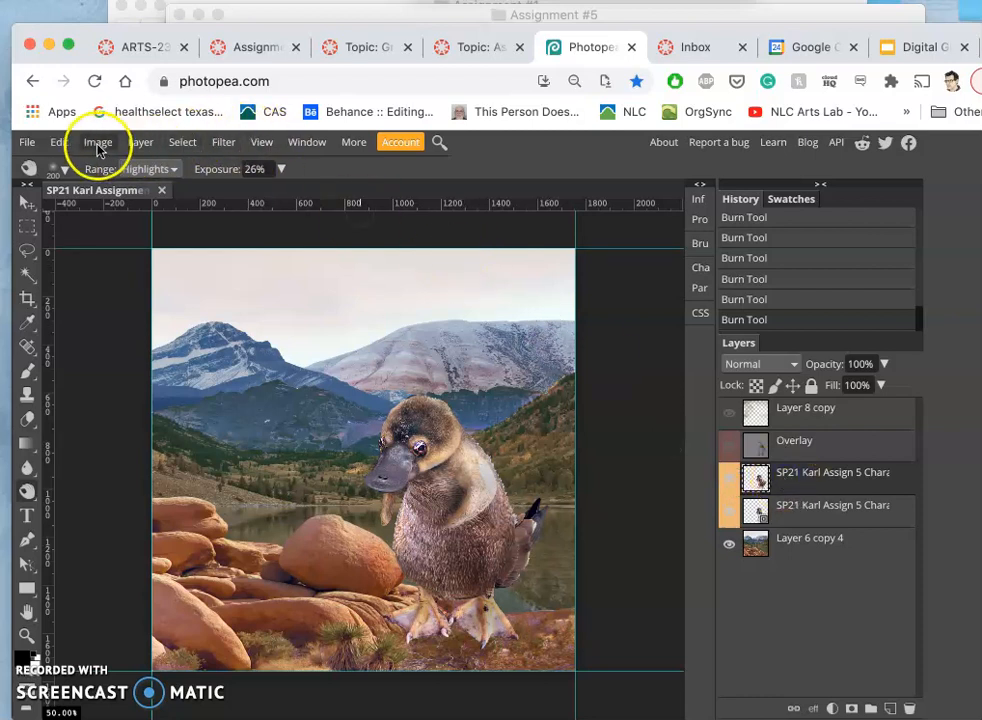
click(97, 142)
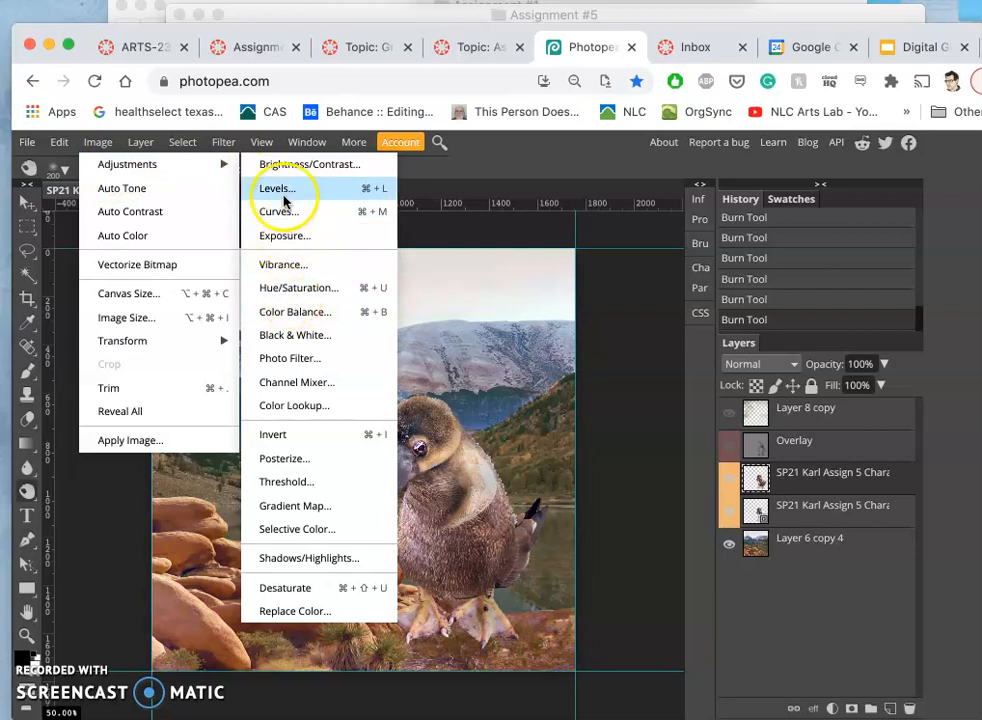
Apply Levels to the platypus, shifting midtones and lowering the input and output white points
click(277, 188)
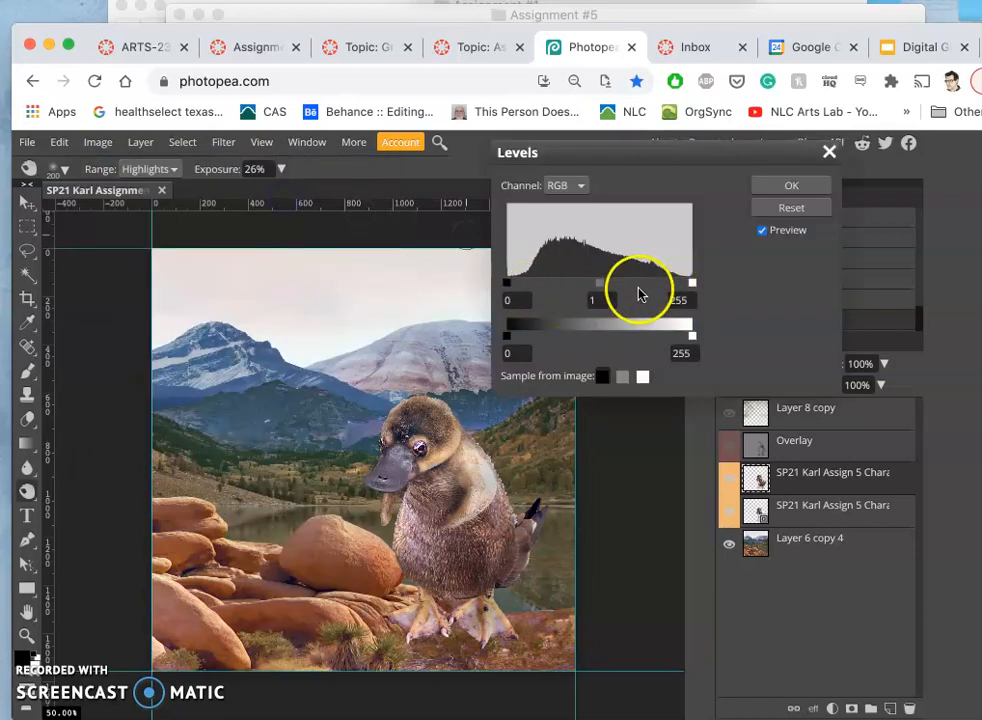
drag(643, 282, 605, 282)
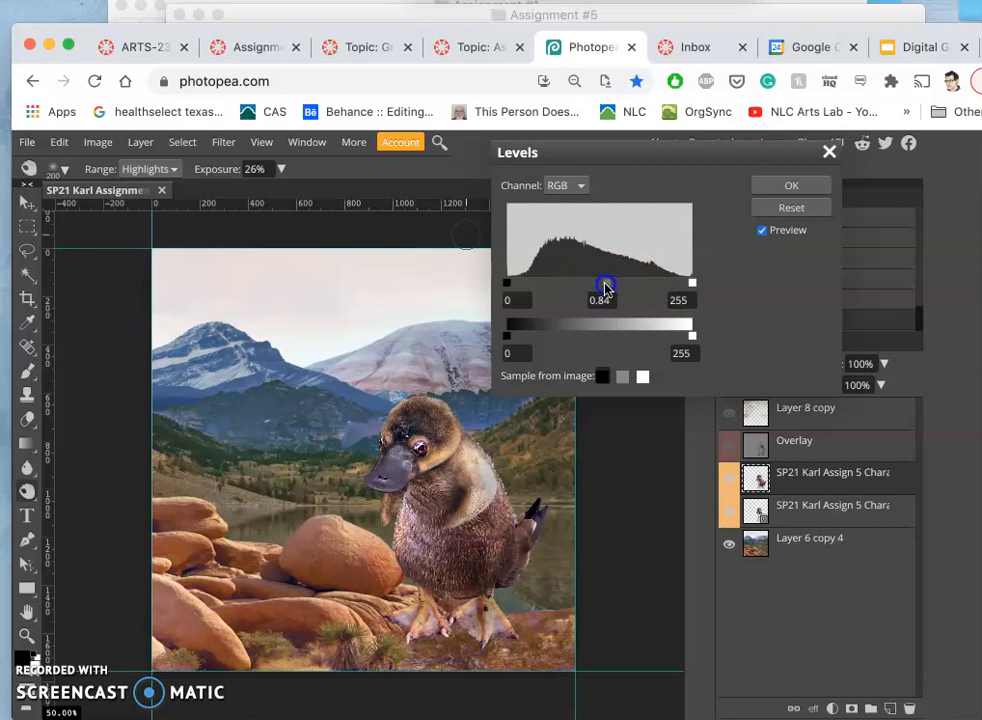
drag(604, 284, 607, 284)
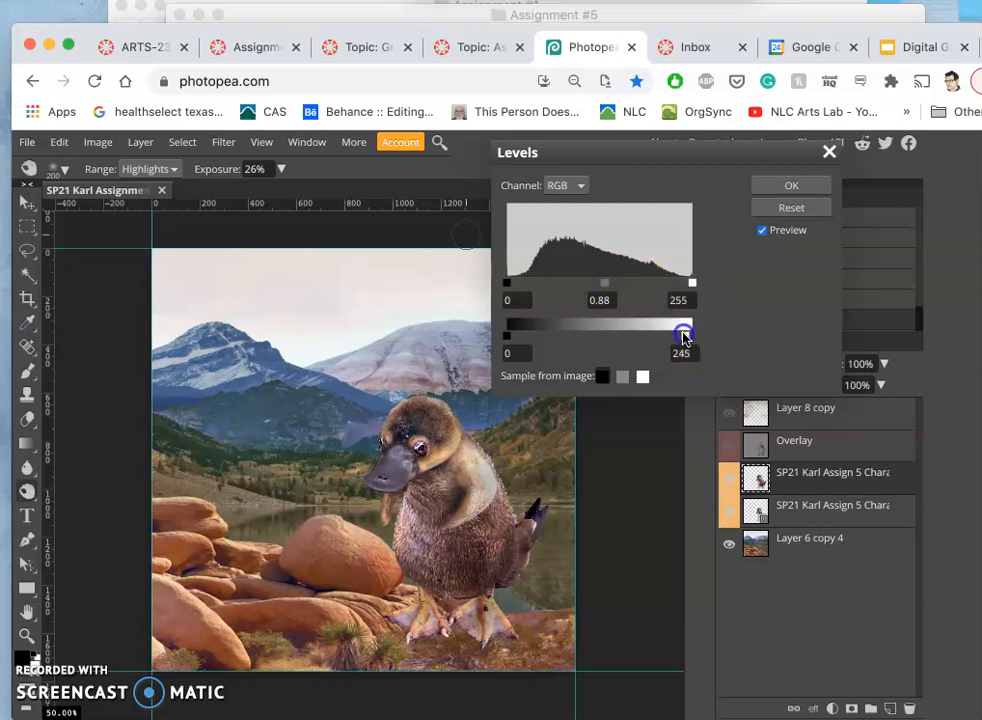
drag(686, 336, 683, 336)
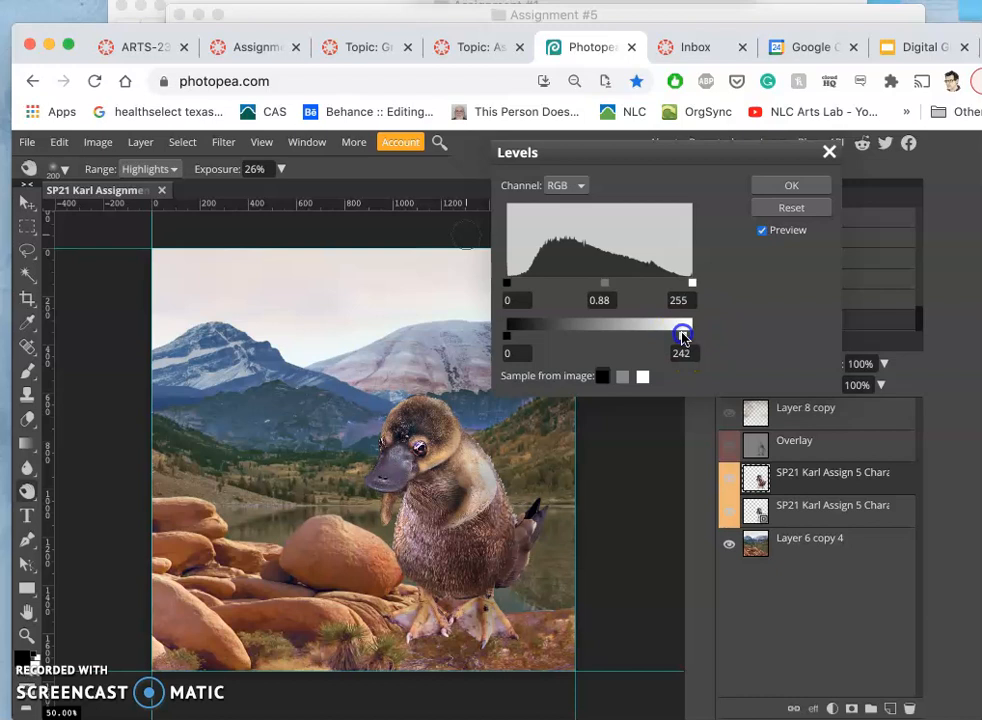
drag(683, 335, 683, 282)
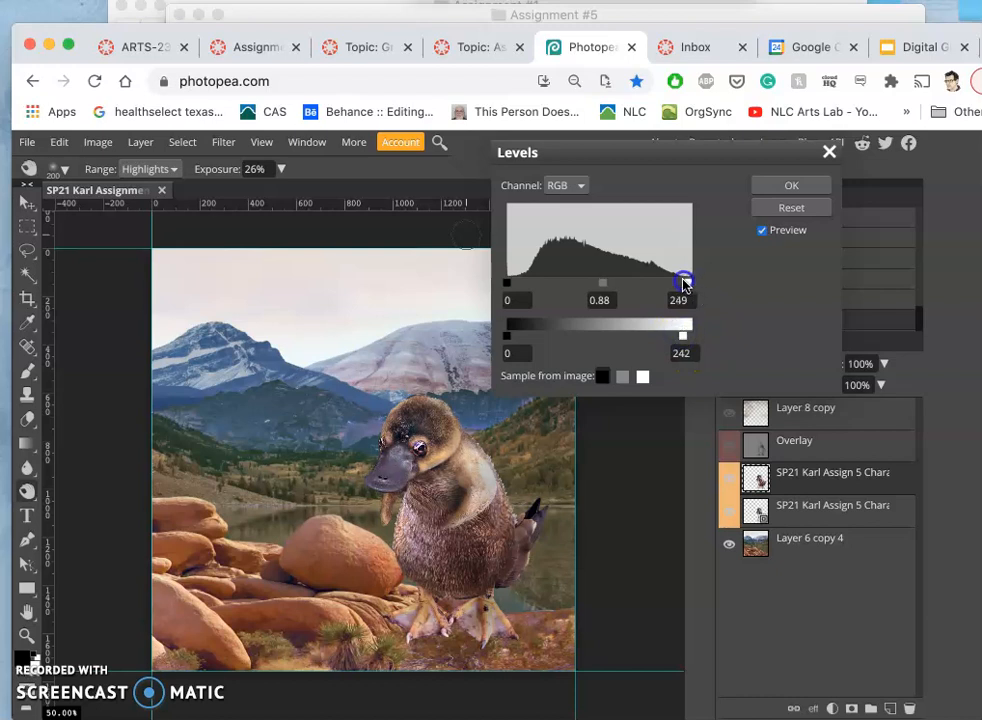
drag(684, 280, 680, 280)
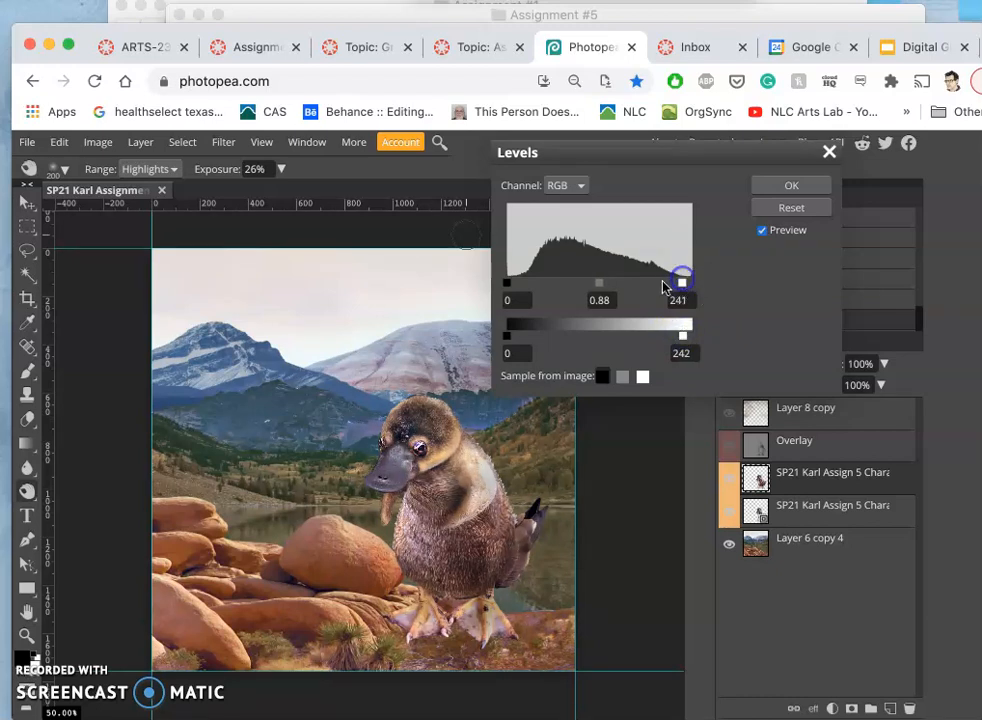
drag(681, 283, 593, 290)
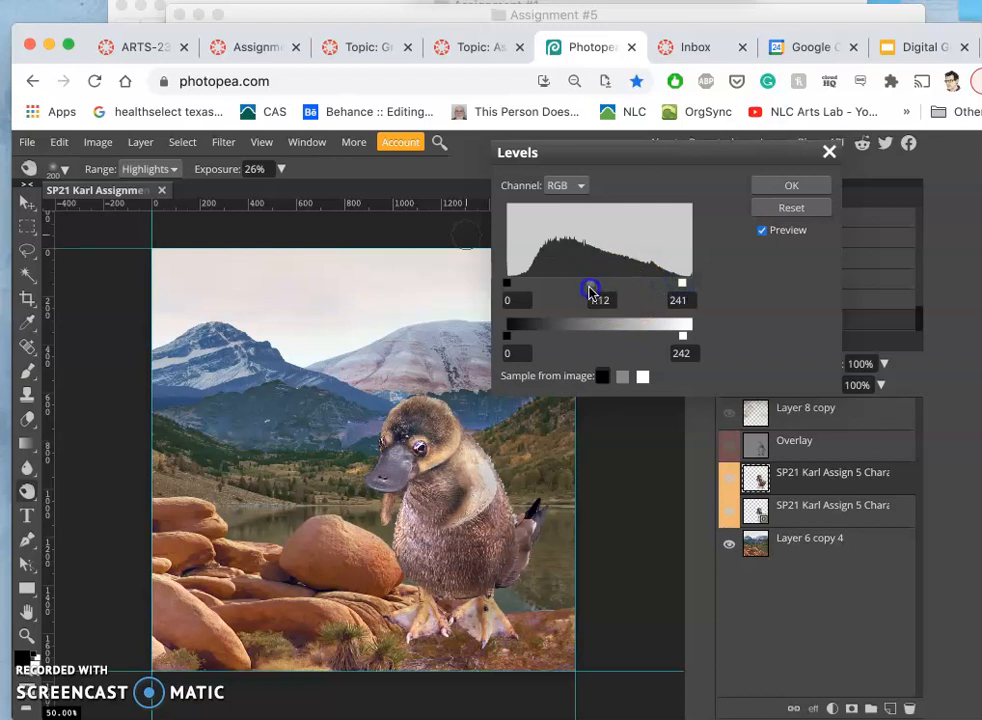
drag(592, 288, 598, 288)
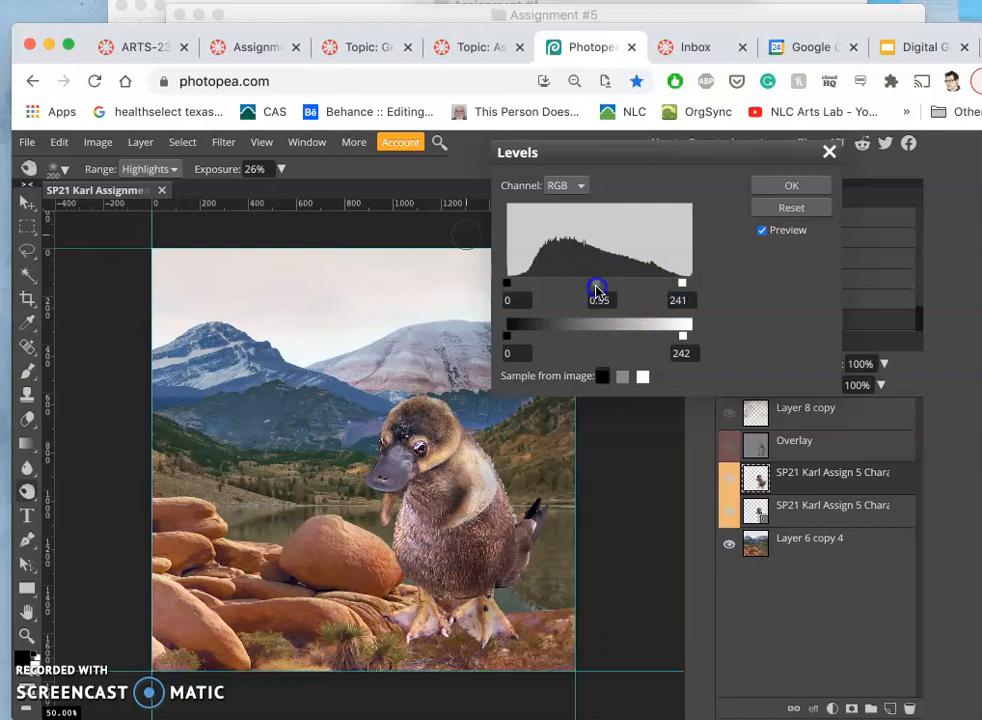
click(791, 185)
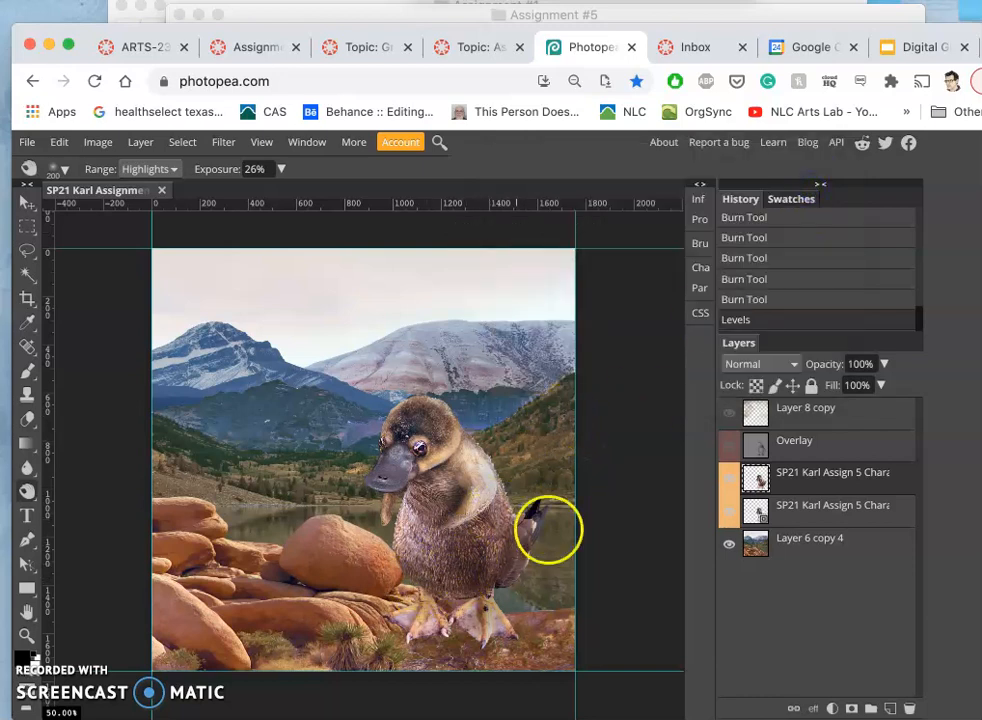
Show and select the upper gray Overlay layer and set its blend mode to Overlay
click(730, 447)
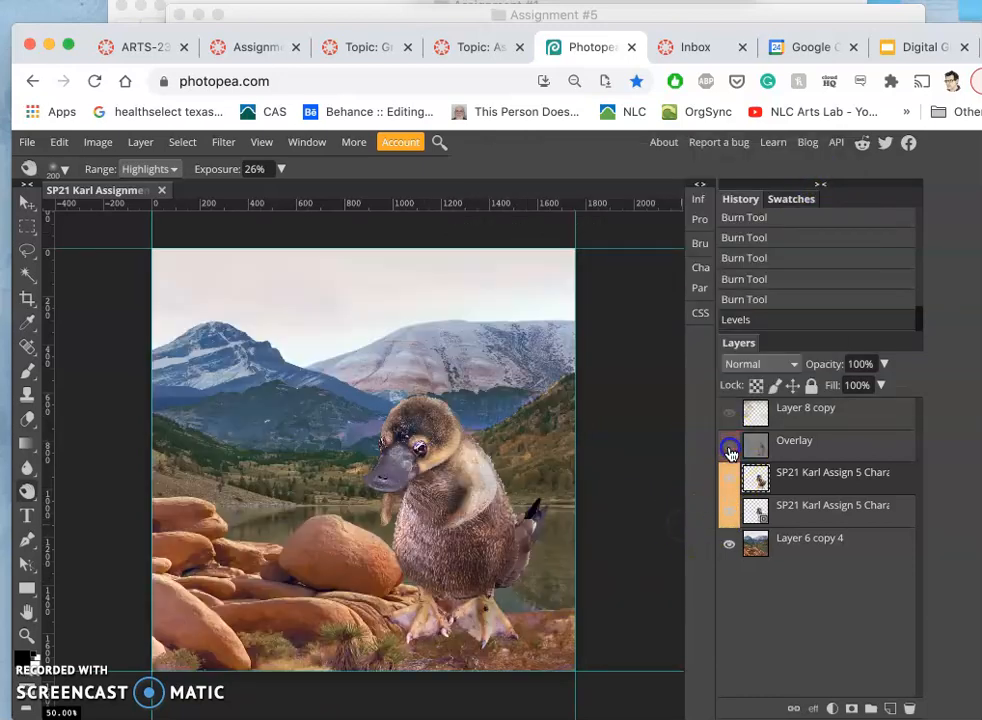
click(729, 446)
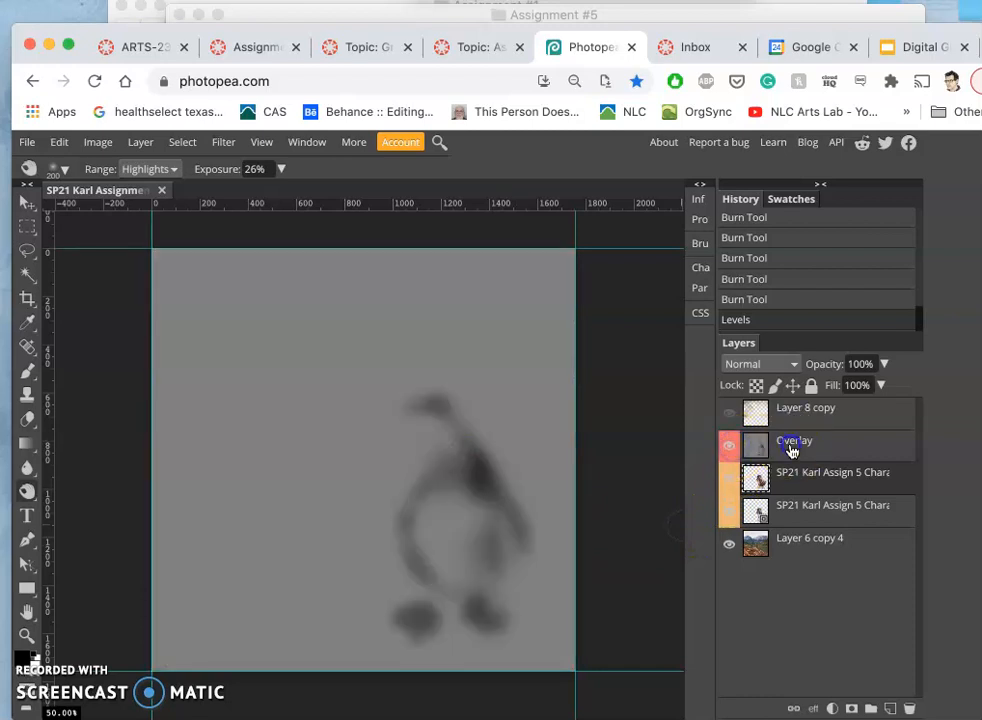
click(760, 363)
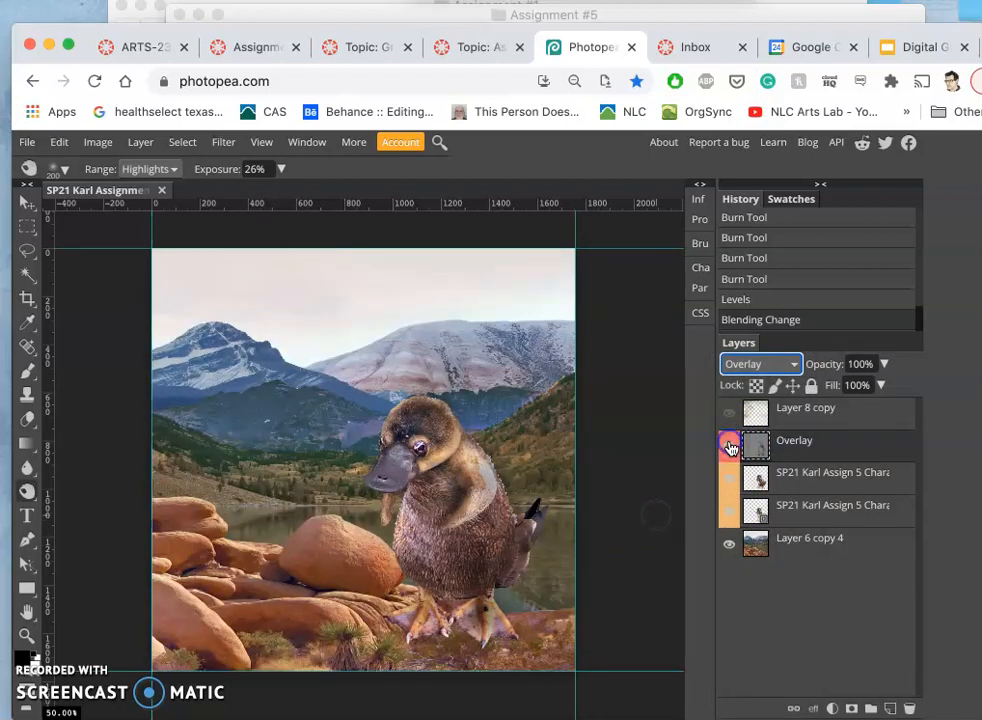
click(729, 447)
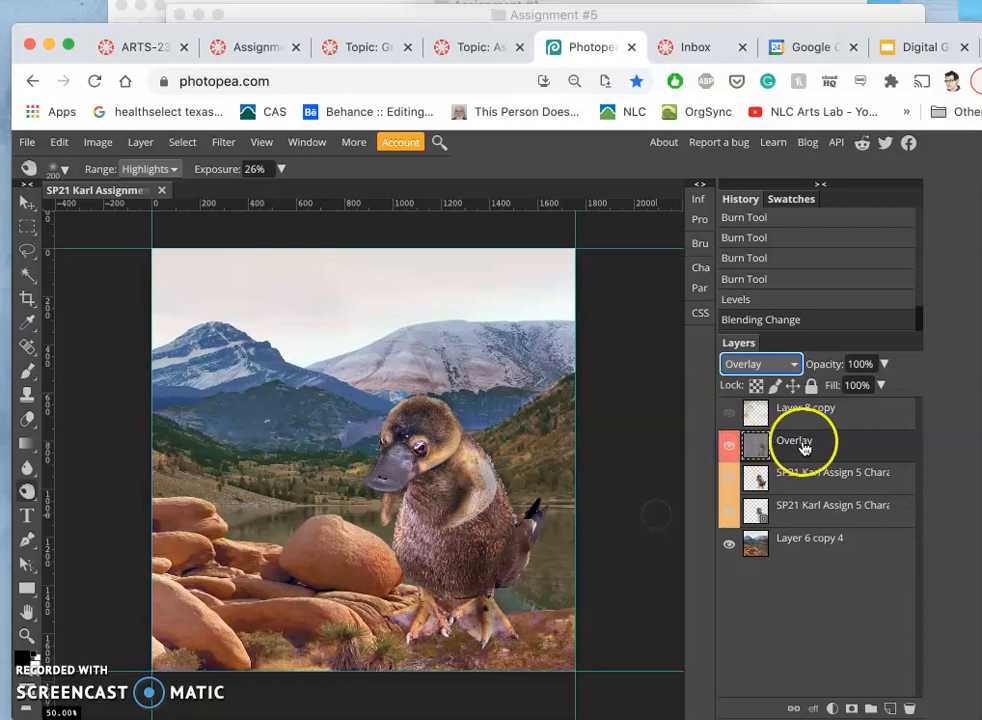
click(729, 446)
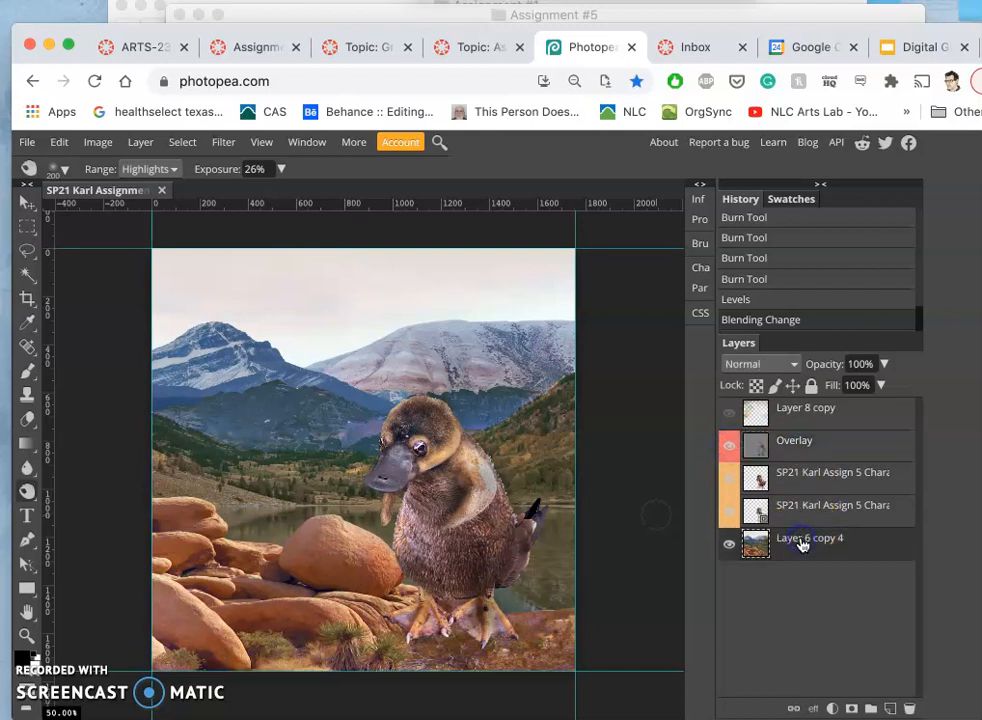
Add a gray-filled layer named Overlay above the background and burn shadow under the feet
click(889, 708)
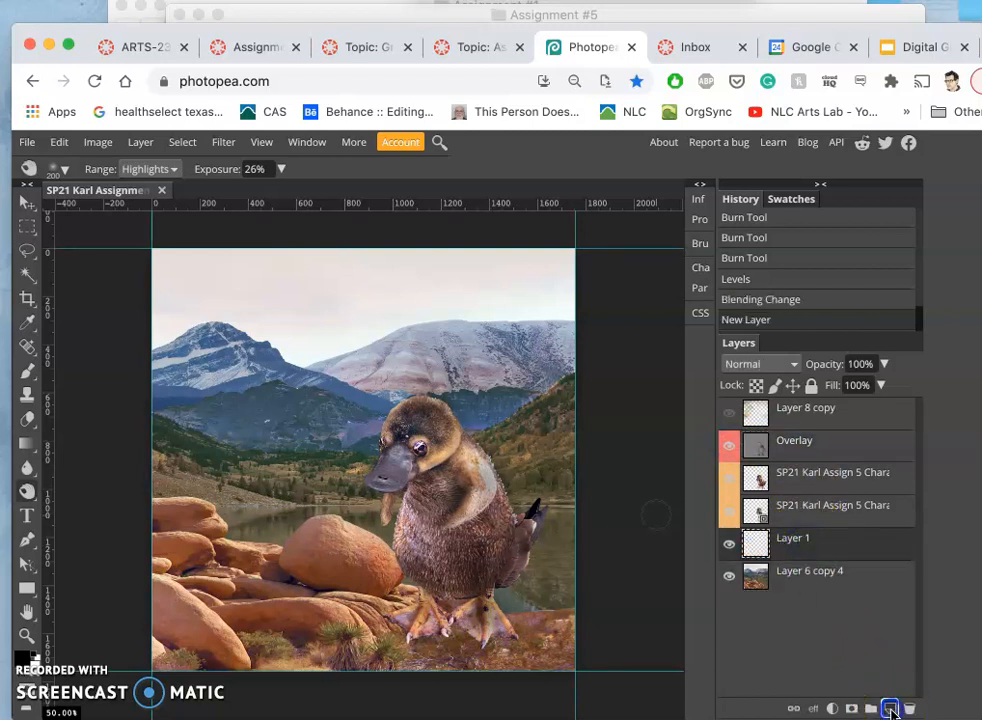
double_click(792, 538)
text(Overlay)
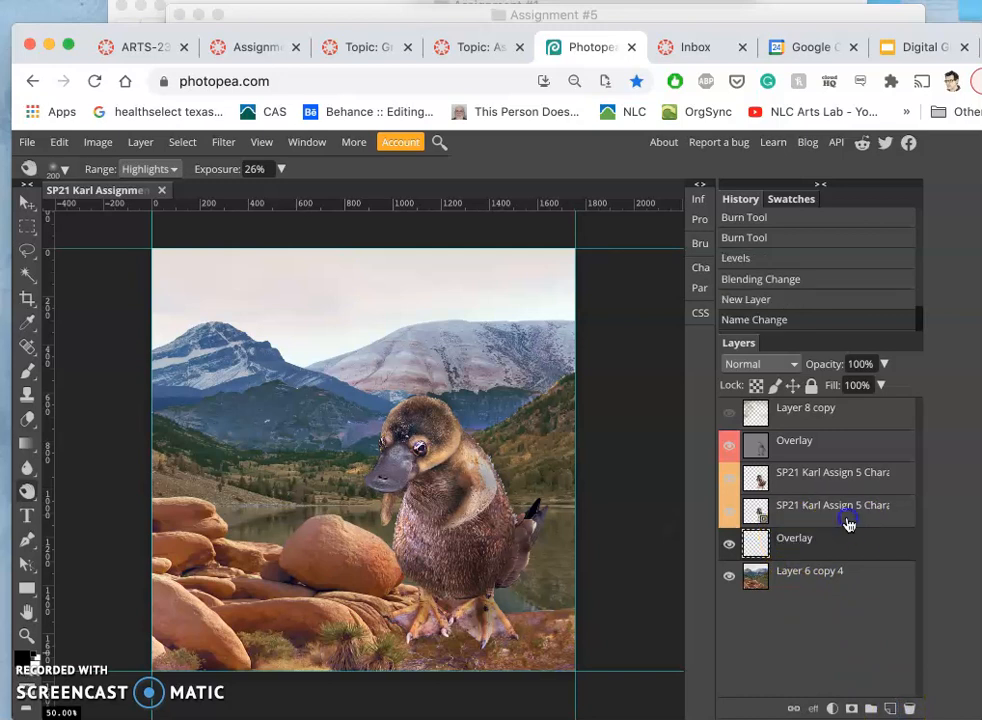
click(729, 445)
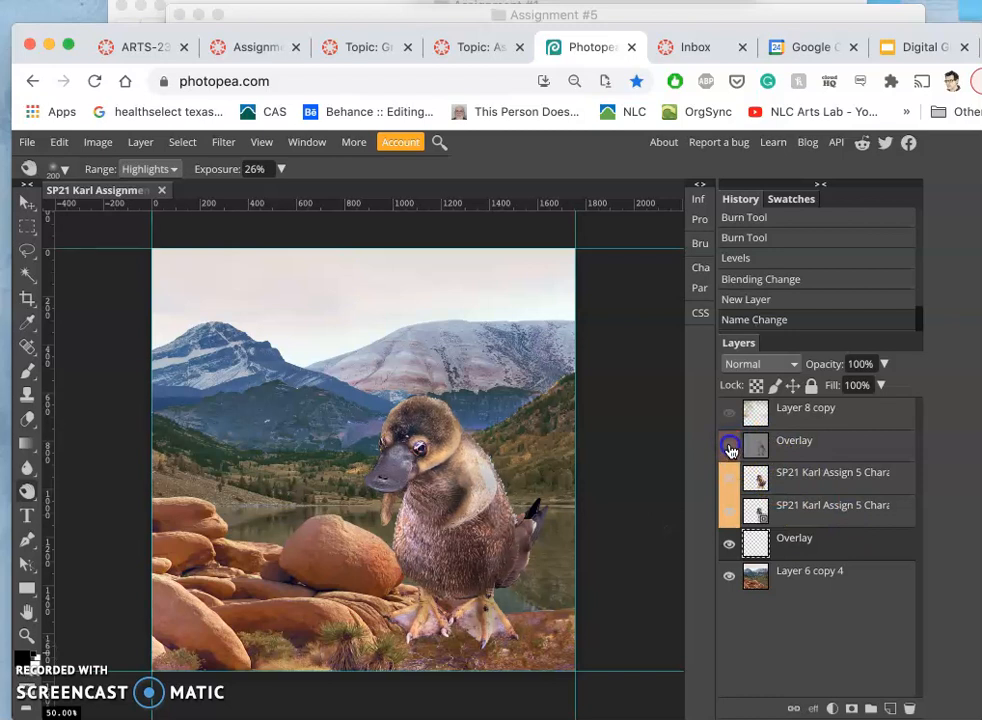
click(729, 445)
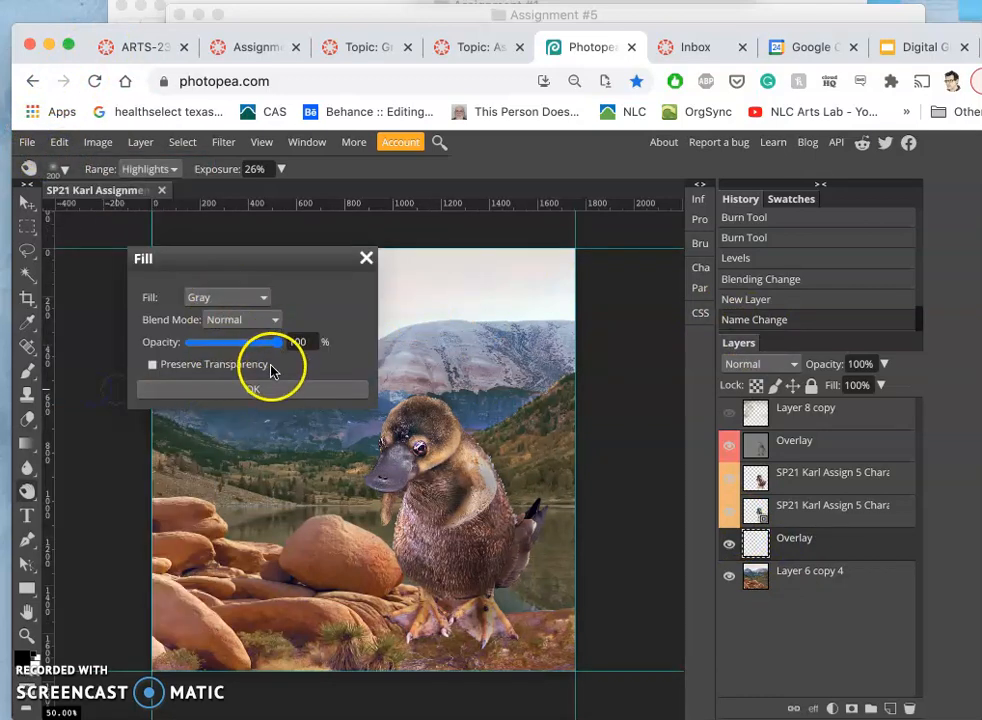
click(250, 388)
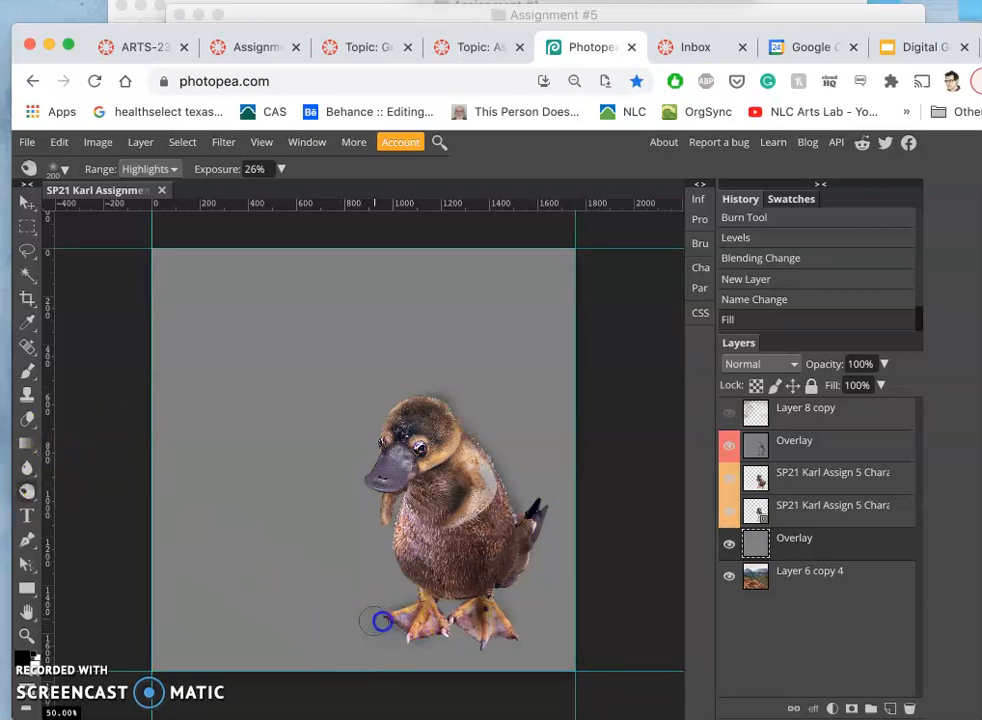
drag(380, 620, 450, 625)
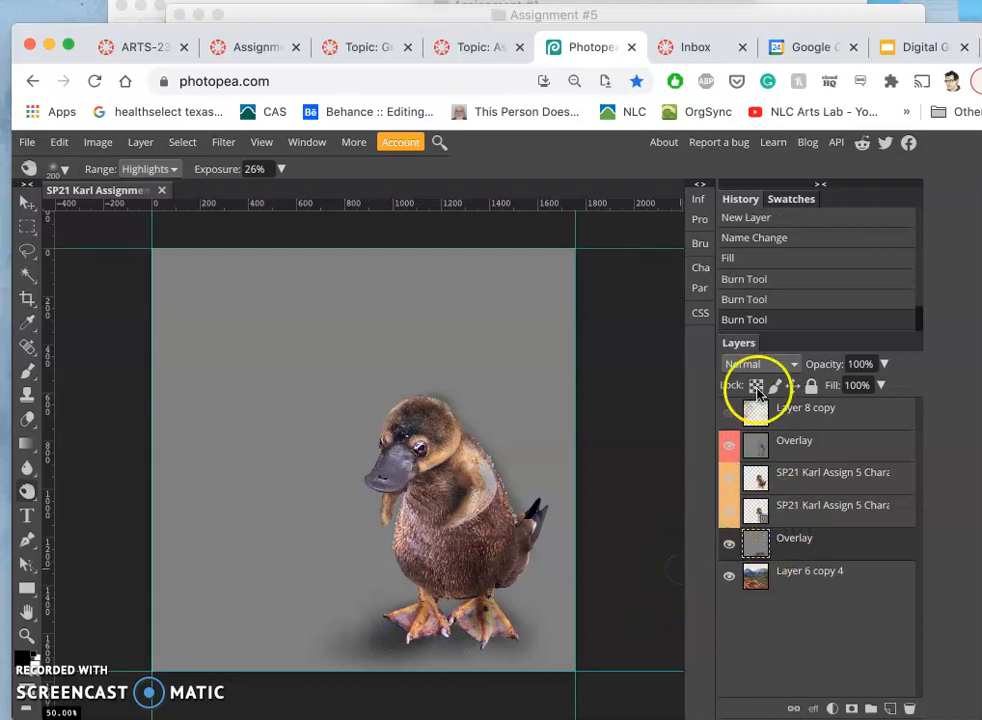
Blend the lower gray layer as Overlay, show it, and burn the ground under the feet
click(755, 363)
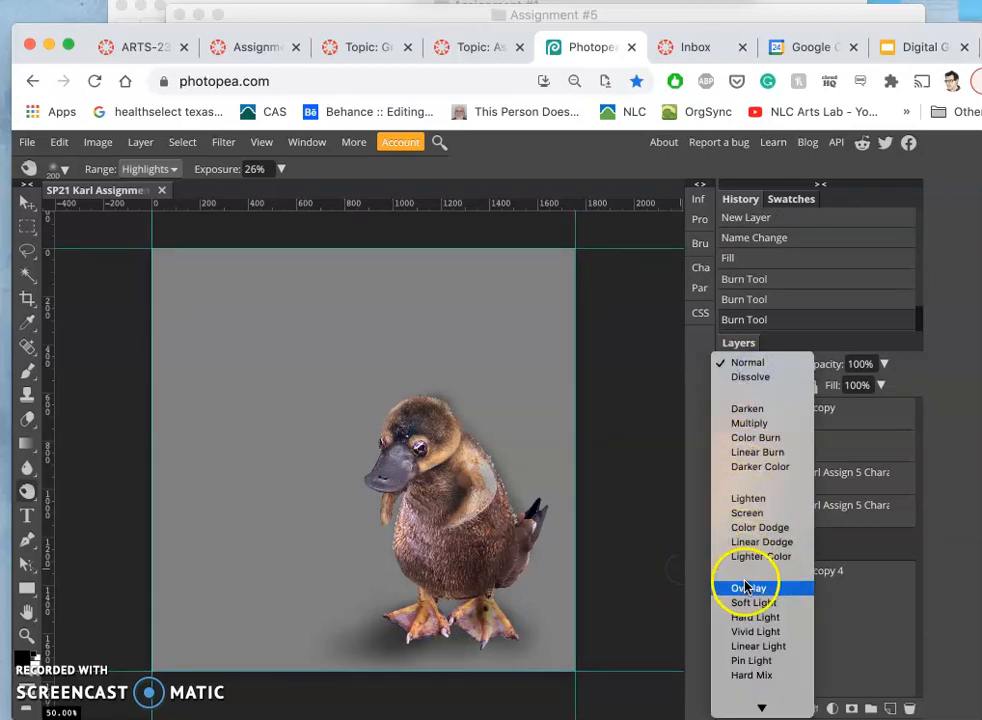
click(748, 588)
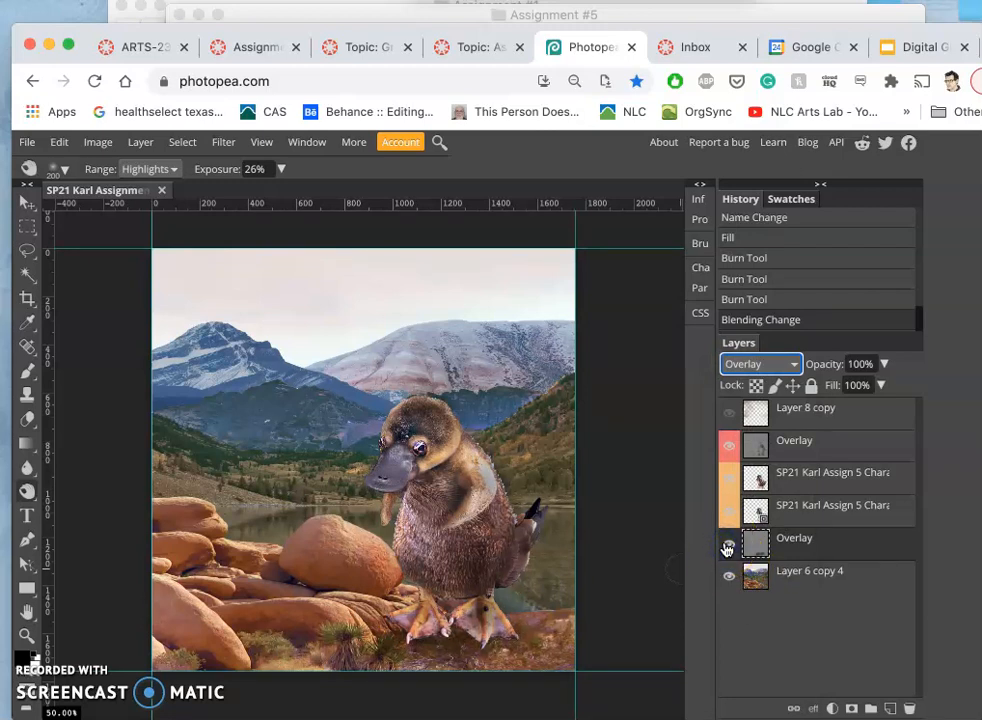
click(728, 548)
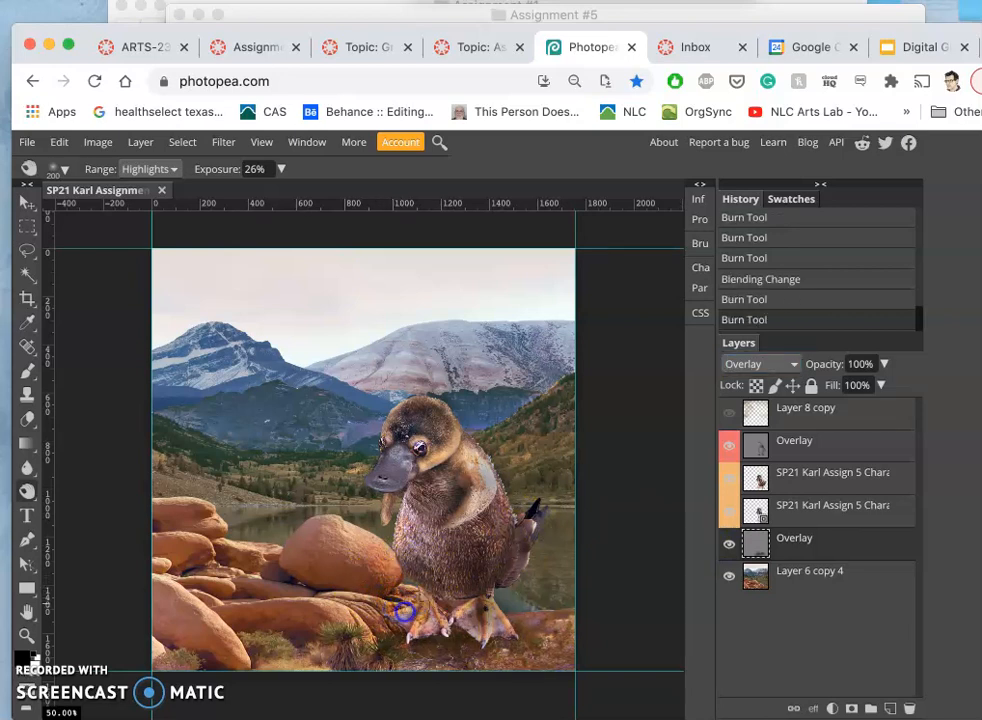
drag(405, 612, 365, 577)
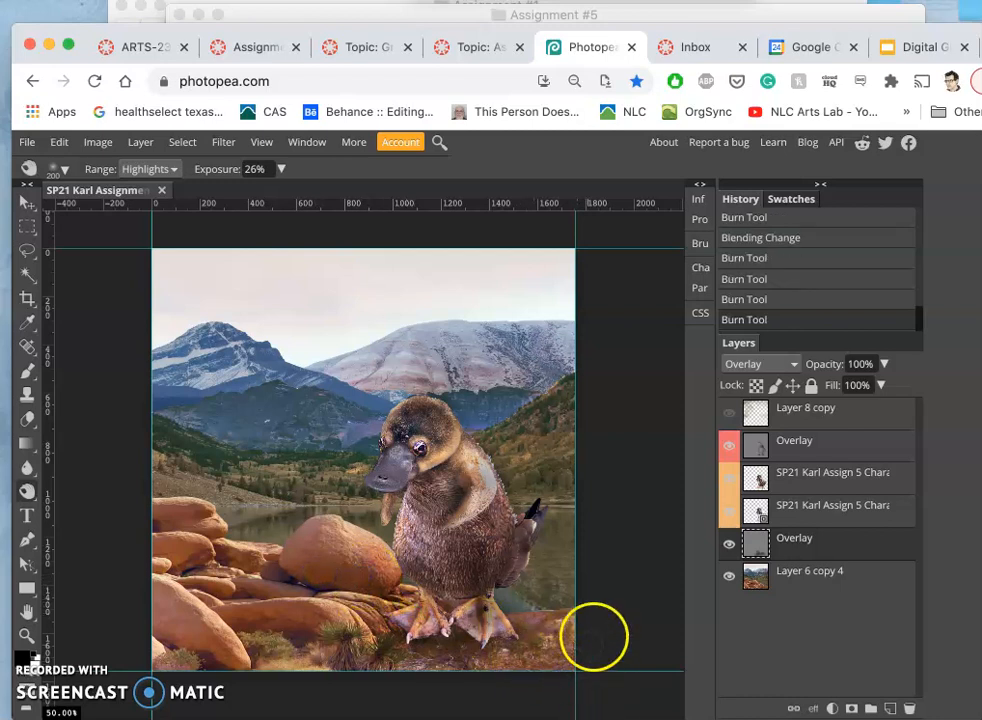
mouse_move(657, 580)
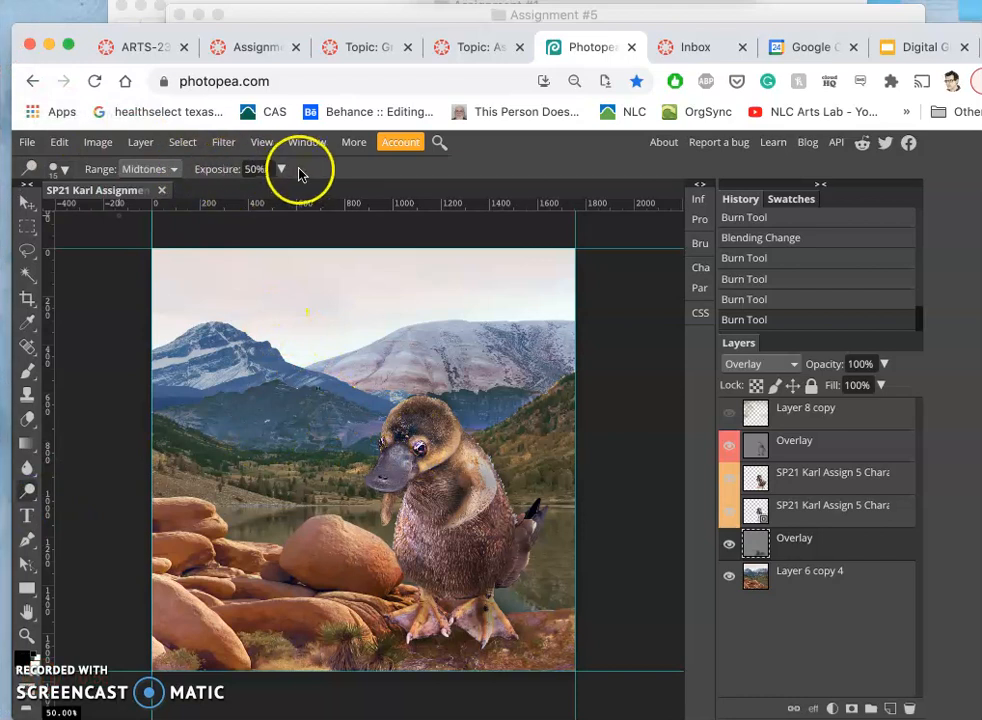
Reduce the tool exposure to 28% and bring up the brush size settings
drag(280, 193, 225, 193)
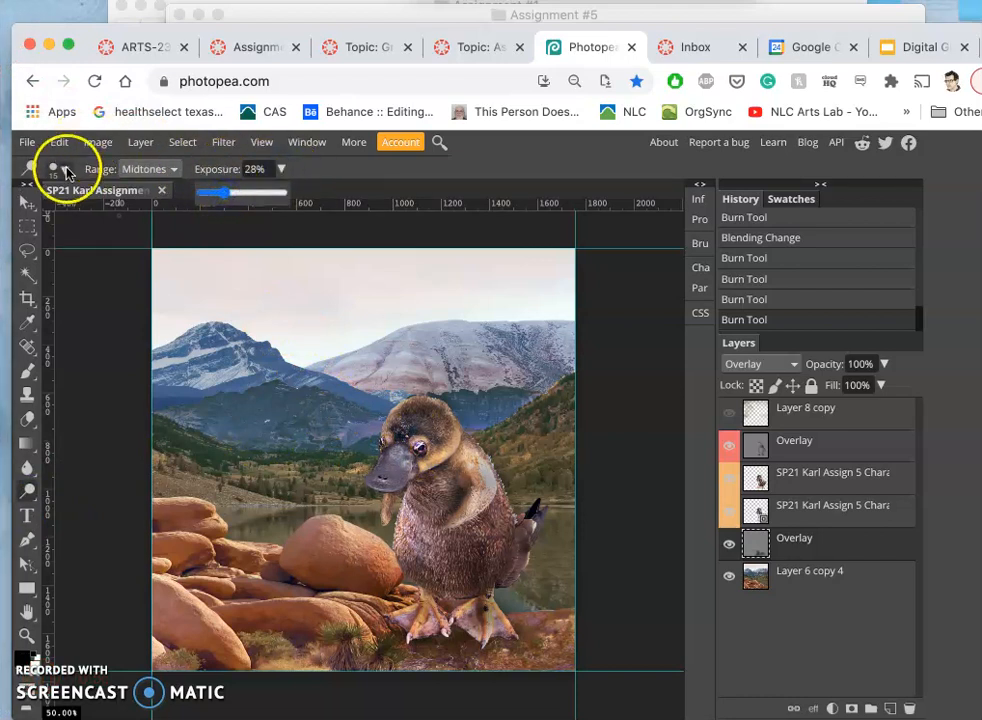
click(62, 168)
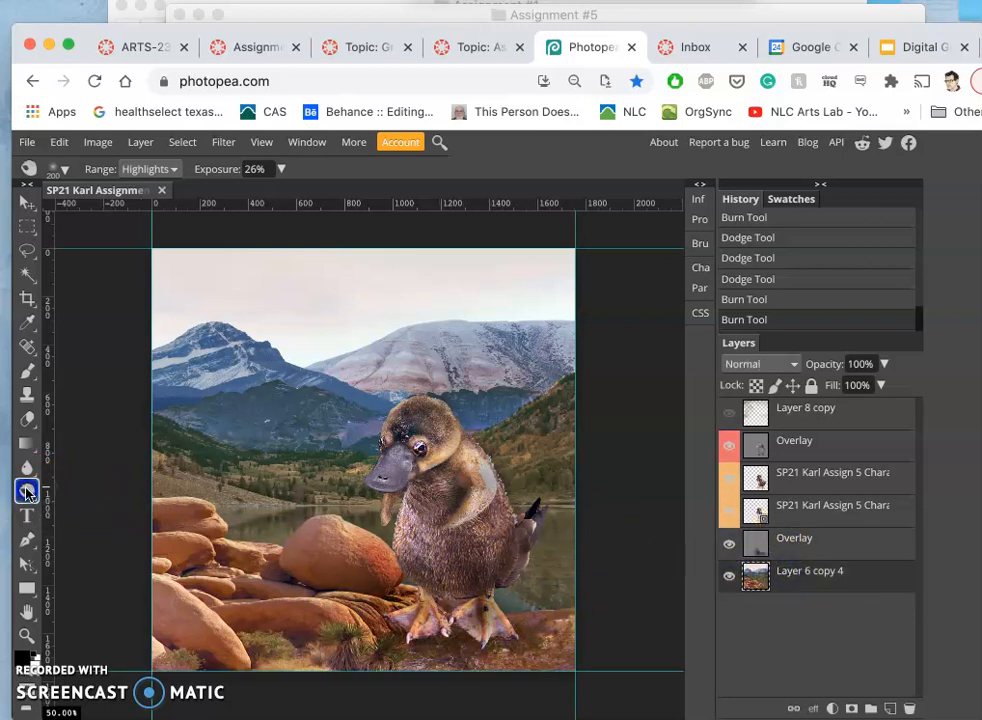
Desaturate the warm ground near the platypus with a large soft Sponge brush
click(27, 490)
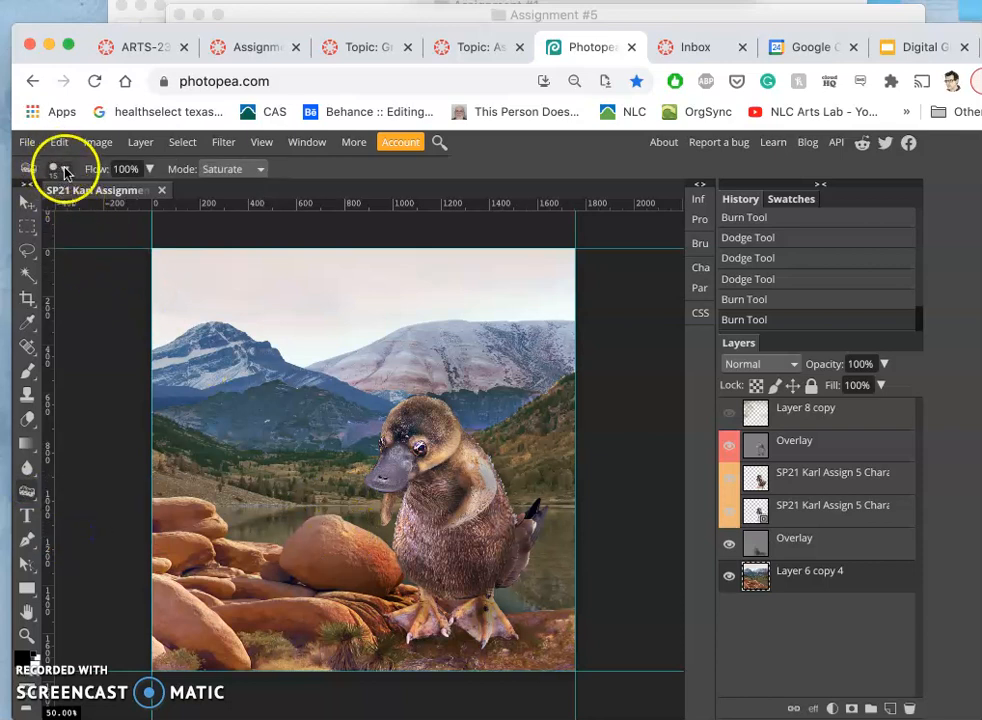
click(55, 168)
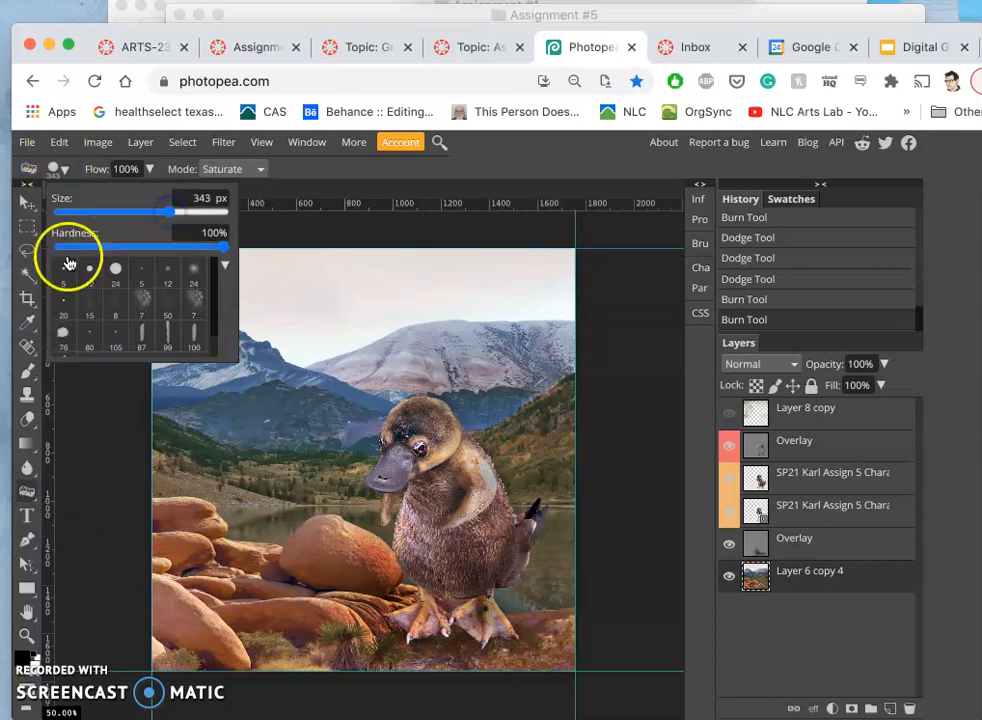
drag(197, 246, 58, 246)
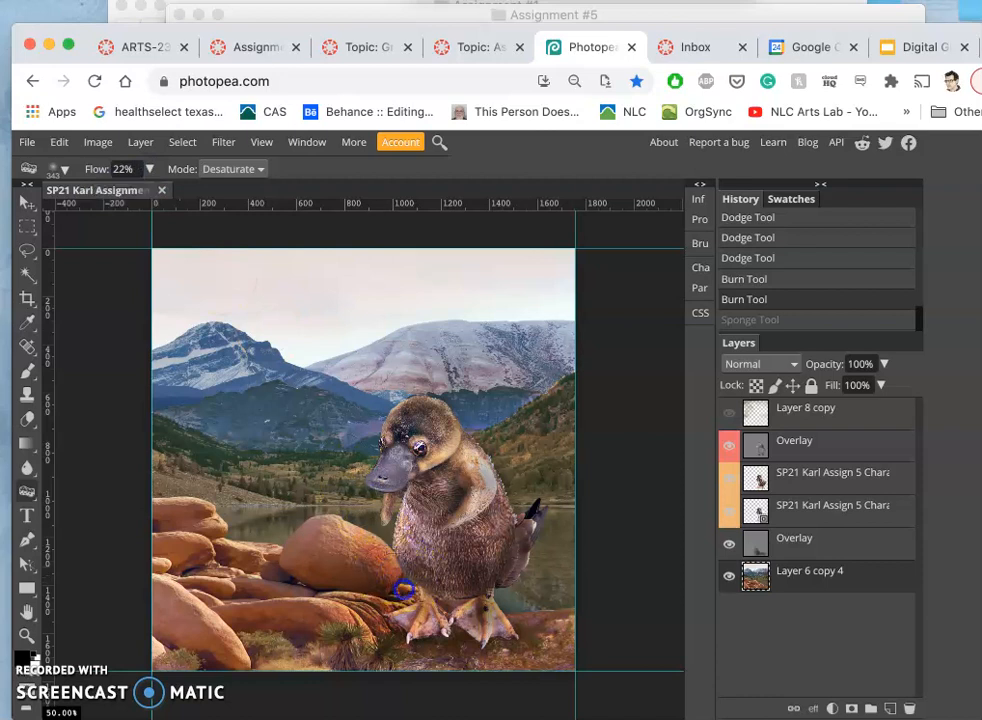
drag(405, 590, 365, 625)
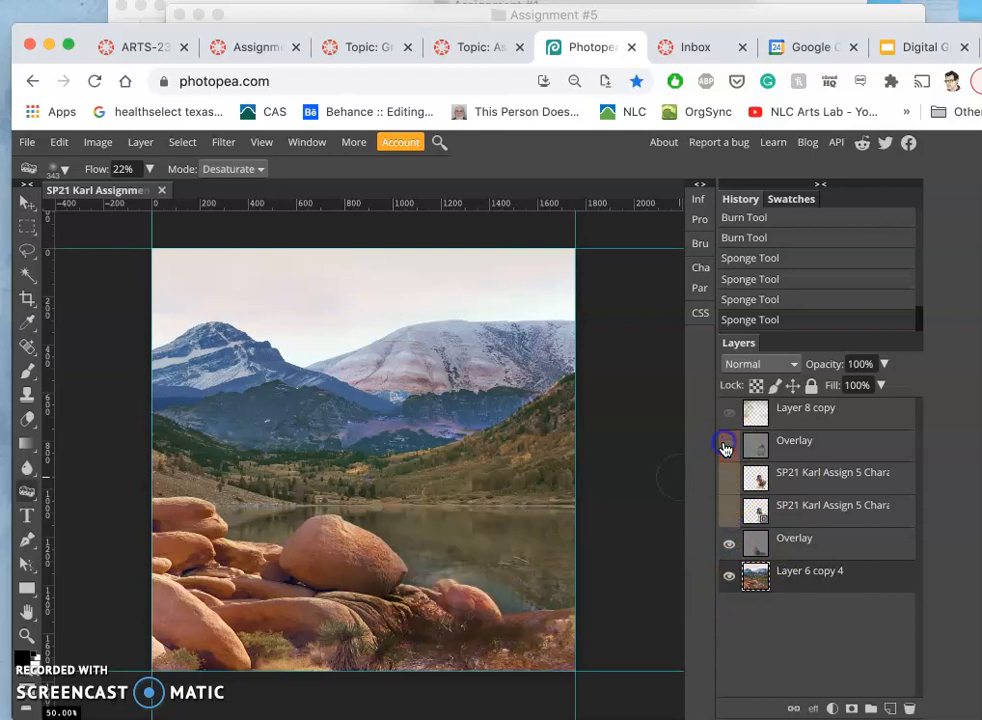
Set the lower Overlay layer to 57% and upper to 59% opacity, and show the texture layer
click(728, 445)
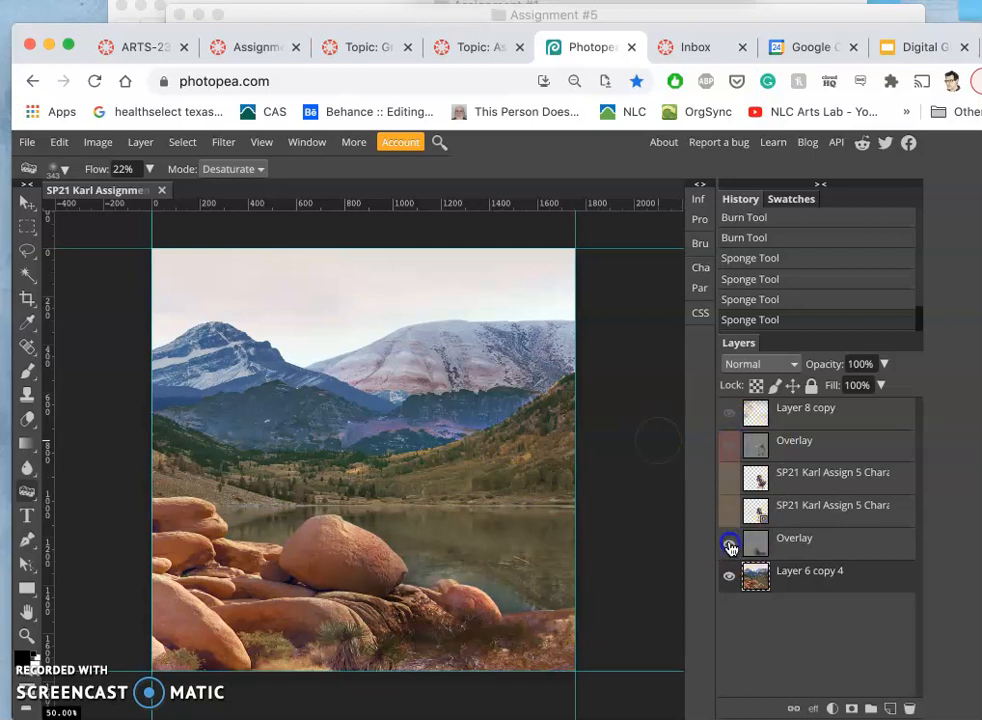
click(730, 543)
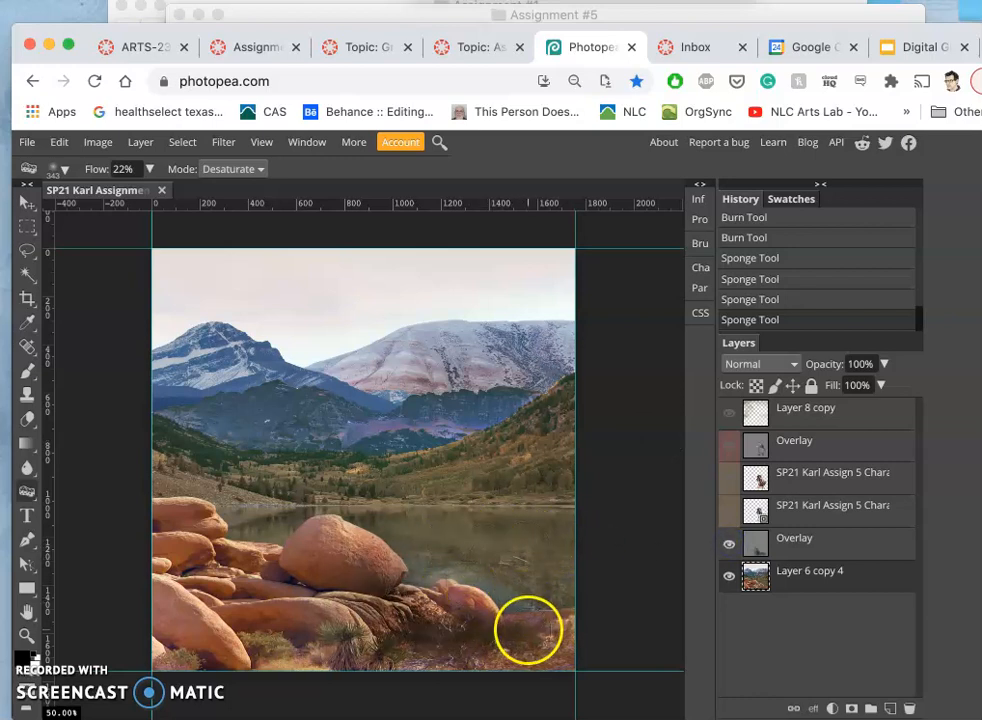
click(794, 538)
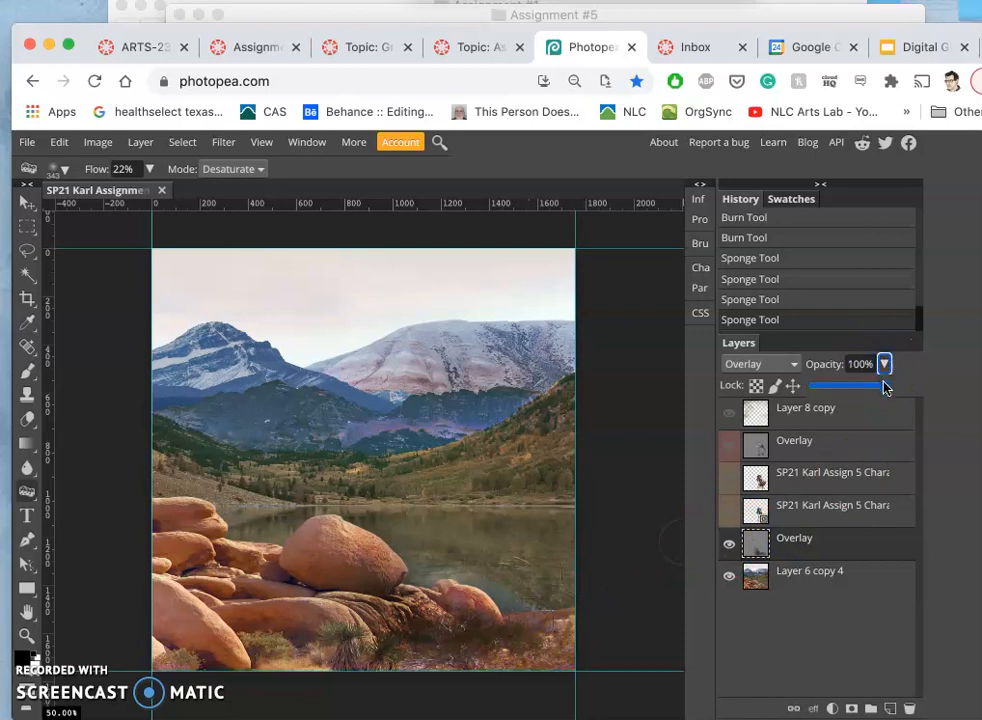
drag(883, 386, 850, 386)
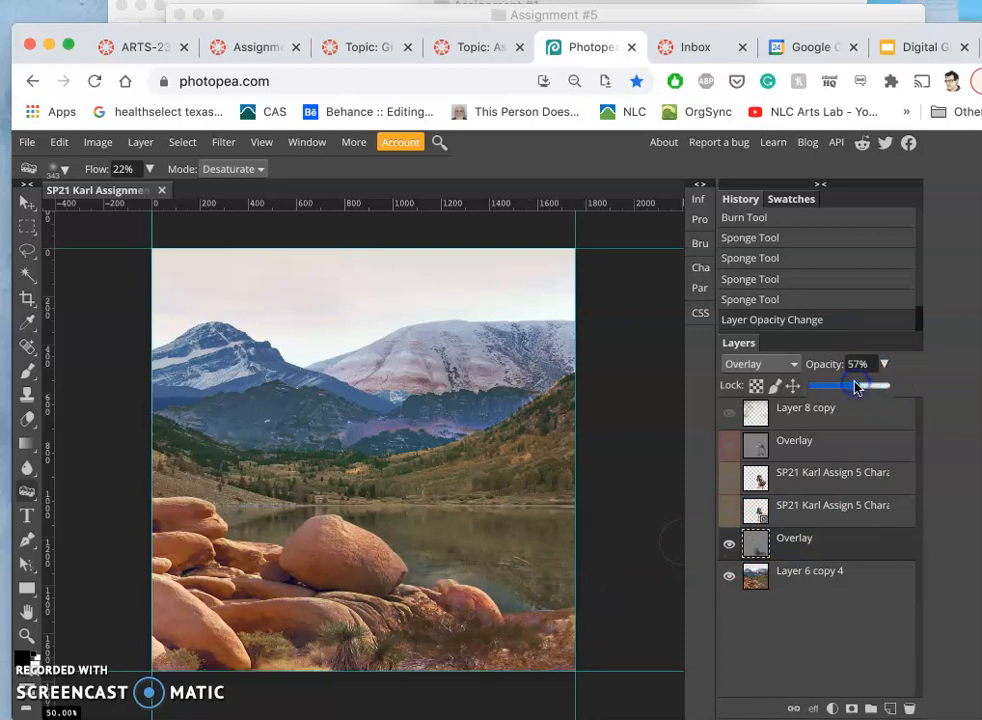
drag(855, 386, 880, 386)
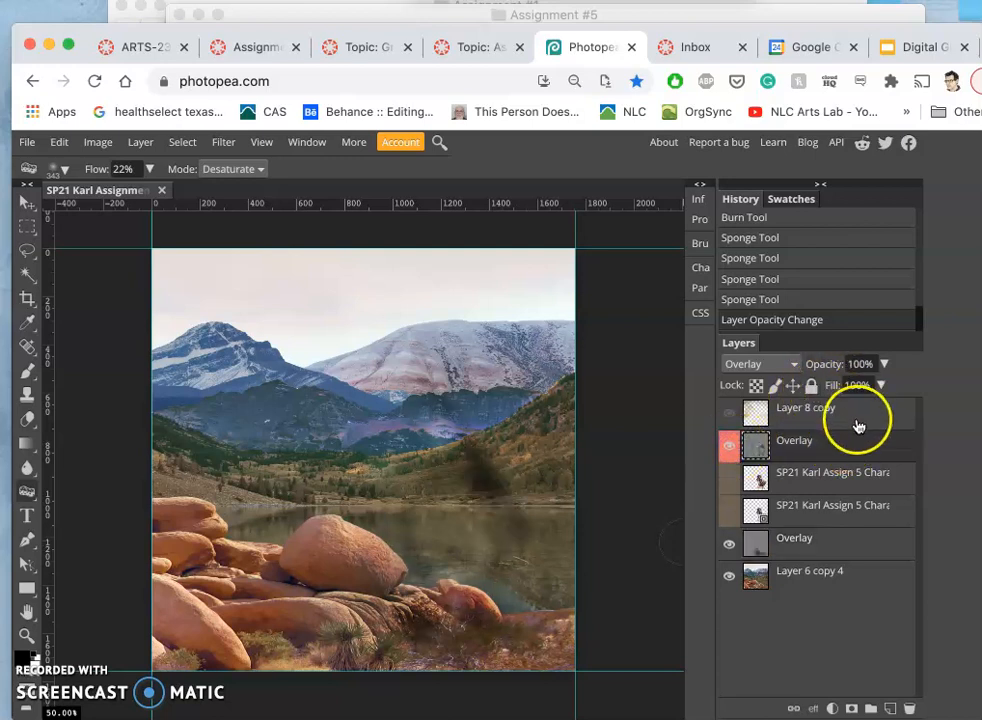
click(883, 363)
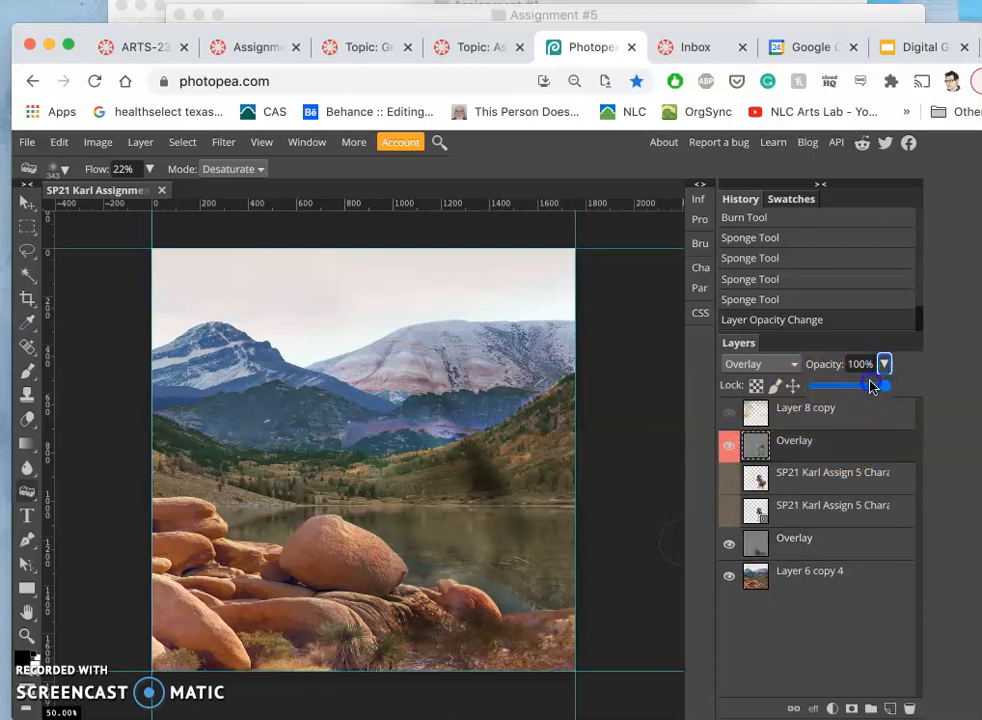
drag(883, 386, 847, 386)
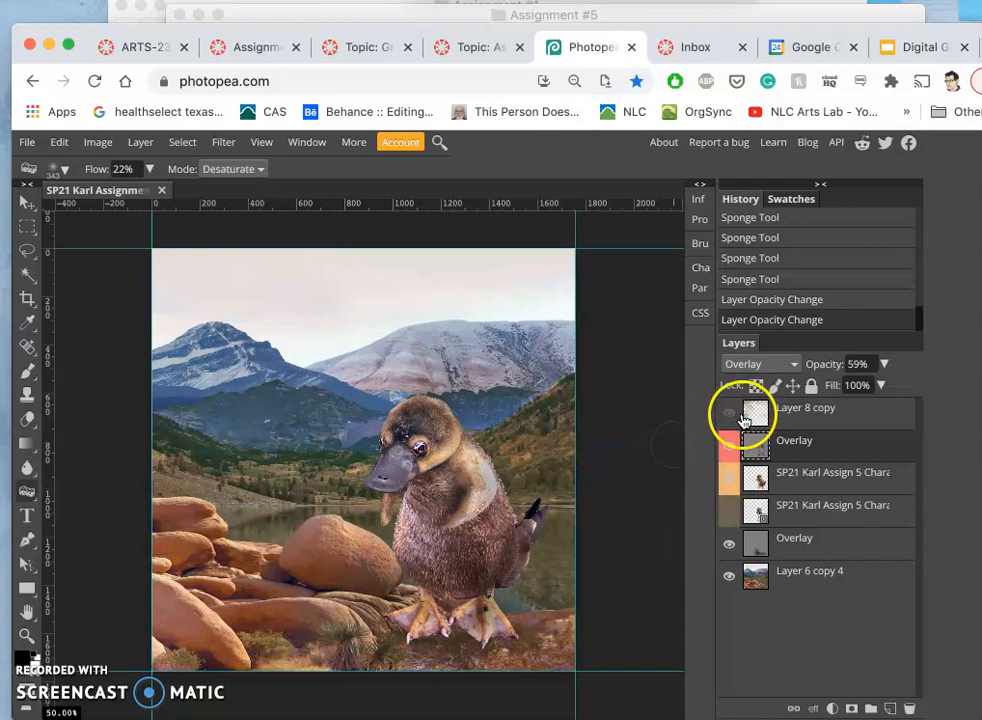
click(729, 415)
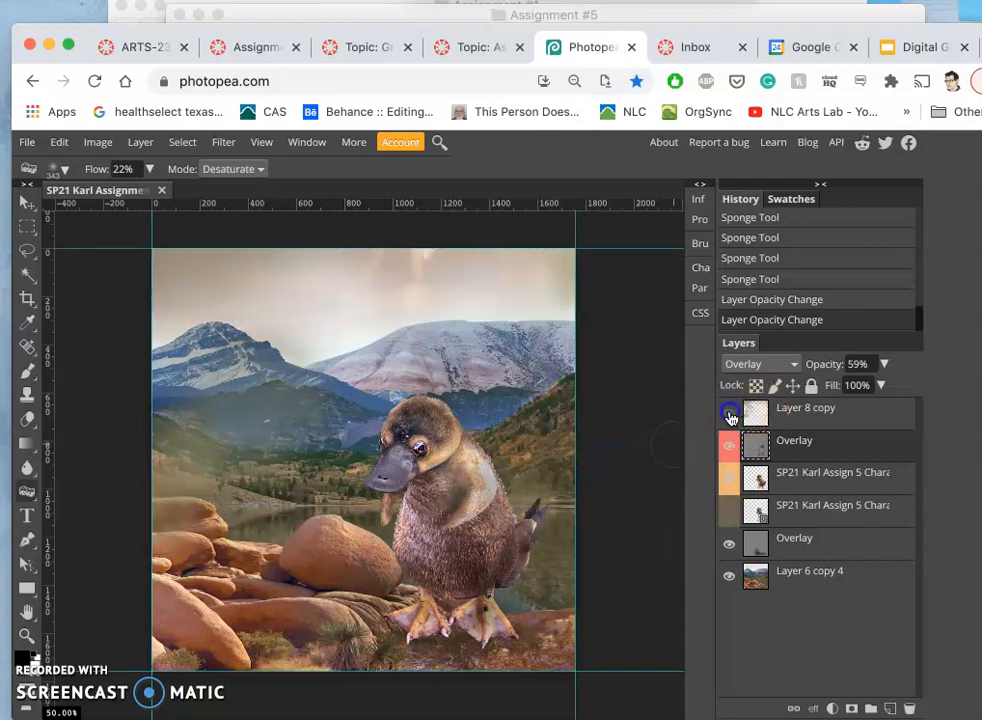
Flip and stretch Layer 8 copy over the scene, then toggle the platypus to compare
click(730, 413)
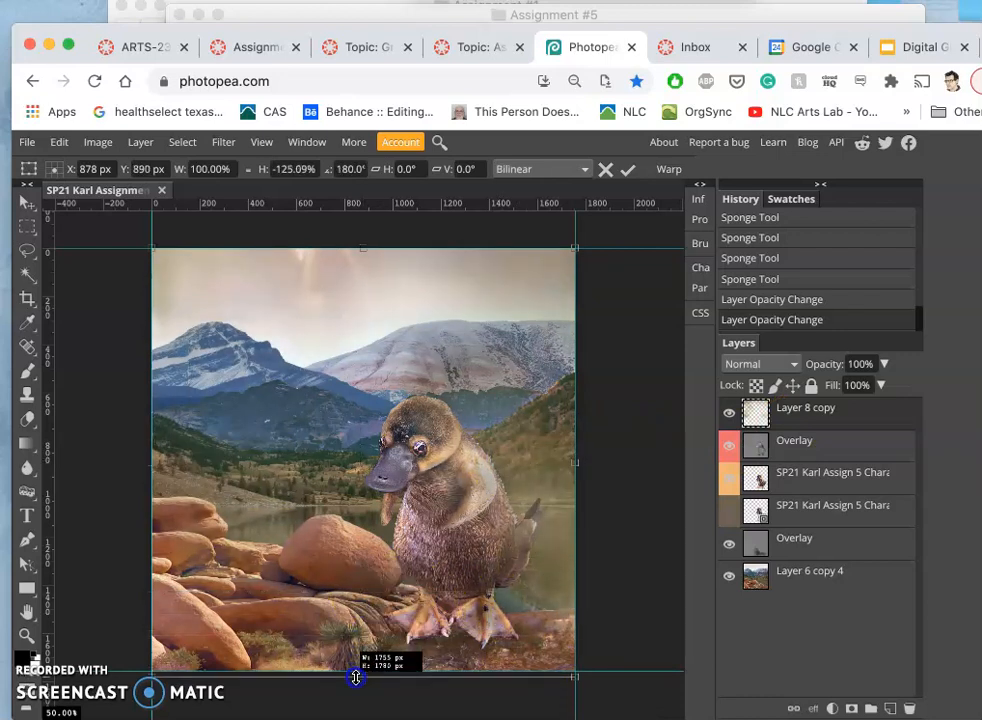
drag(355, 678, 355, 670)
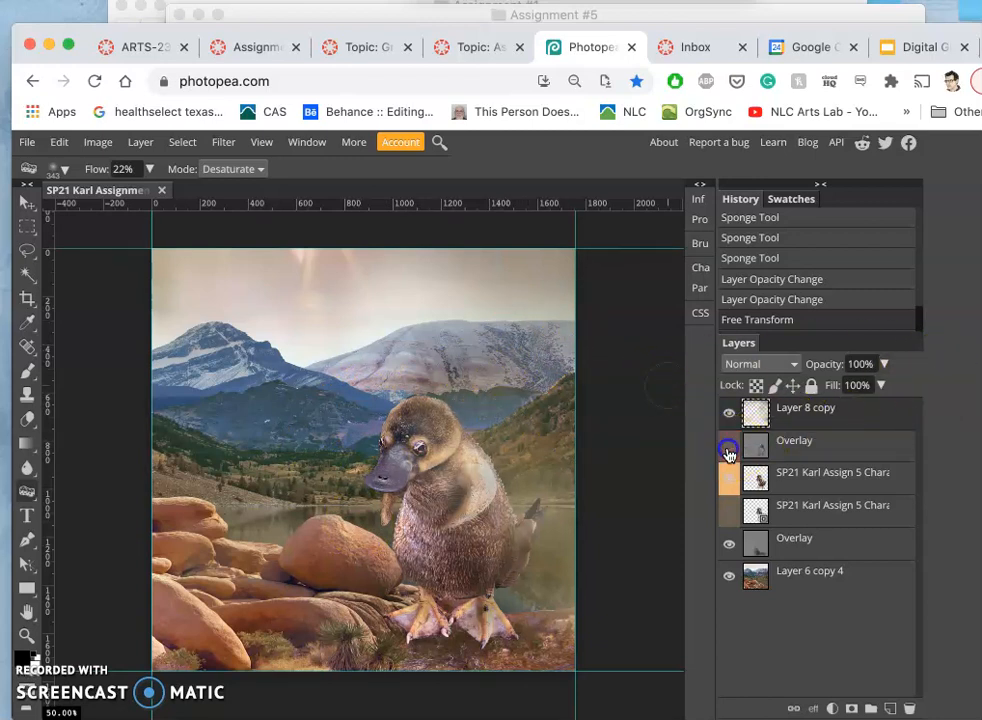
click(729, 451)
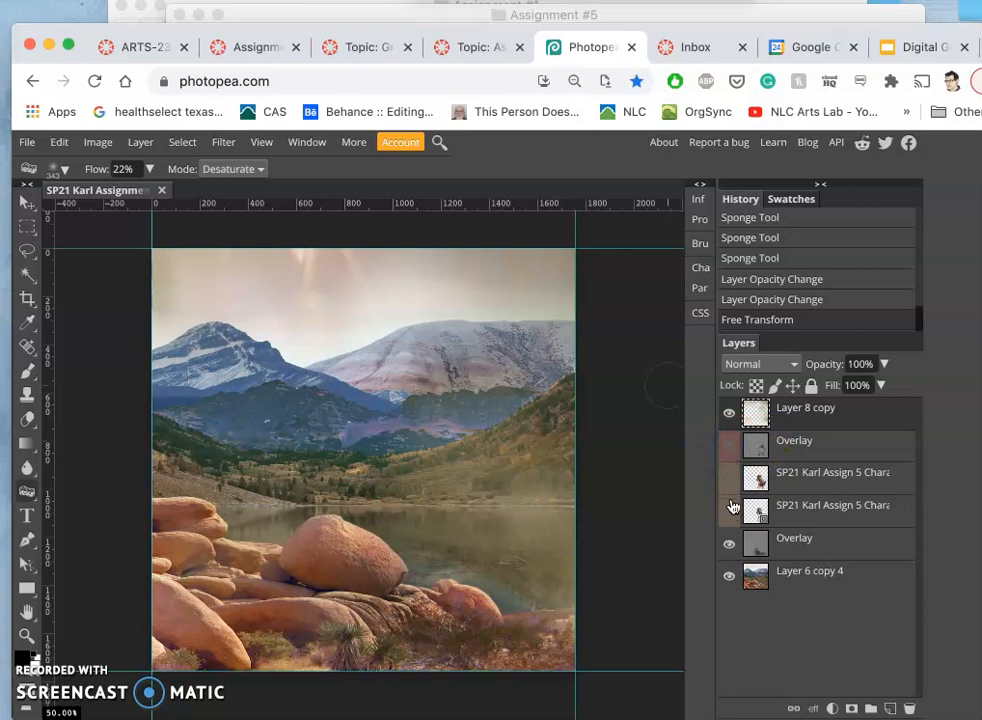
click(729, 472)
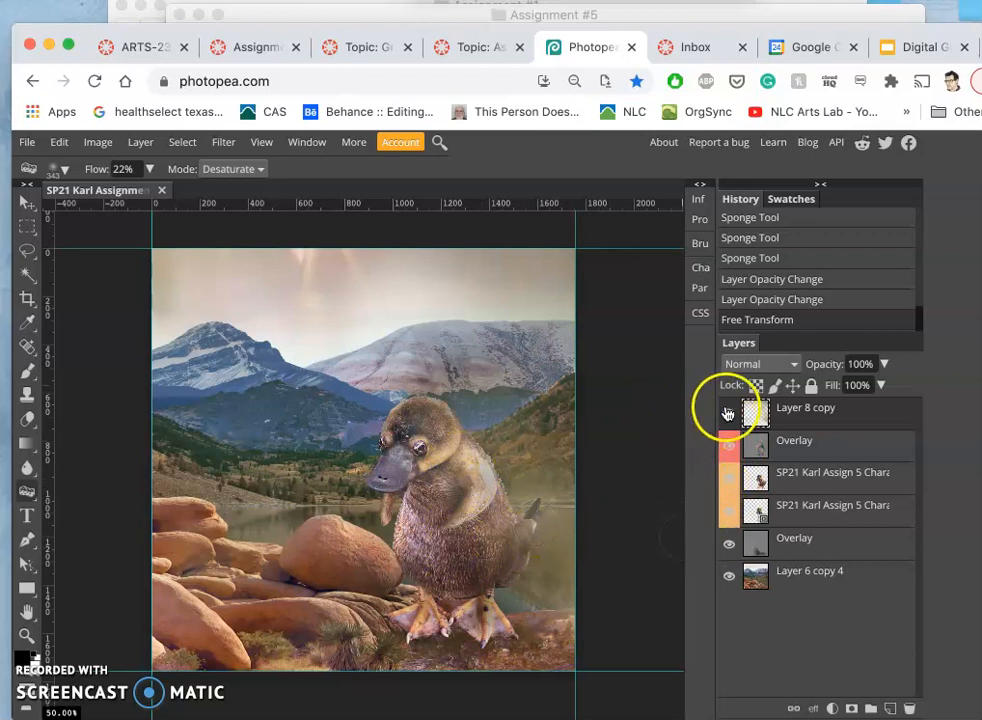
Hide the texture layer, select the gray area around the platypus, and hide the lower Overlay layer
click(728, 412)
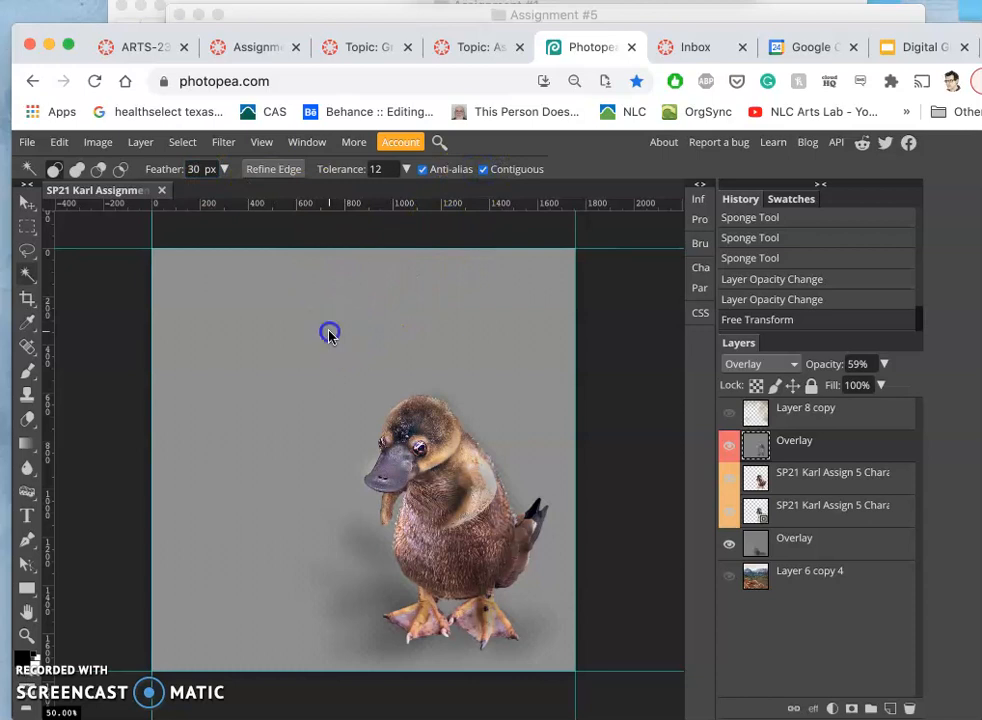
click(330, 332)
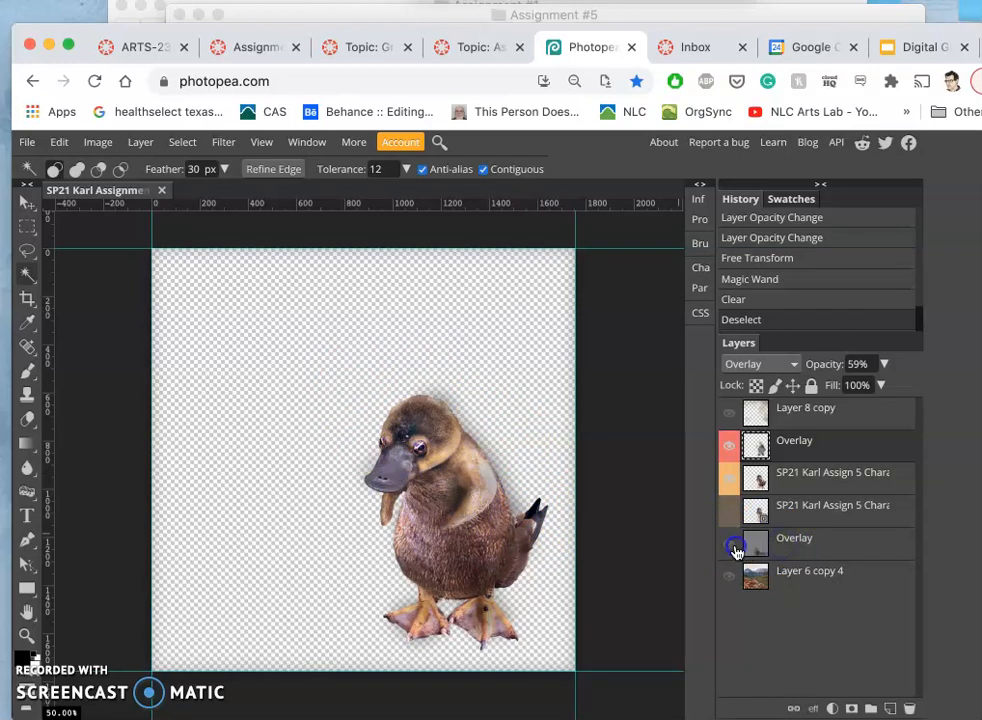
click(729, 548)
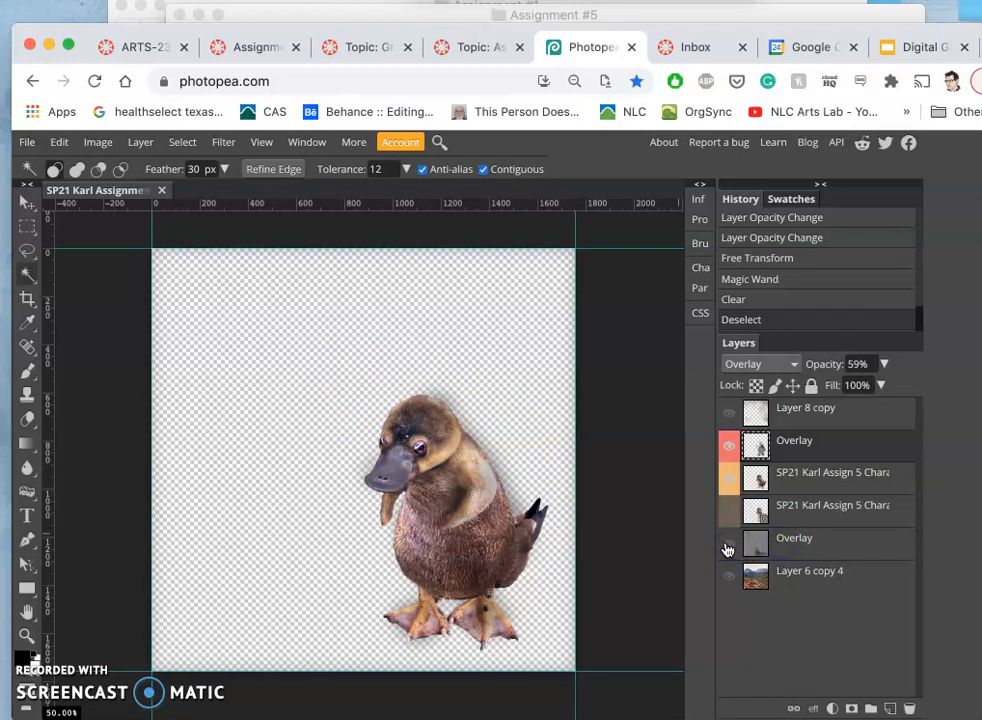